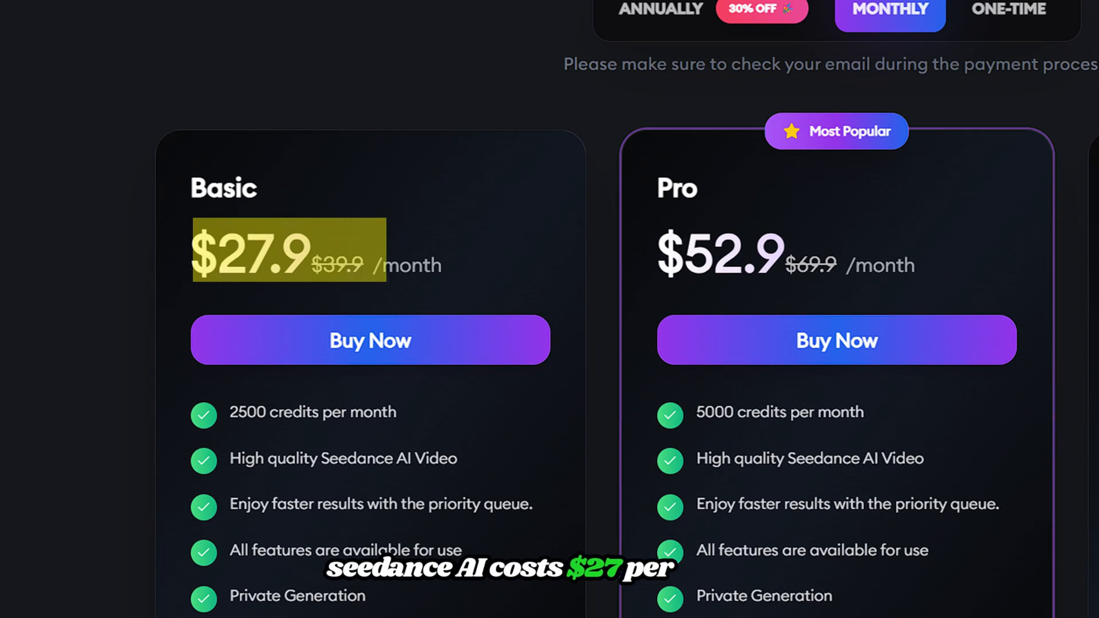
- Scroll through the pricing plans and model overview toward the Pollo.ai landing page
{"action": "scroll", "scroll_direction": "down", "scroll_amount": 3}
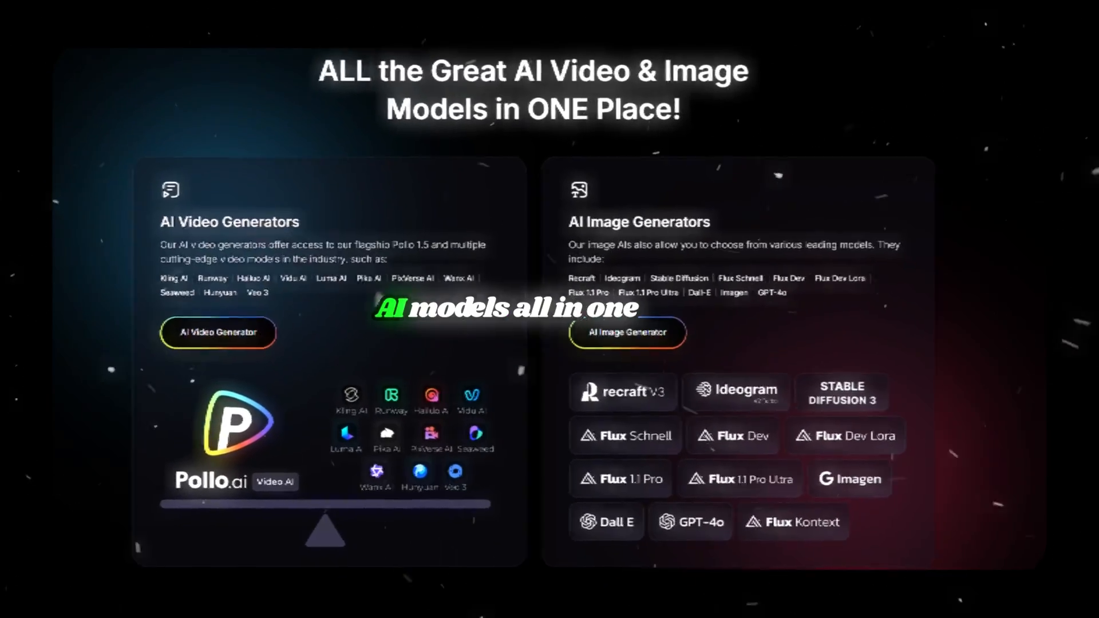
{"action": "scroll", "scroll_direction": "down", "scroll_amount": 3}
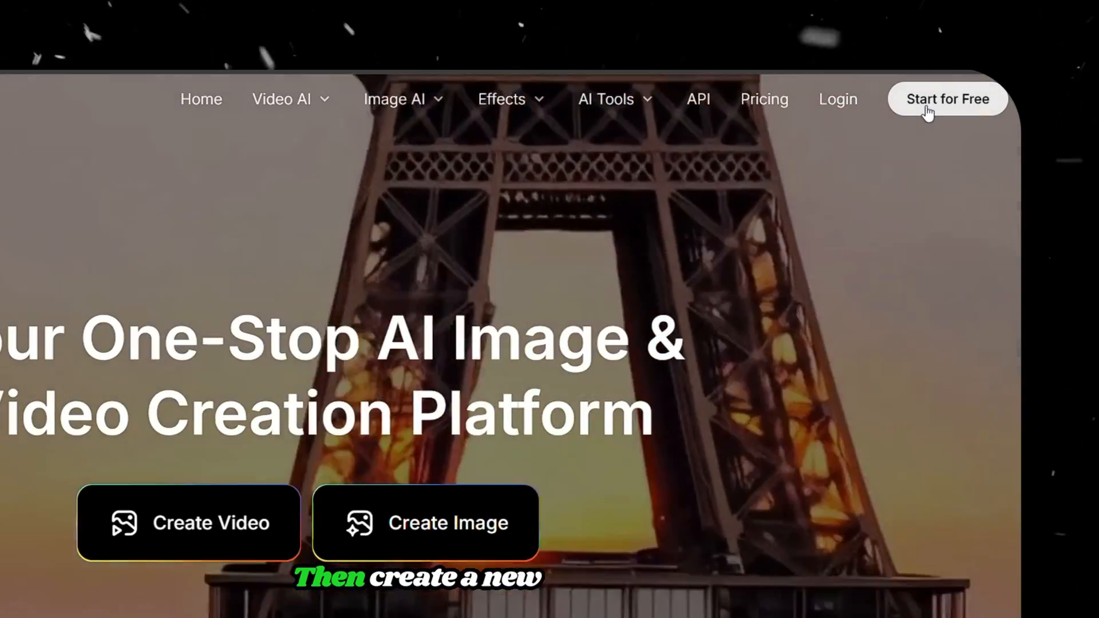
- Enter the dashboard via Start for Free and browse down the trending Videos feed
{"action": "left_click", "coordinate": [947, 99]}
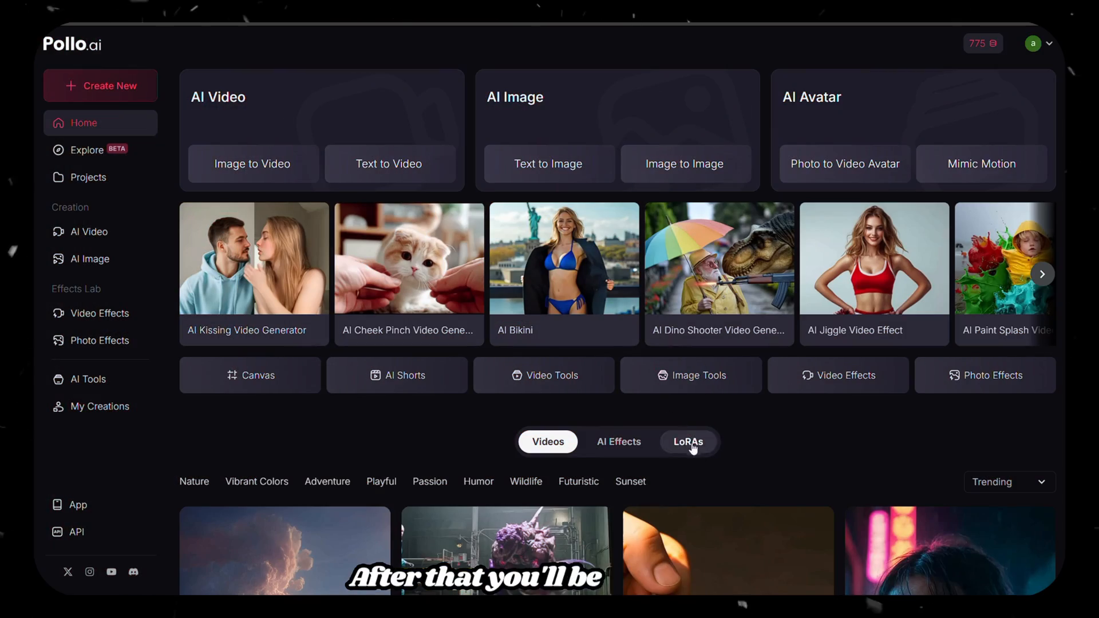
{"action": "mouse_move", "coordinate": [742, 460]}
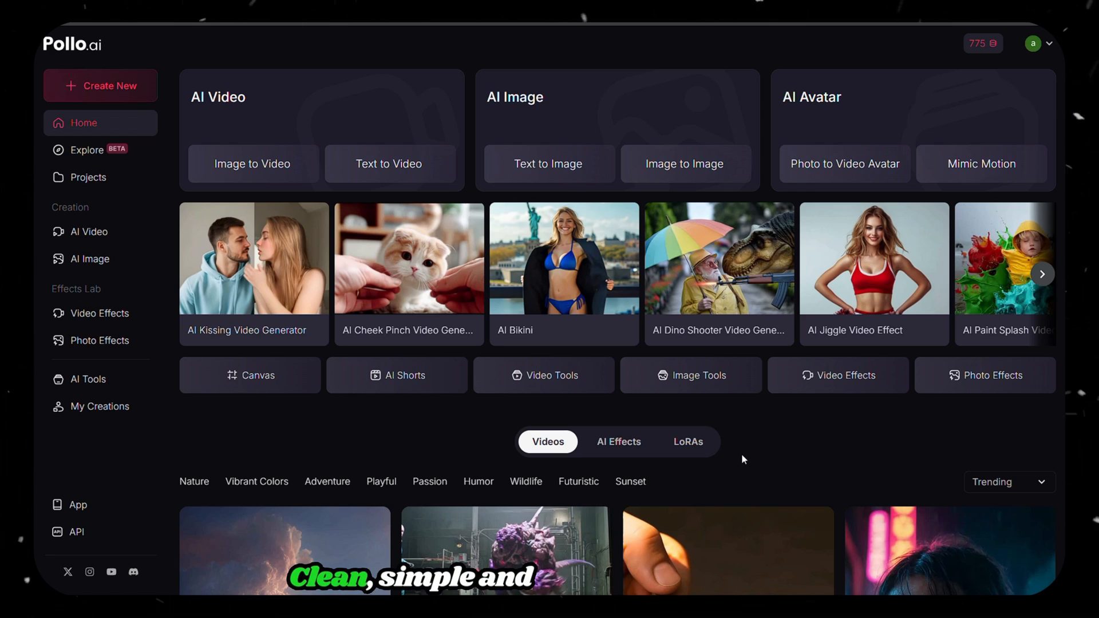
{"action": "scroll", "scroll_direction": "down", "scroll_amount": 3}
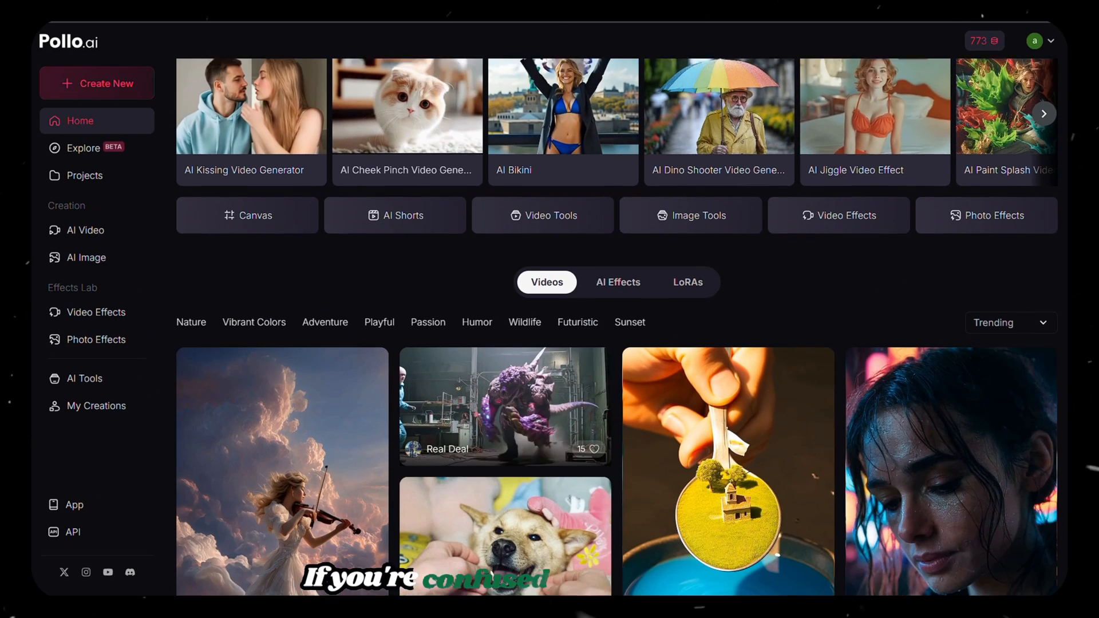
{"action": "scroll", "scroll_direction": "down", "scroll_amount": 3}
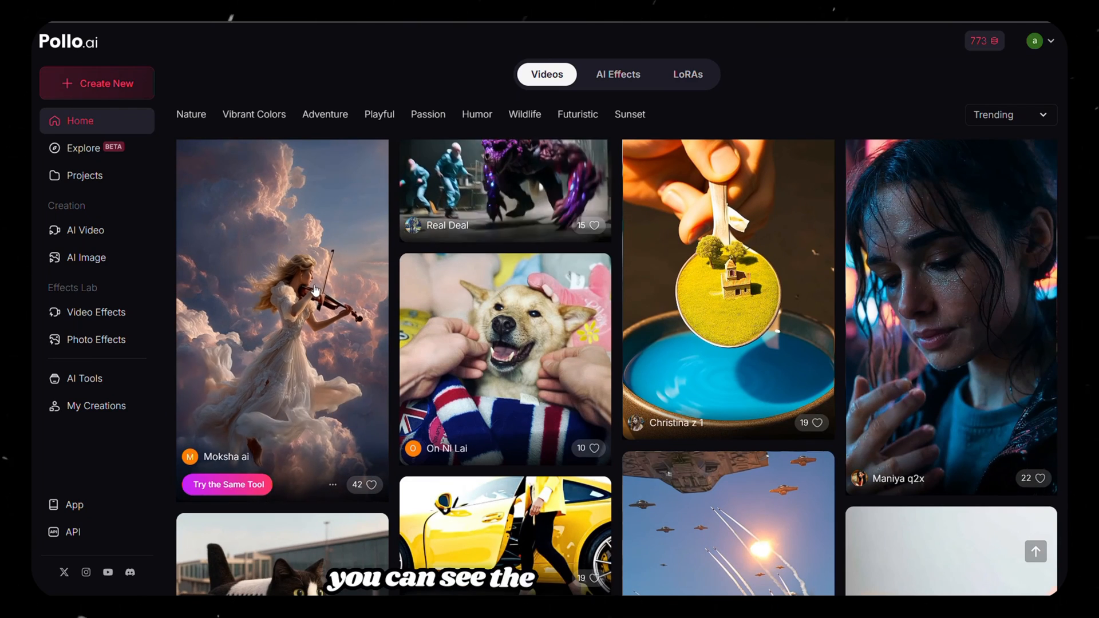
{"action": "mouse_move", "coordinate": [895, 353]}
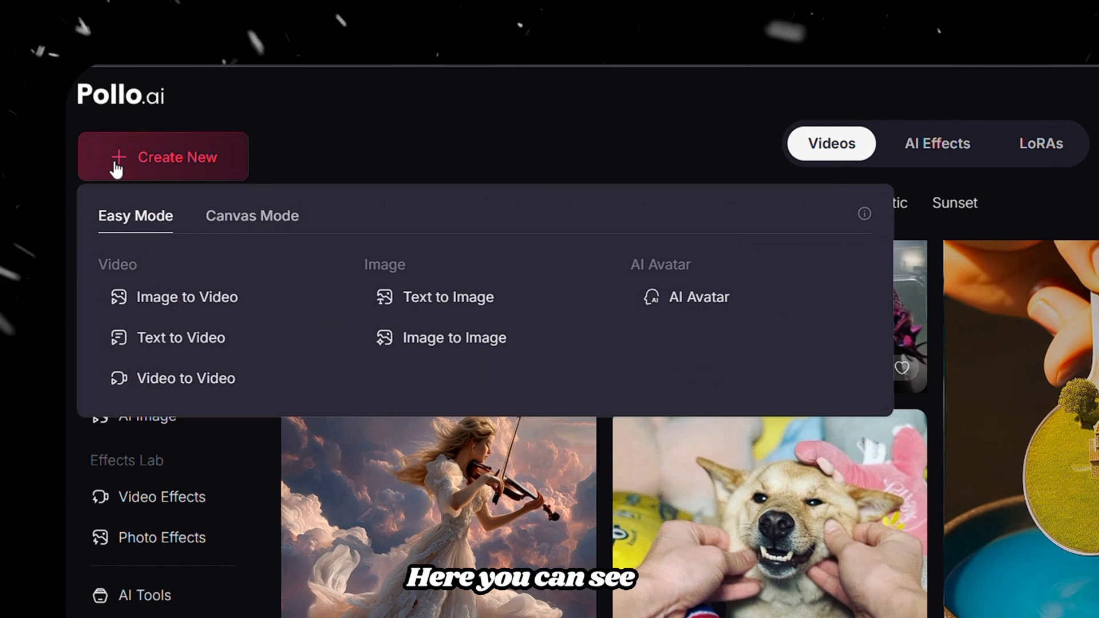
- Compare Easy Mode and Canvas Mode under Create New, then choose Easy Mode Text to Video
{"action": "left_click", "coordinate": [251, 217]}
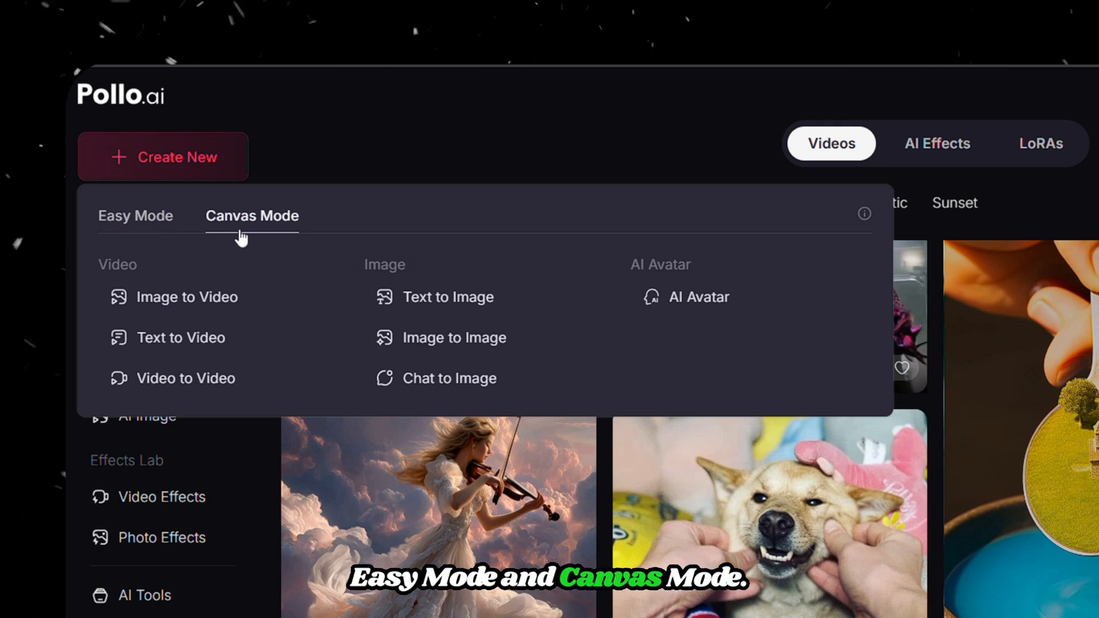
{"action": "left_click", "coordinate": [135, 215]}
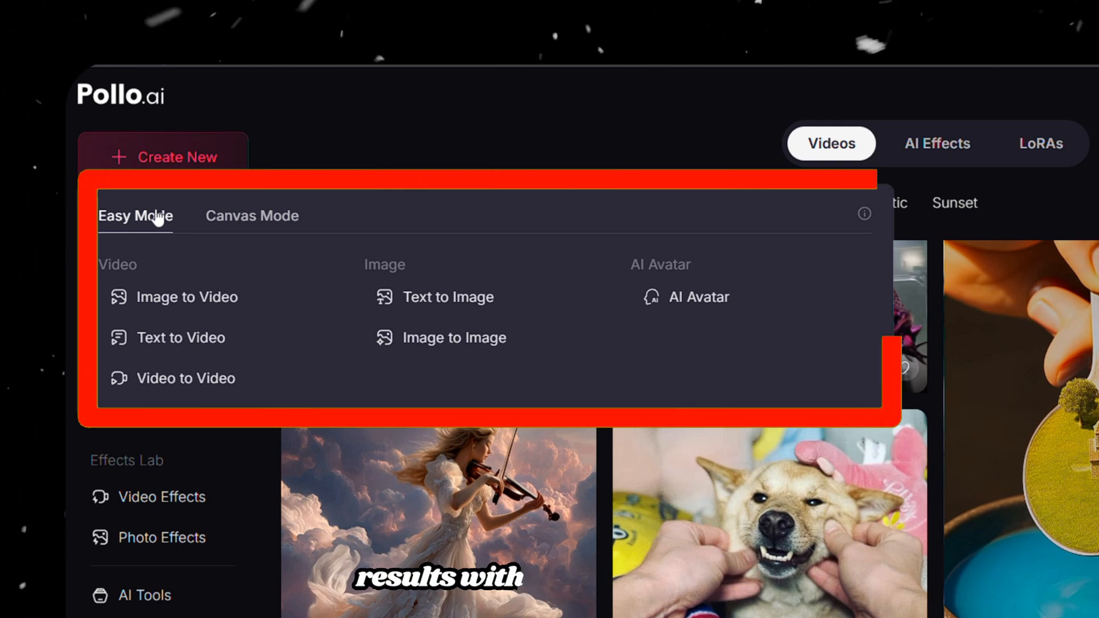
{"action": "left_click", "coordinate": [251, 216]}
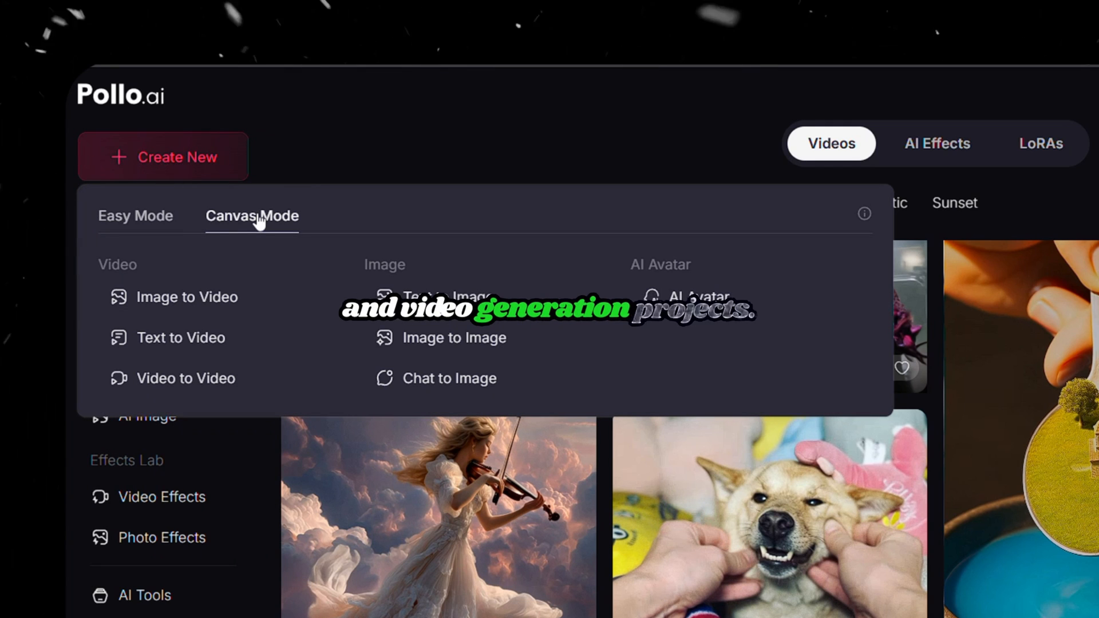
{"action": "left_click", "coordinate": [135, 217]}
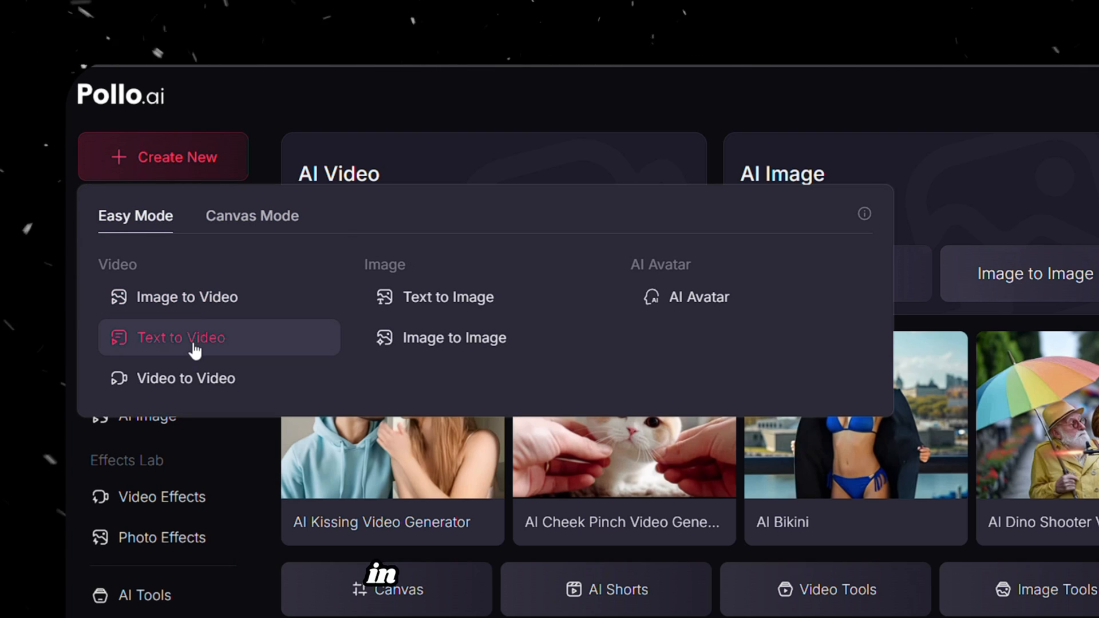
{"action": "left_click", "coordinate": [181, 337]}
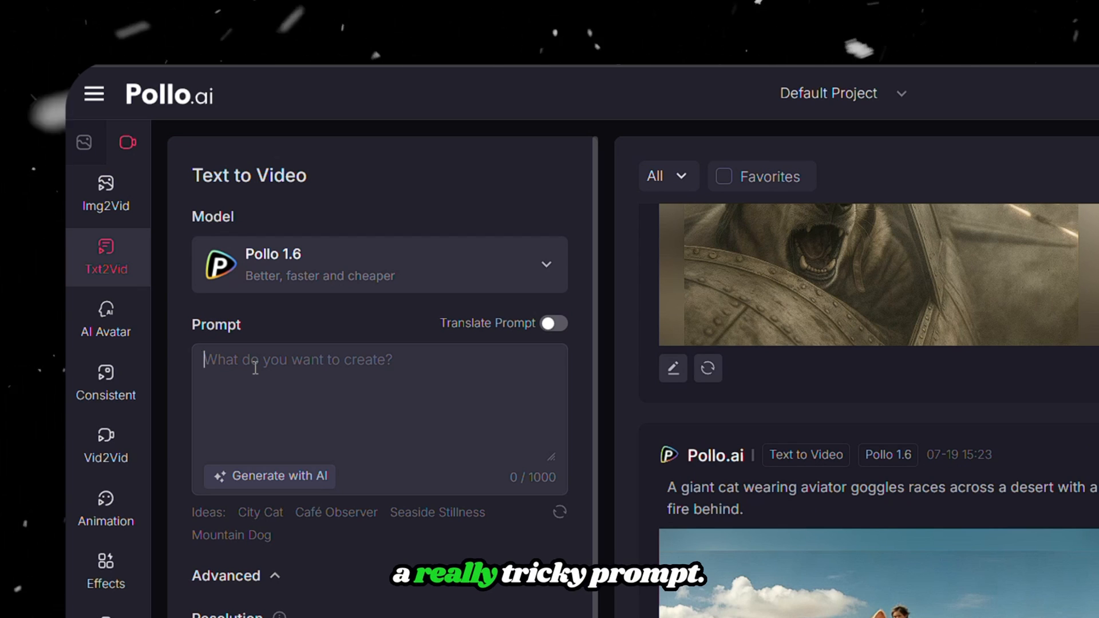
- Enter the prompt 'A giant cat wearing aviator goggles races across a desert with a child clinging to it'
{"action": "type", "text": "A giant cat wearing aviator goggles races across a desert with a child clinging to its back. The cat runs so fast that it leaves a trail of fire behind."}
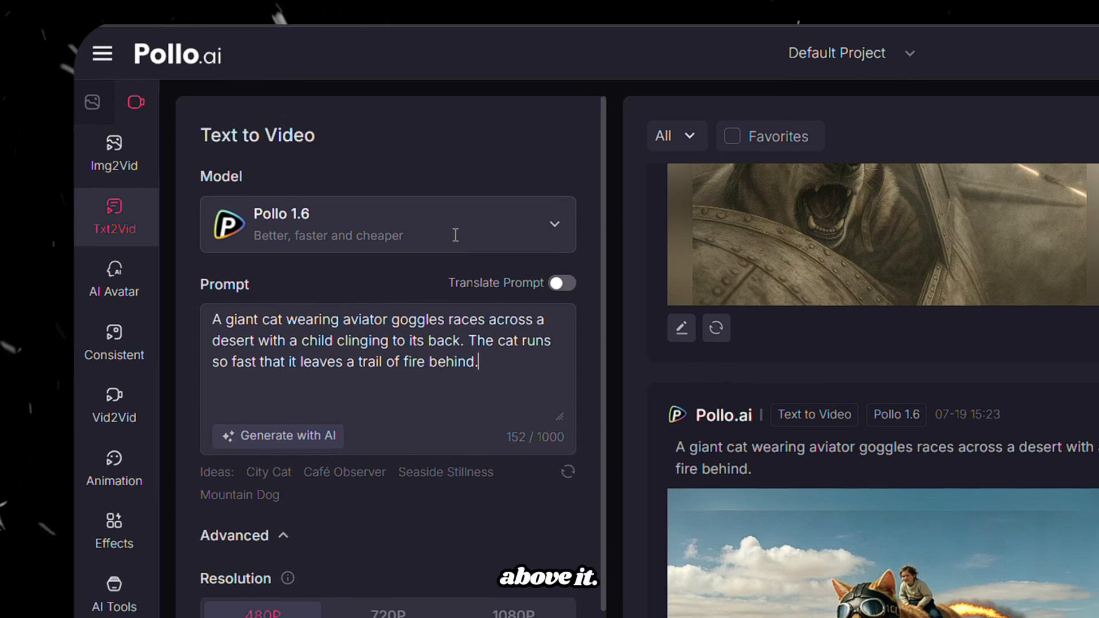
- Browse down the Model dropdown to review the available video generation models
{"action": "left_click", "coordinate": [386, 224]}
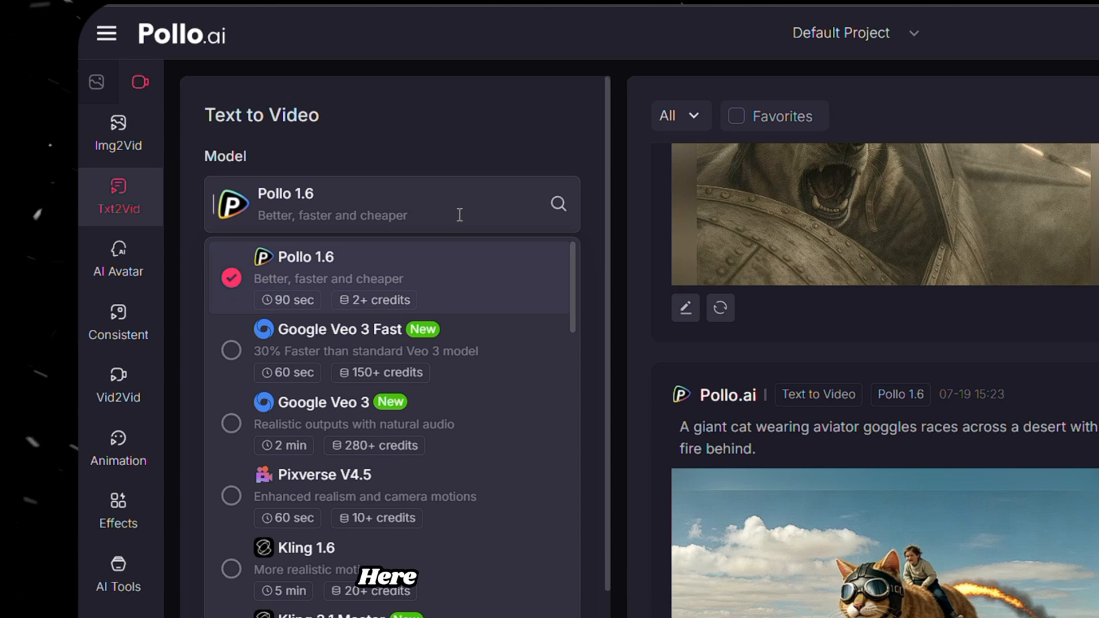
{"action": "mouse_move", "coordinate": [480, 370]}
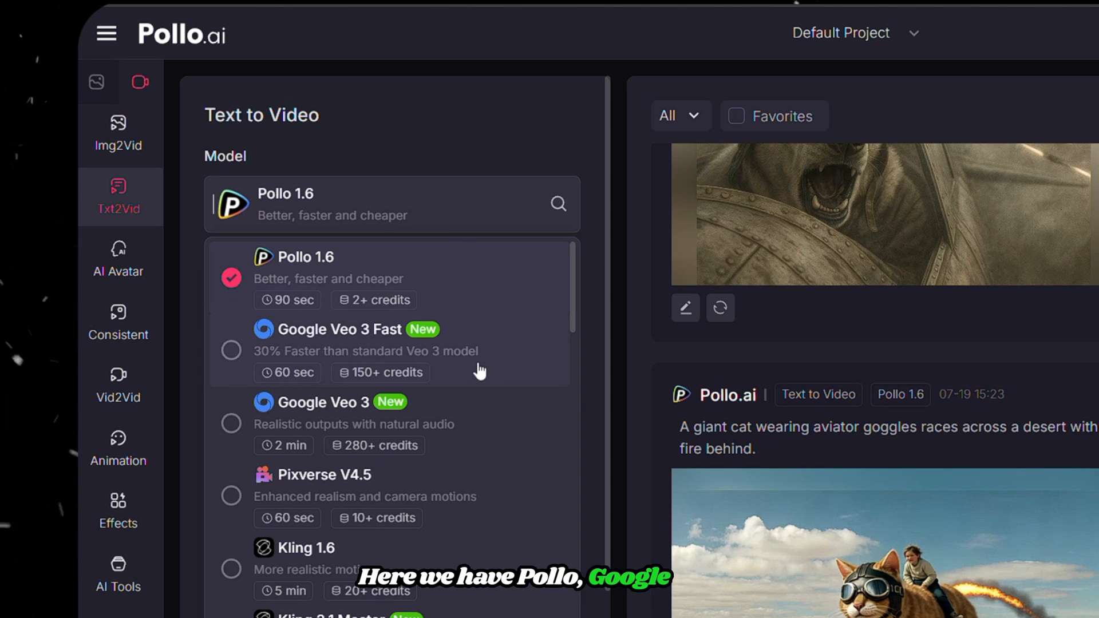
{"action": "scroll", "scroll_direction": "down", "scroll_amount": 3}
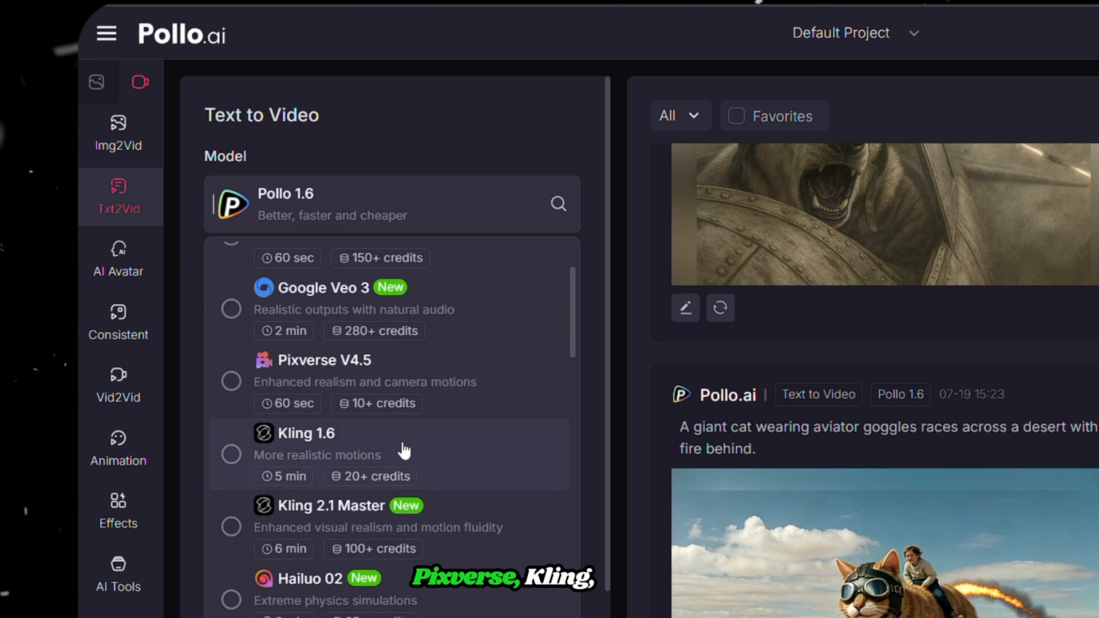
{"action": "scroll", "scroll_direction": "down", "scroll_amount": 3}
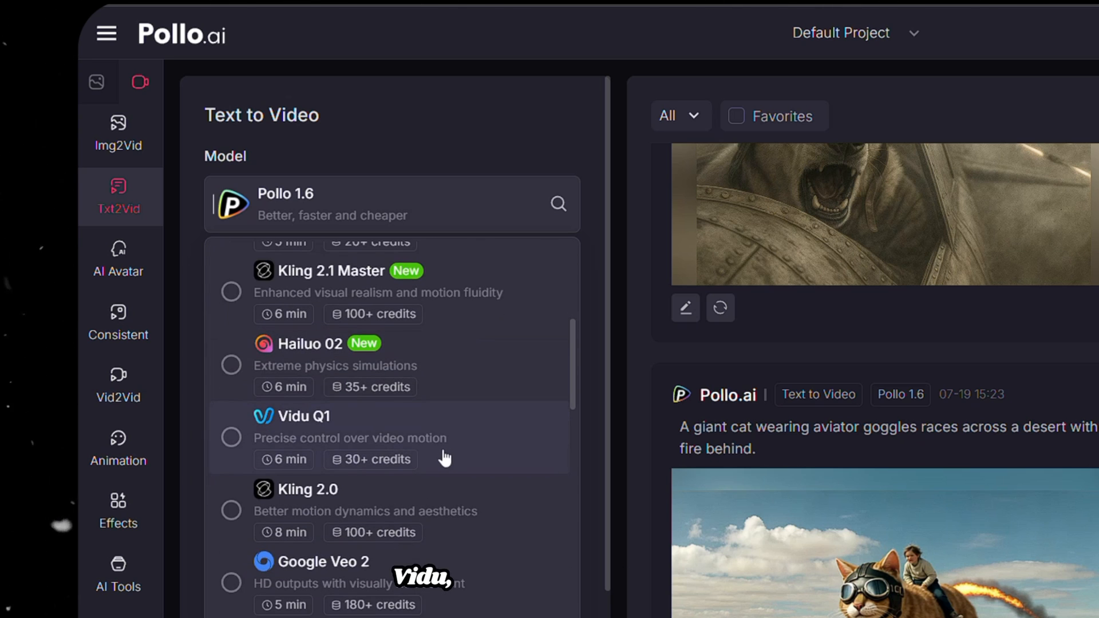
{"action": "scroll", "scroll_direction": "down", "scroll_amount": 3}
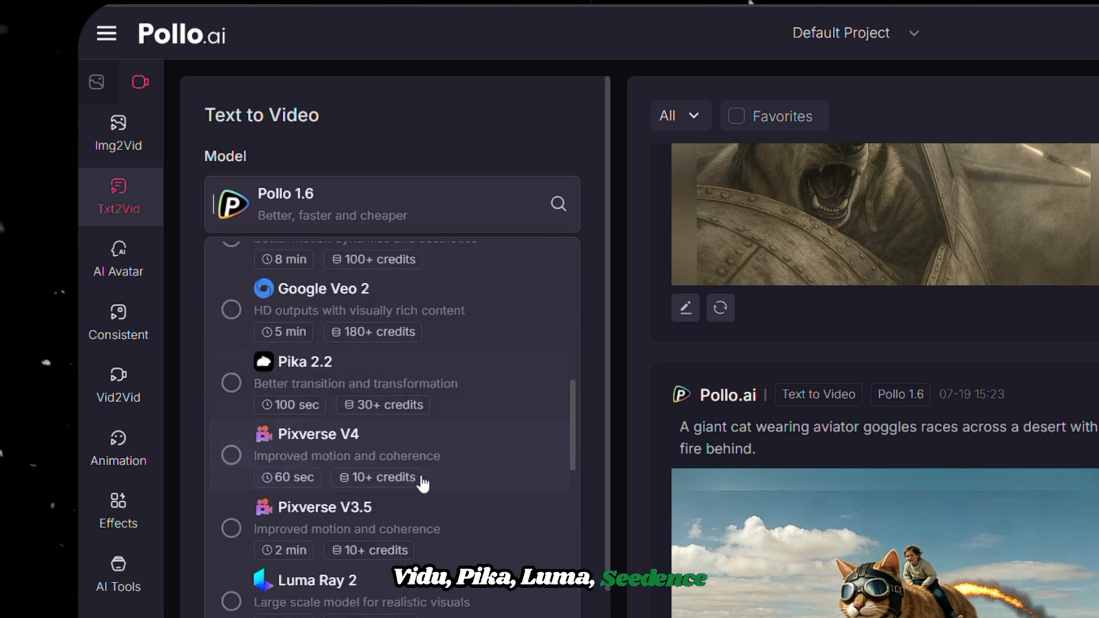
{"action": "scroll", "scroll_direction": "down", "scroll_amount": 3}
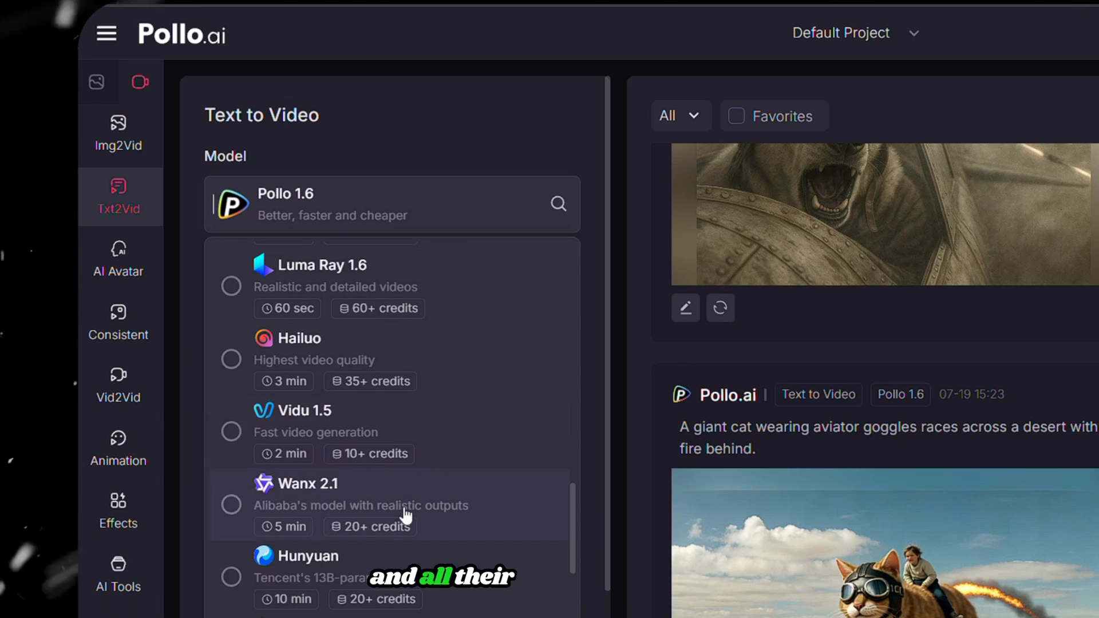
{"action": "scroll", "scroll_direction": "down", "scroll_amount": 3}
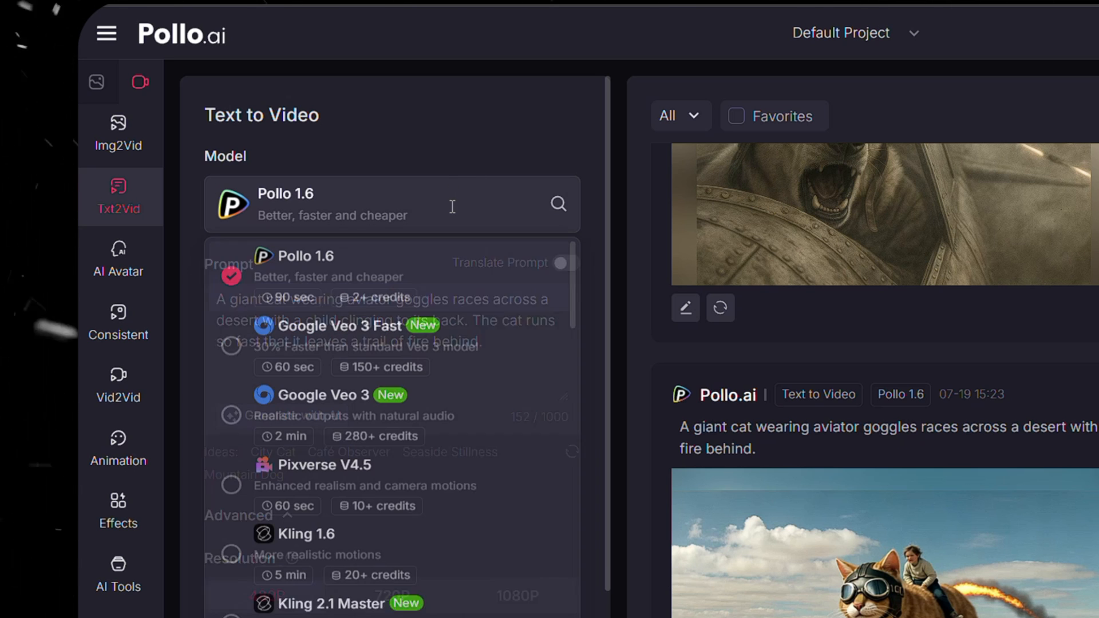
- Keep Pollo 1.6, set 720P resolution with 5-second length and 16:9 ratio for one 4-credit video
{"action": "left_click", "coordinate": [305, 267]}
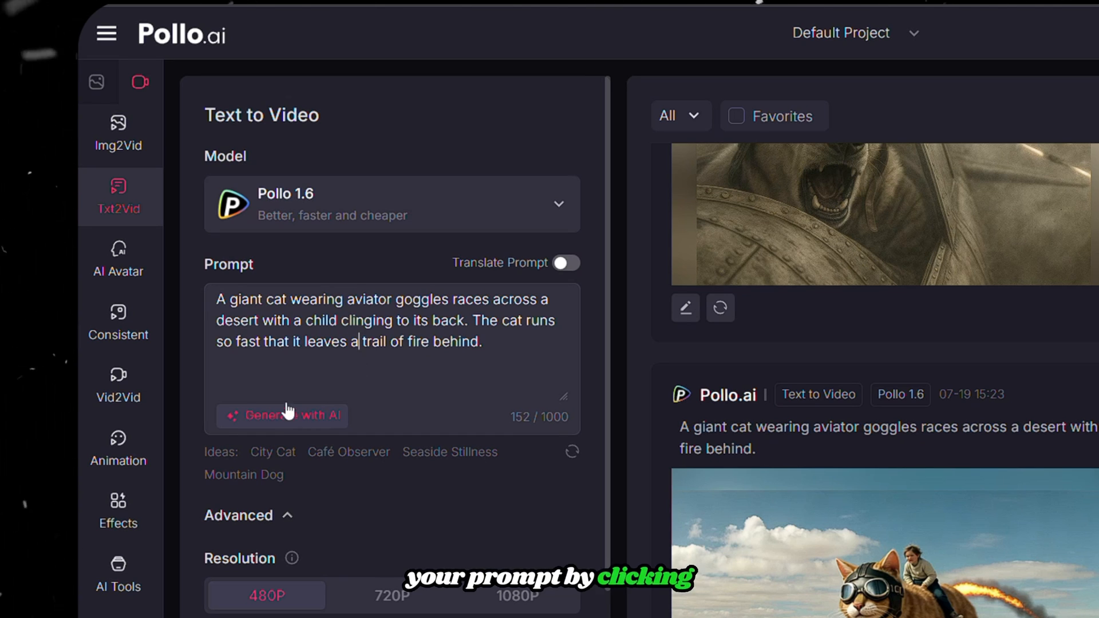
{"action": "scroll", "scroll_direction": "down", "scroll_amount": 3}
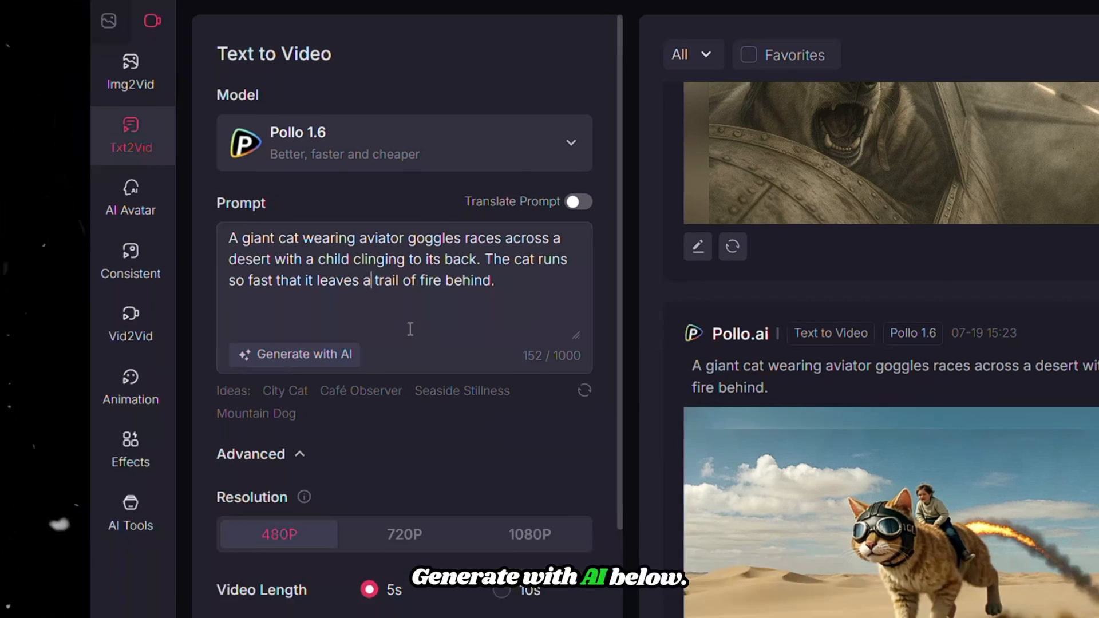
{"action": "scroll", "scroll_direction": "down", "scroll_amount": 3}
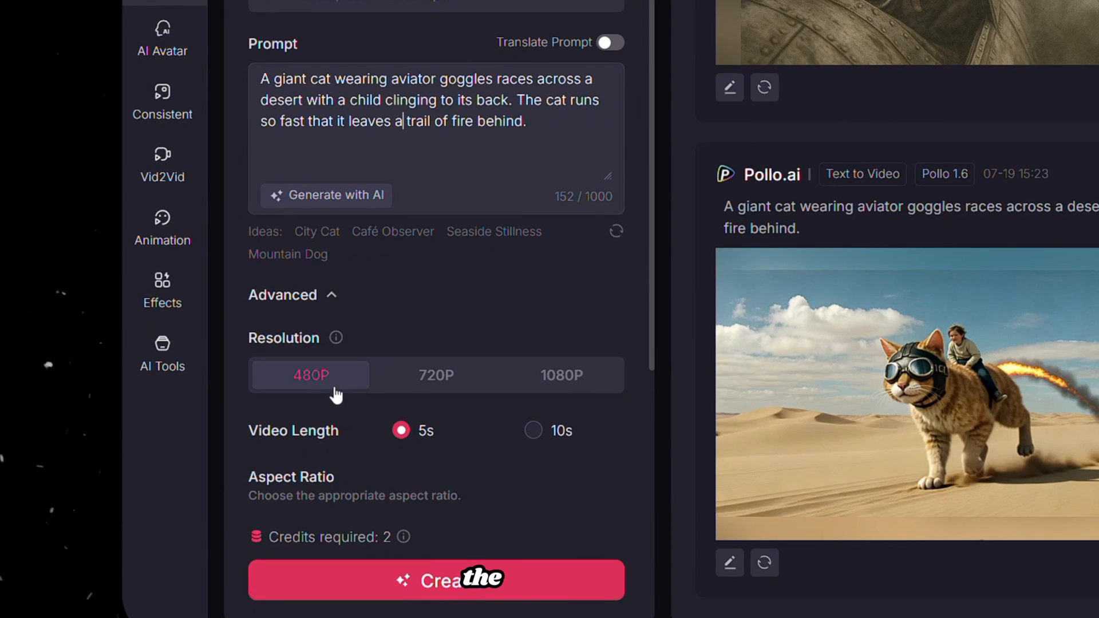
{"action": "left_click", "coordinate": [435, 376]}
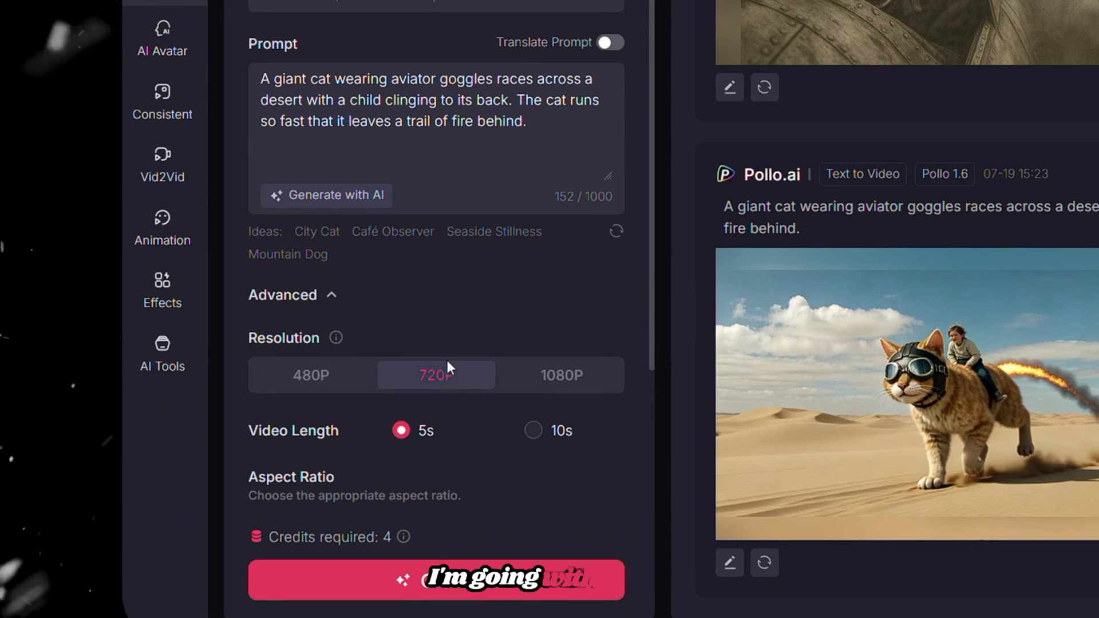
{"action": "scroll", "scroll_direction": "down", "scroll_amount": 3}
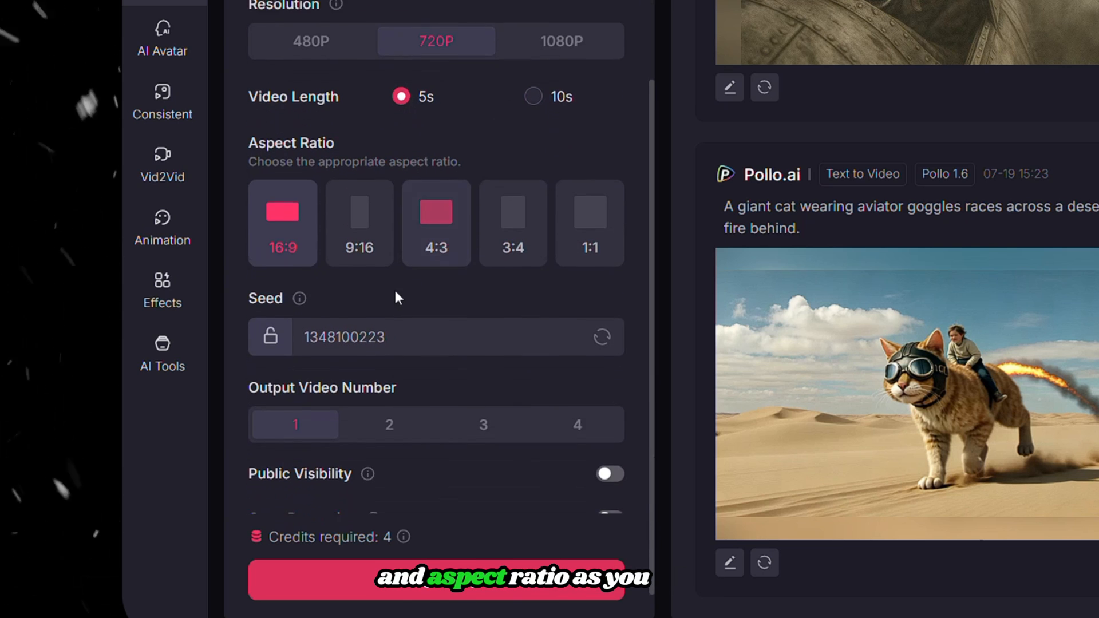
{"action": "scroll", "scroll_direction": "down", "scroll_amount": 3}
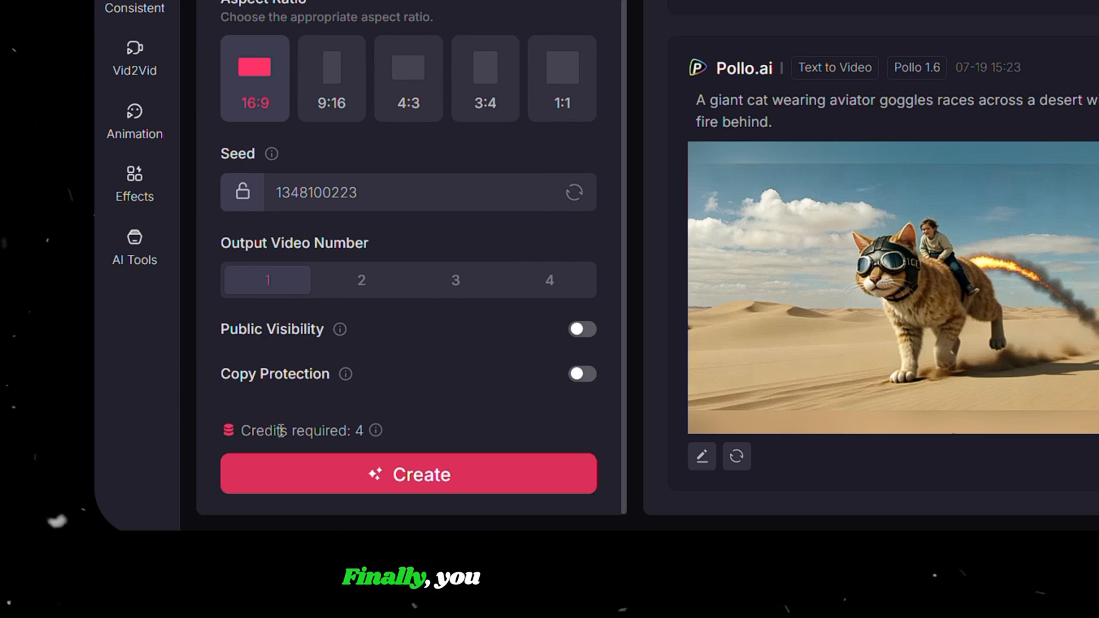
{"action": "mouse_move", "coordinate": [416, 438]}
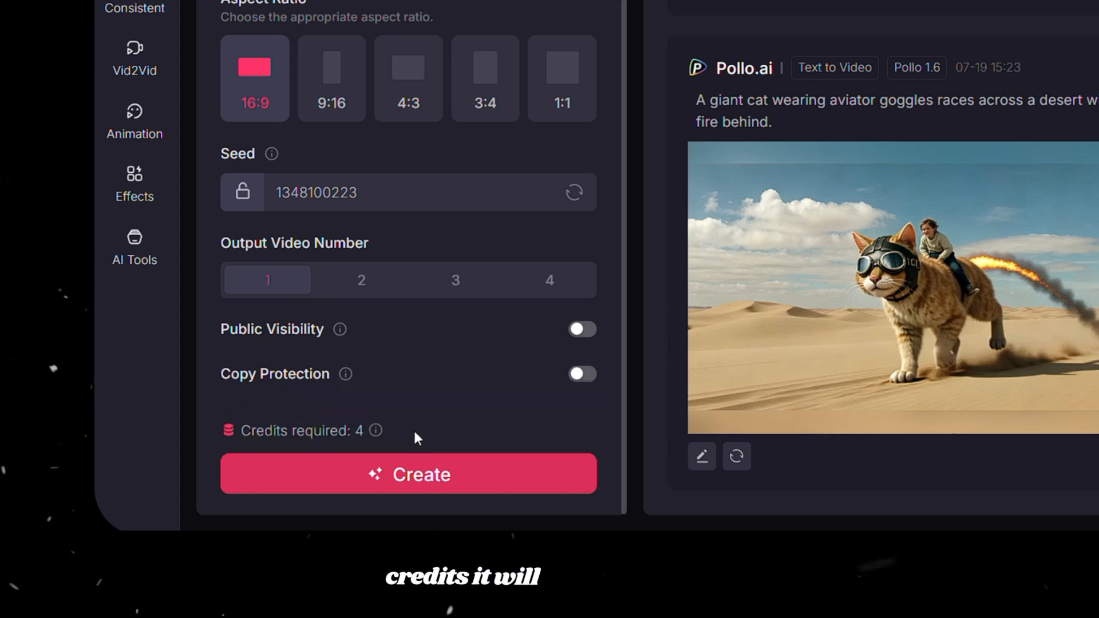
- Create the desert cat video with Pollo 1.6, then again with the Hailuo 02 model
{"action": "left_click", "coordinate": [407, 474]}
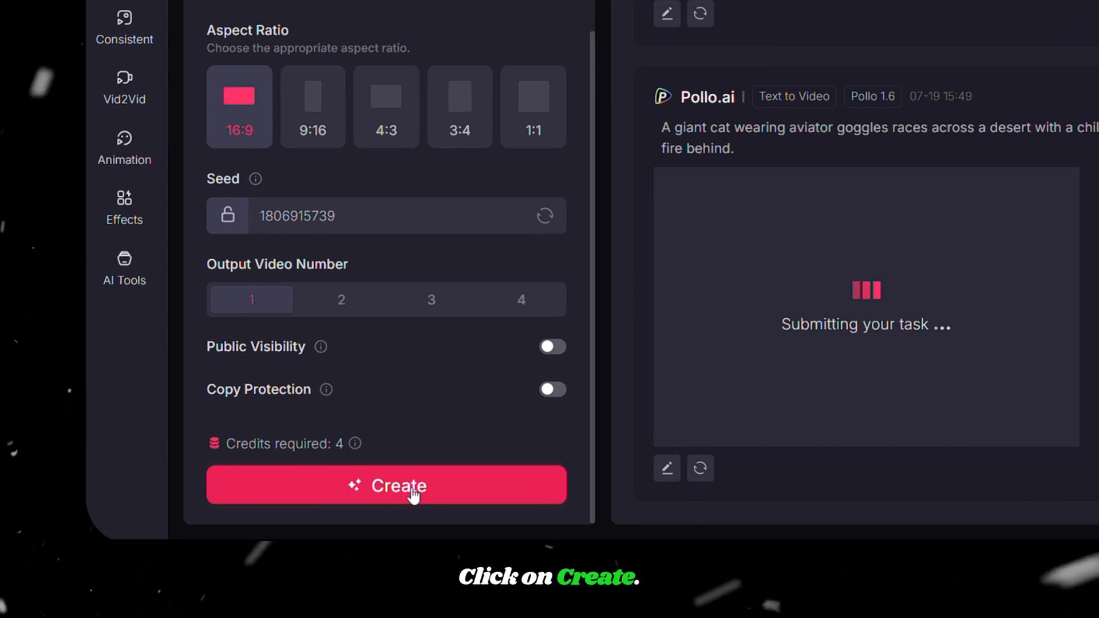
{"action": "left_click", "coordinate": [386, 485]}
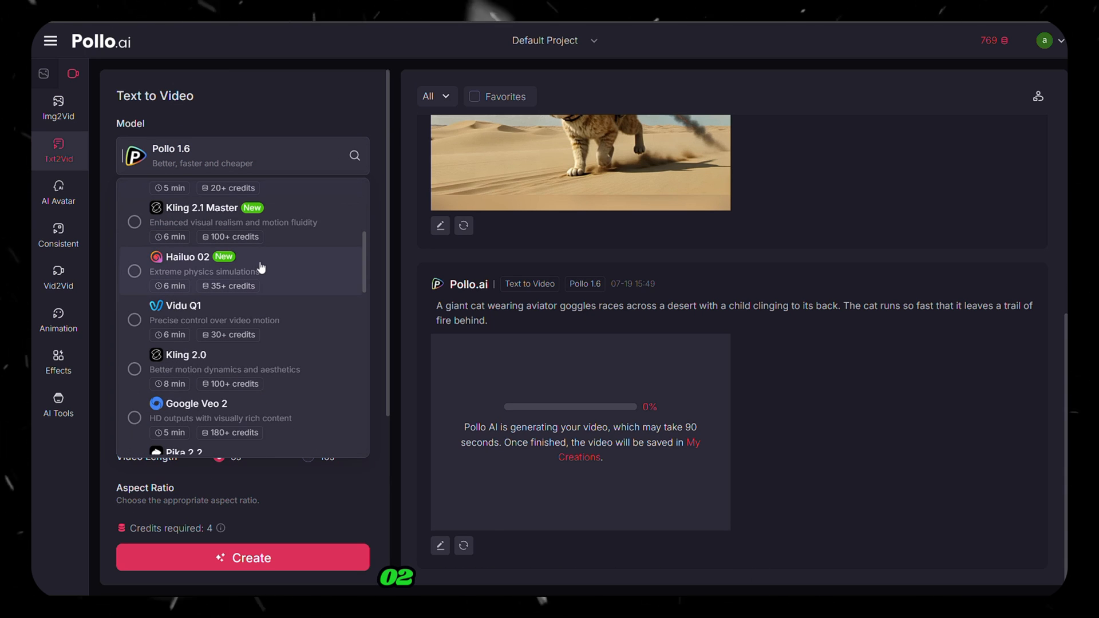
{"action": "scroll", "scroll_direction": "down", "scroll_amount": 3}
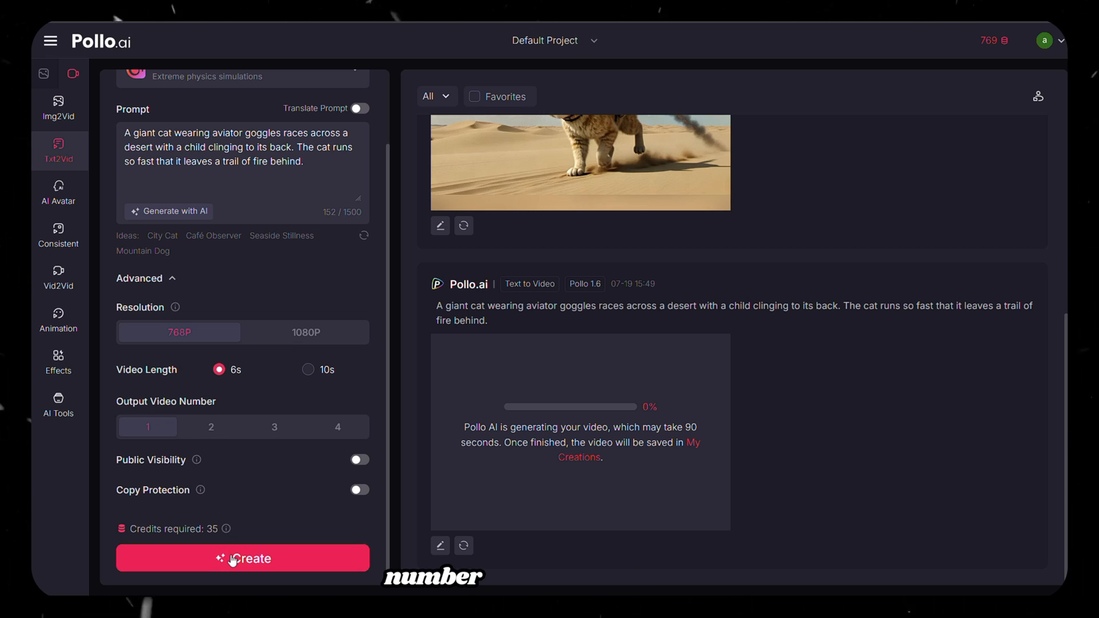
{"action": "left_click", "coordinate": [241, 558]}
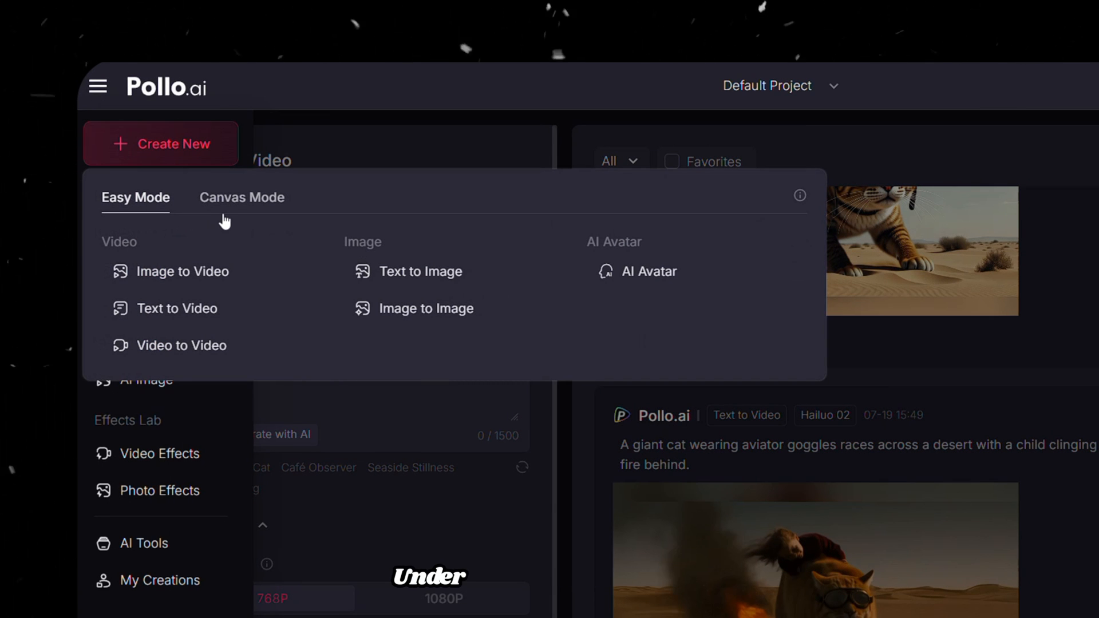
- Start a Canvas Mode Text to Image project and generate two 9:16 girl-with-puppy images
{"action": "left_click", "coordinate": [242, 197]}
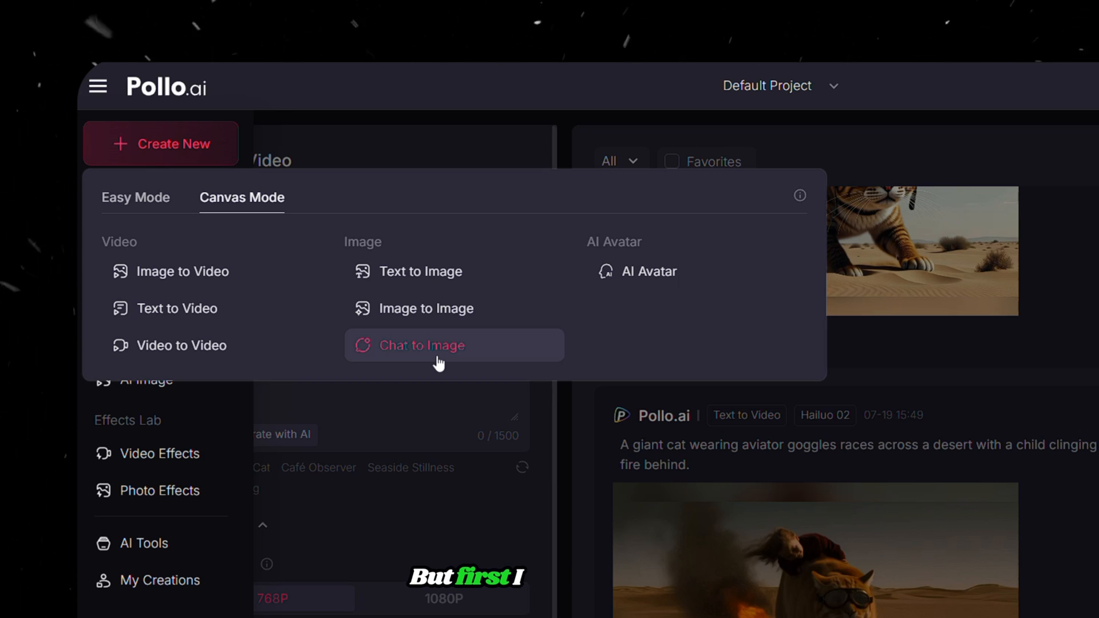
{"action": "mouse_move", "coordinate": [422, 272]}
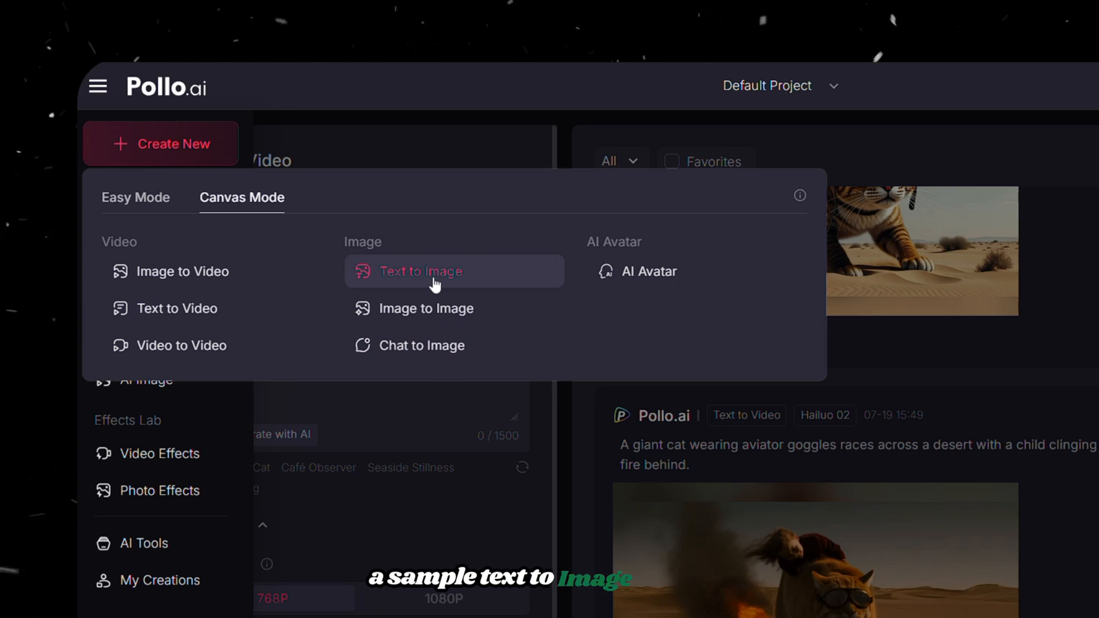
{"action": "left_click", "coordinate": [423, 272]}
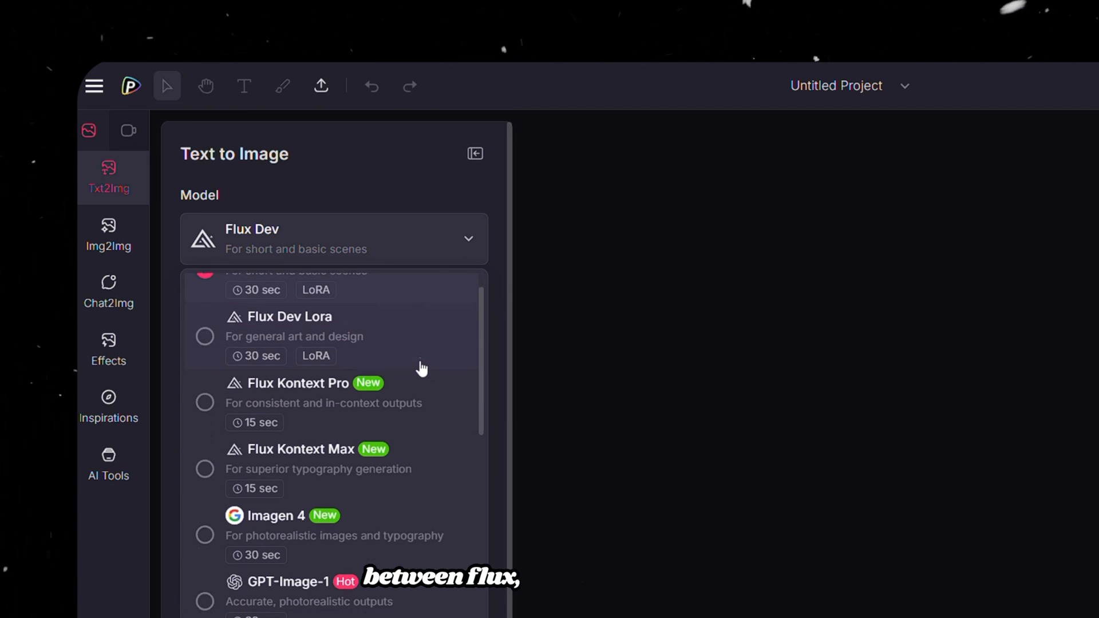
{"action": "scroll", "scroll_direction": "down", "scroll_amount": 3}
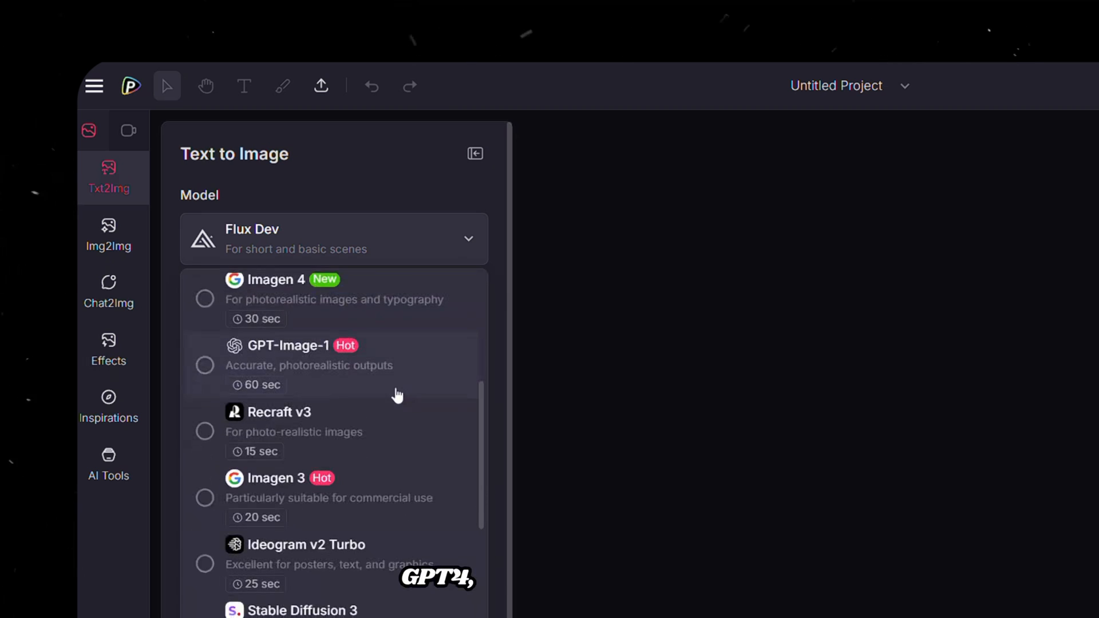
{"action": "scroll", "scroll_direction": "down", "scroll_amount": 3}
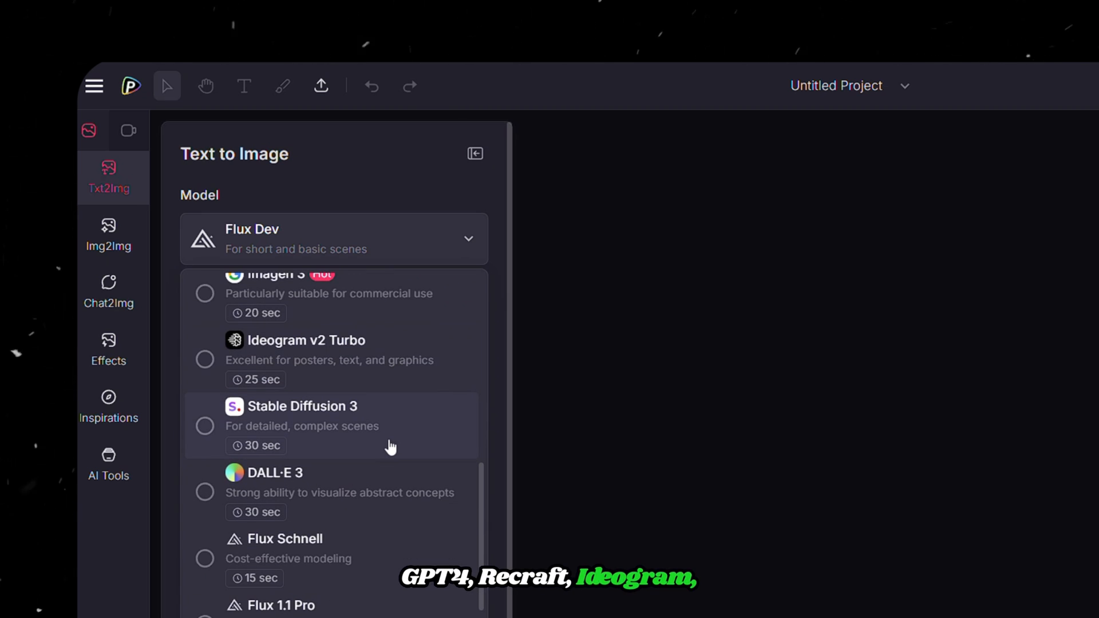
{"action": "scroll", "scroll_direction": "down", "scroll_amount": 3}
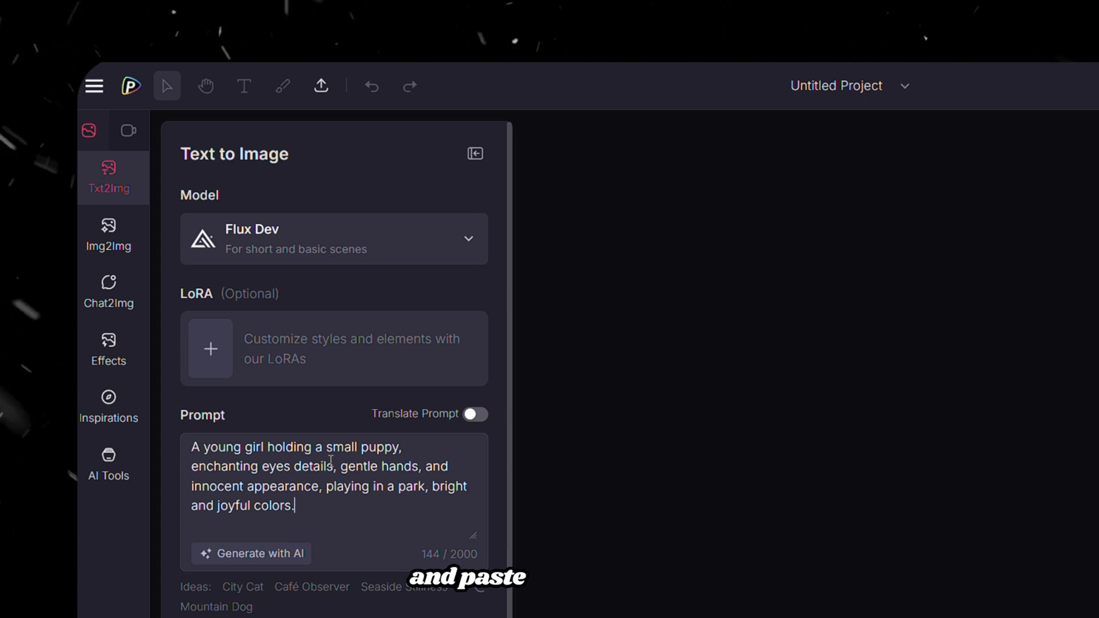
{"action": "scroll", "scroll_direction": "down", "scroll_amount": 3}
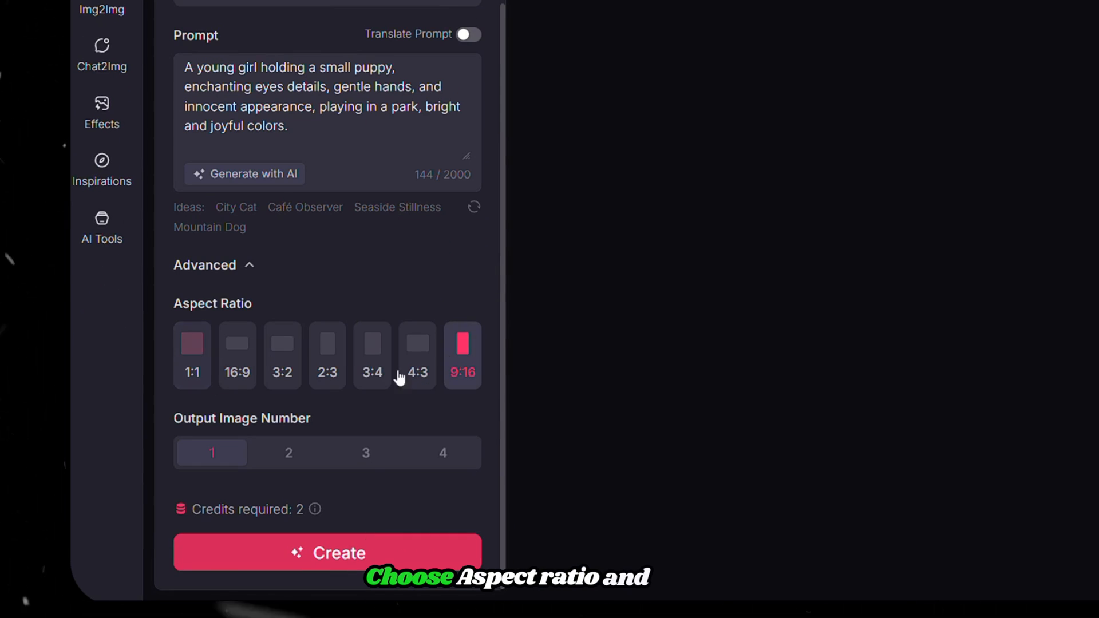
{"action": "left_click", "coordinate": [288, 453]}
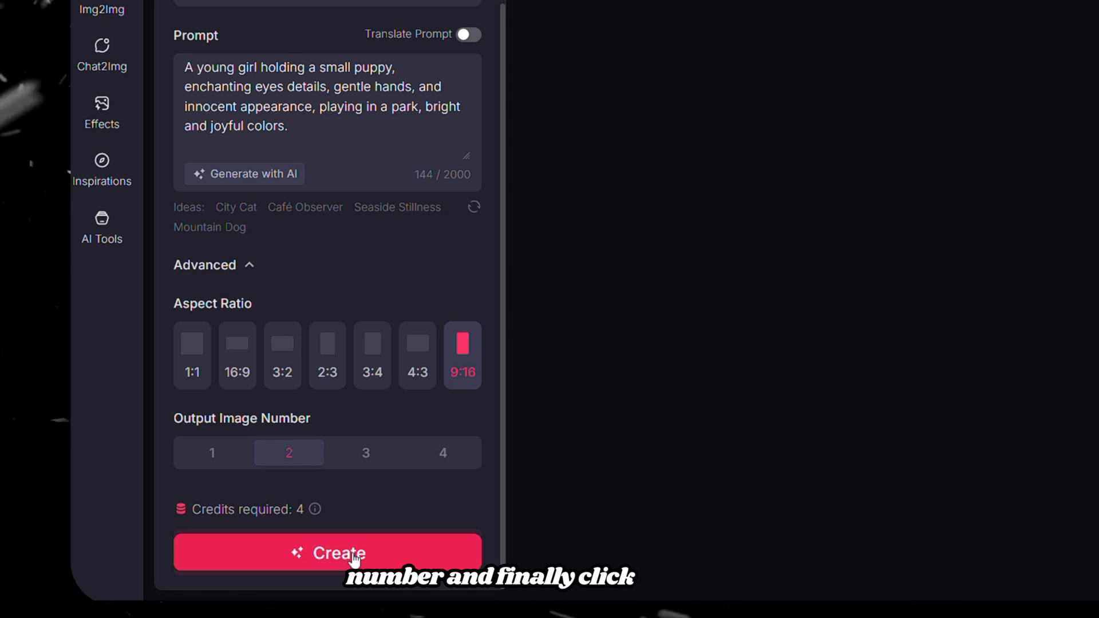
{"action": "left_click", "coordinate": [328, 553]}
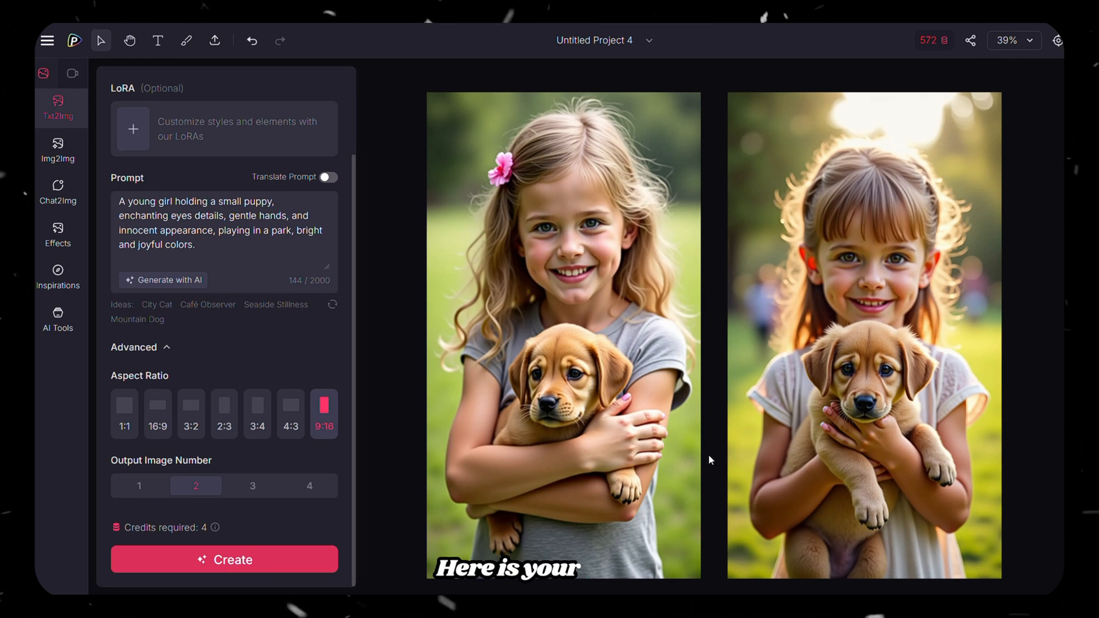
- In Chat2Img, send the girl YouTuber-at-desk prompt at 1:1 requesting 2 images
{"action": "left_click", "coordinate": [58, 192]}
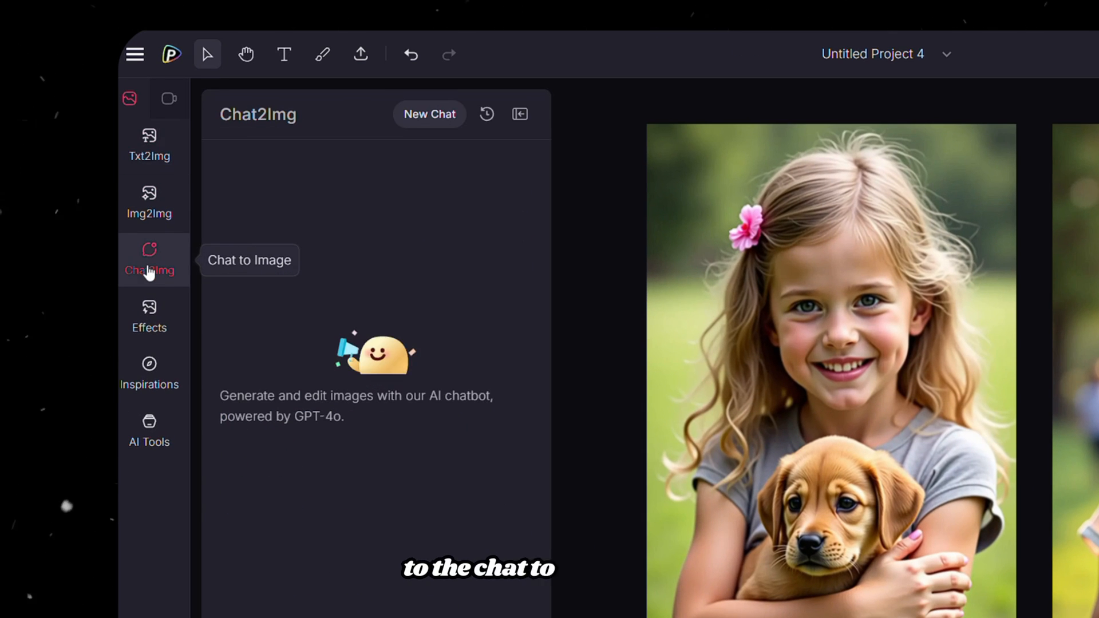
{"action": "scroll", "scroll_direction": "down", "scroll_amount": 3}
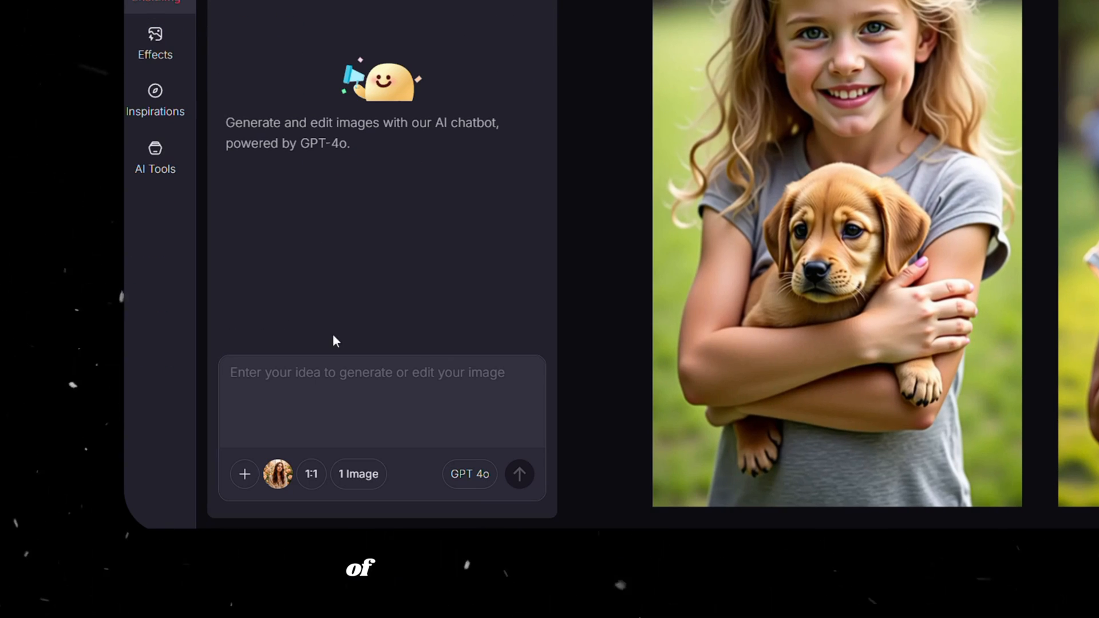
{"action": "left_click", "coordinate": [364, 373]}
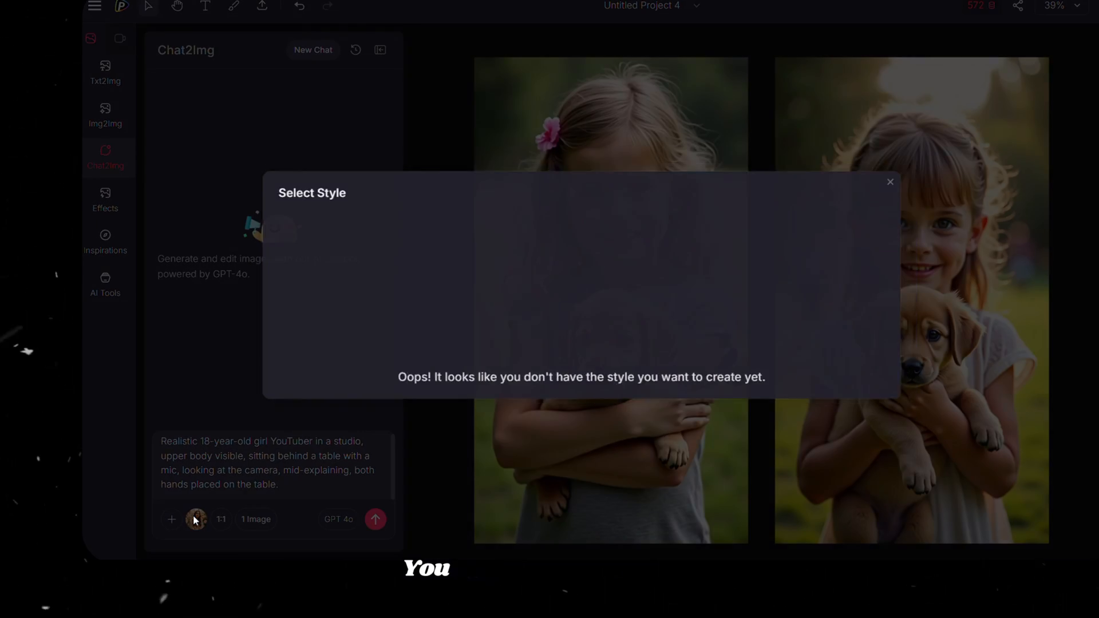
{"action": "left_click", "coordinate": [221, 520]}
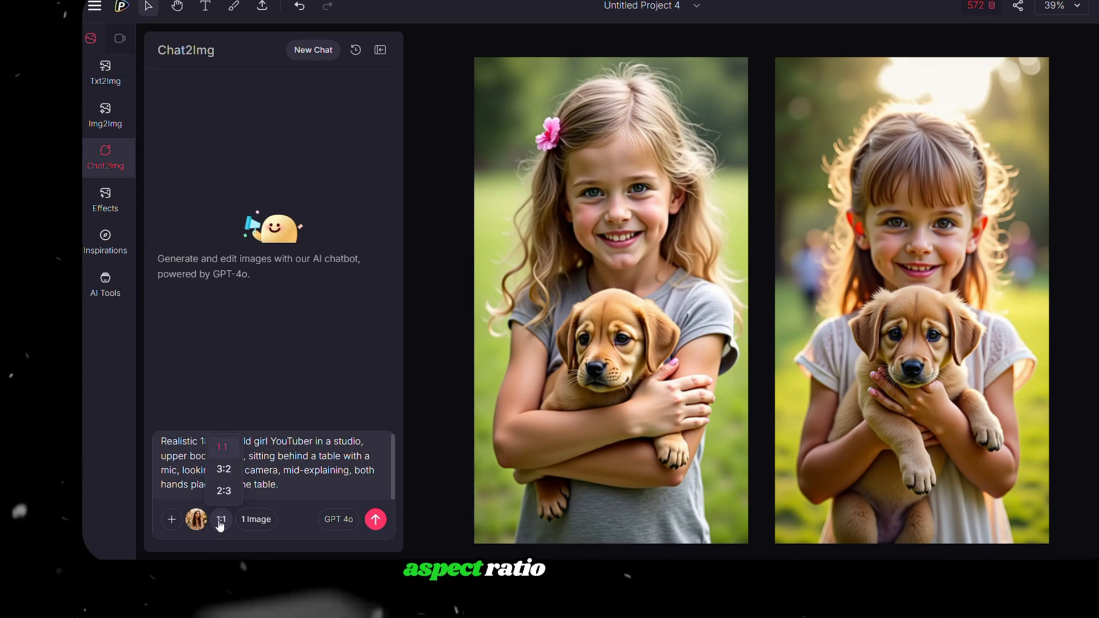
{"action": "left_click", "coordinate": [256, 519]}
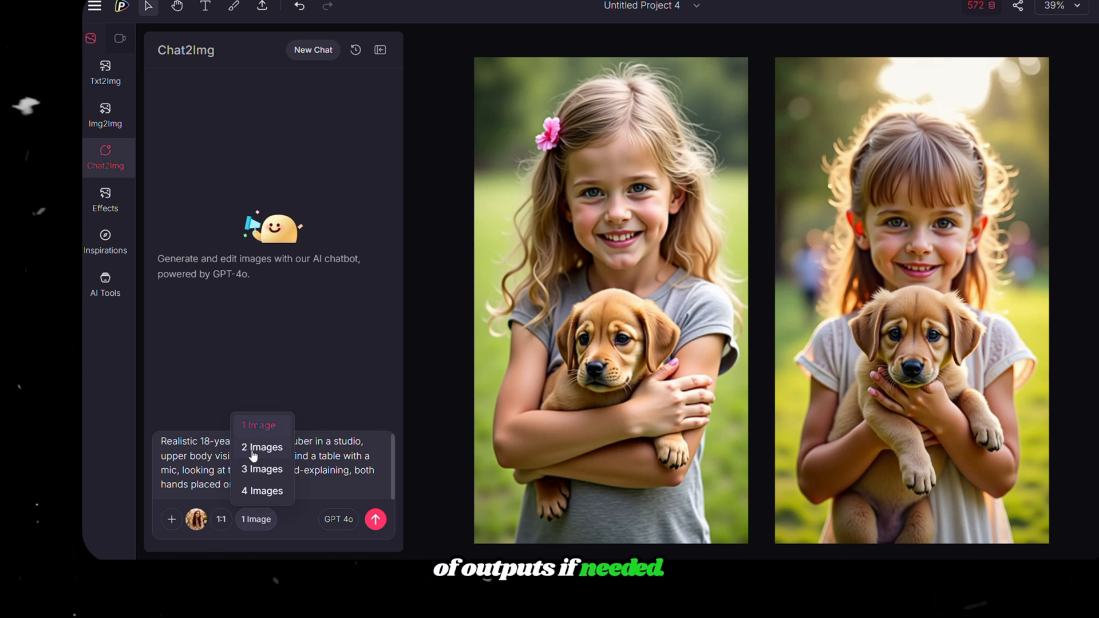
{"action": "left_click", "coordinate": [262, 448]}
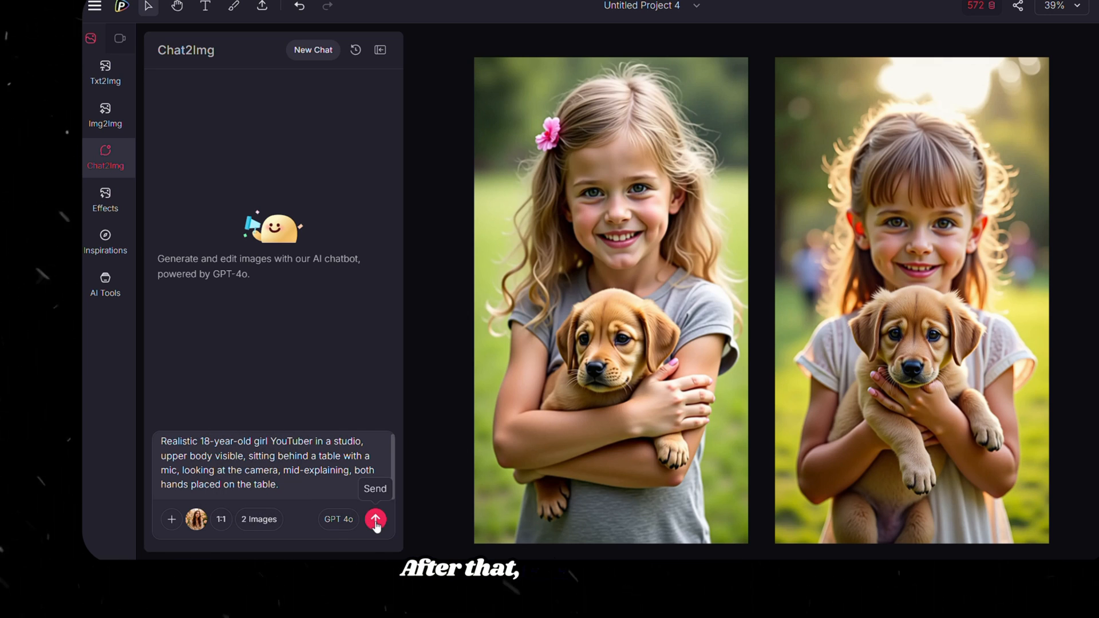
{"action": "left_click", "coordinate": [376, 519]}
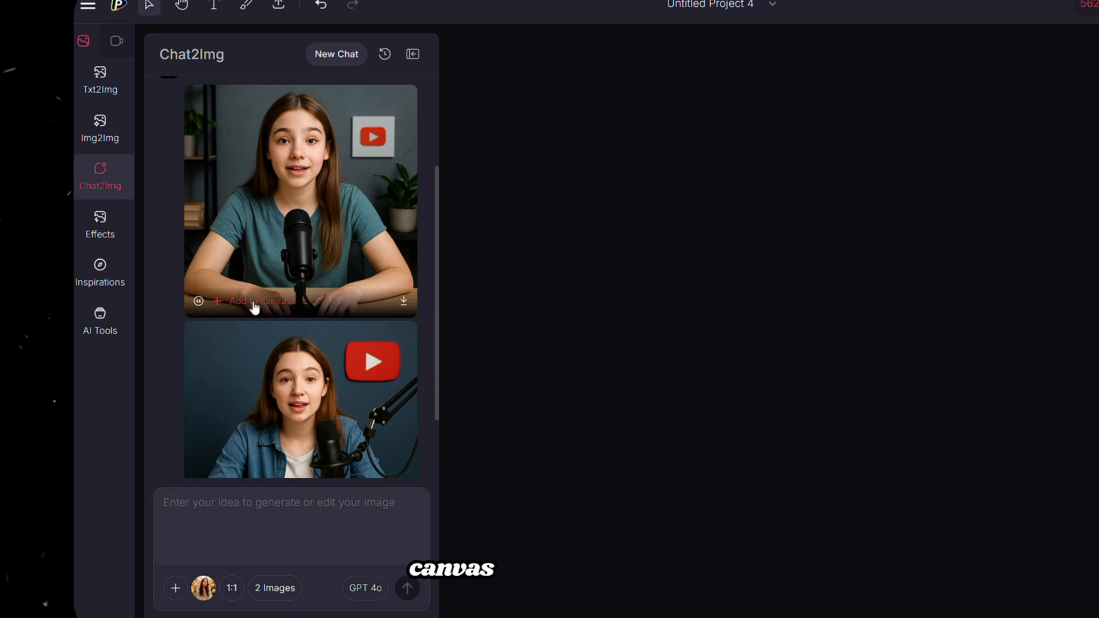
- Add the first YouTuber image to the canvas and inpaint a small flower pot on the lower-left desk
{"action": "left_click", "coordinate": [254, 302]}
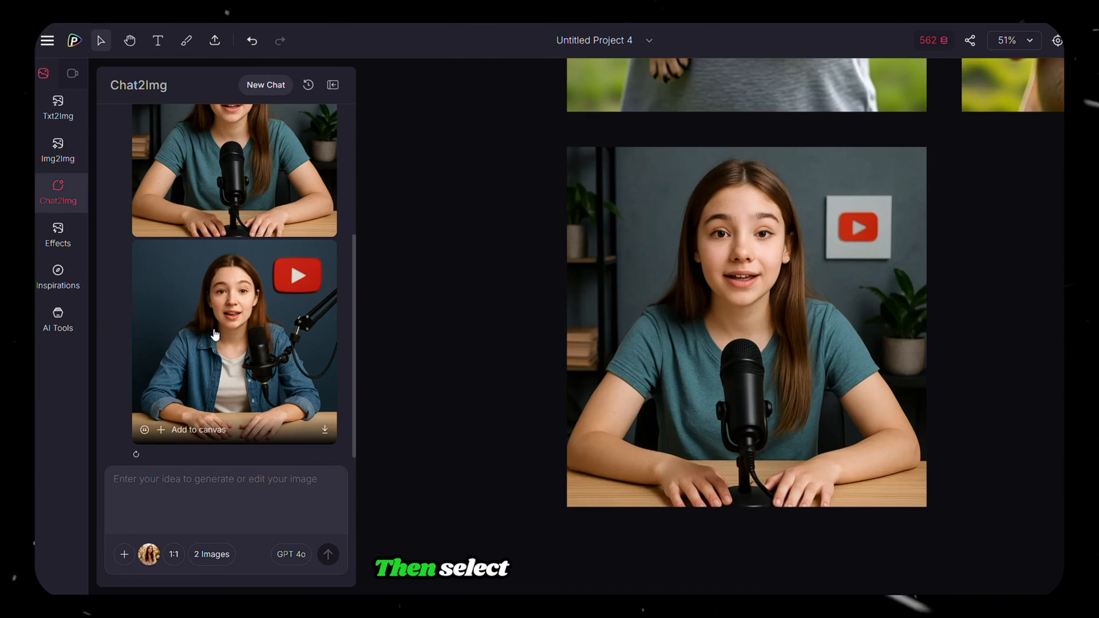
{"action": "left_click", "coordinate": [746, 324]}
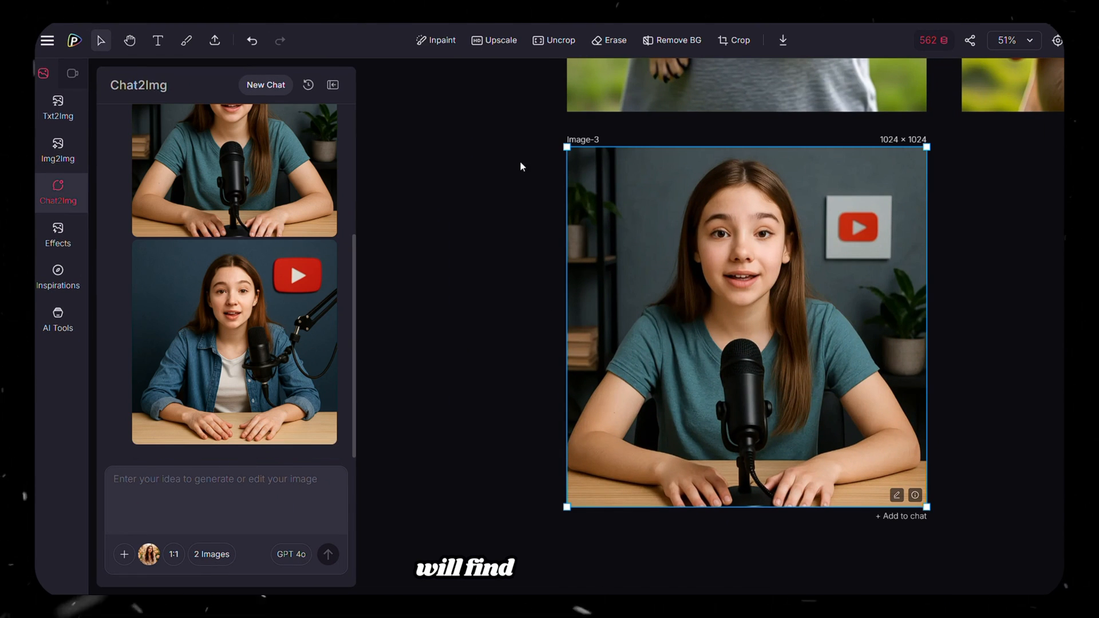
{"action": "left_click", "coordinate": [739, 40]}
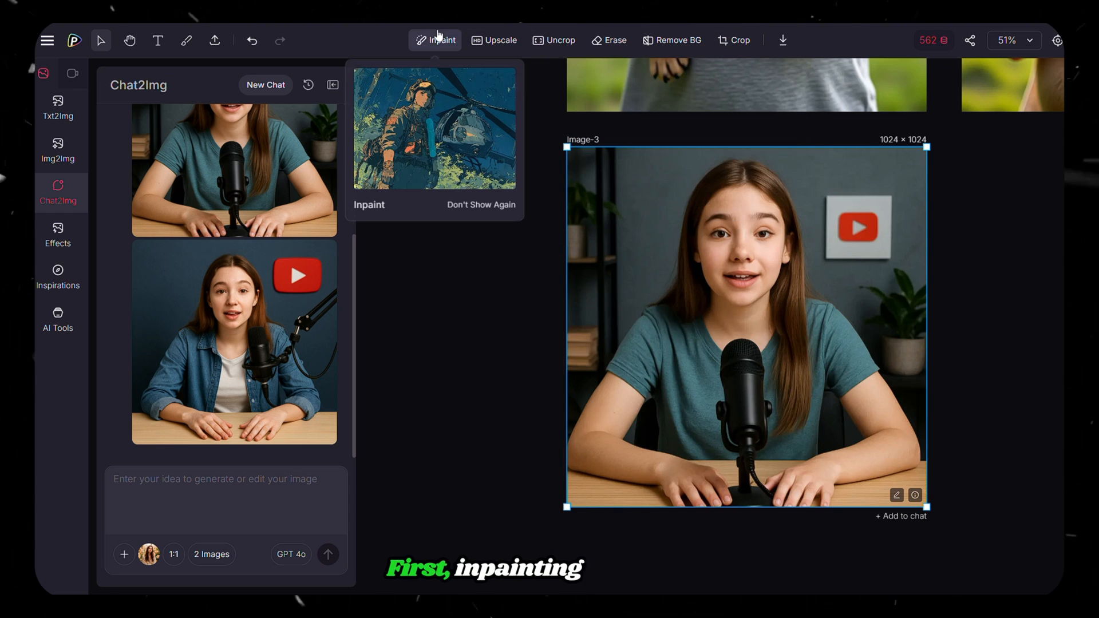
{"action": "left_click", "coordinate": [435, 41]}
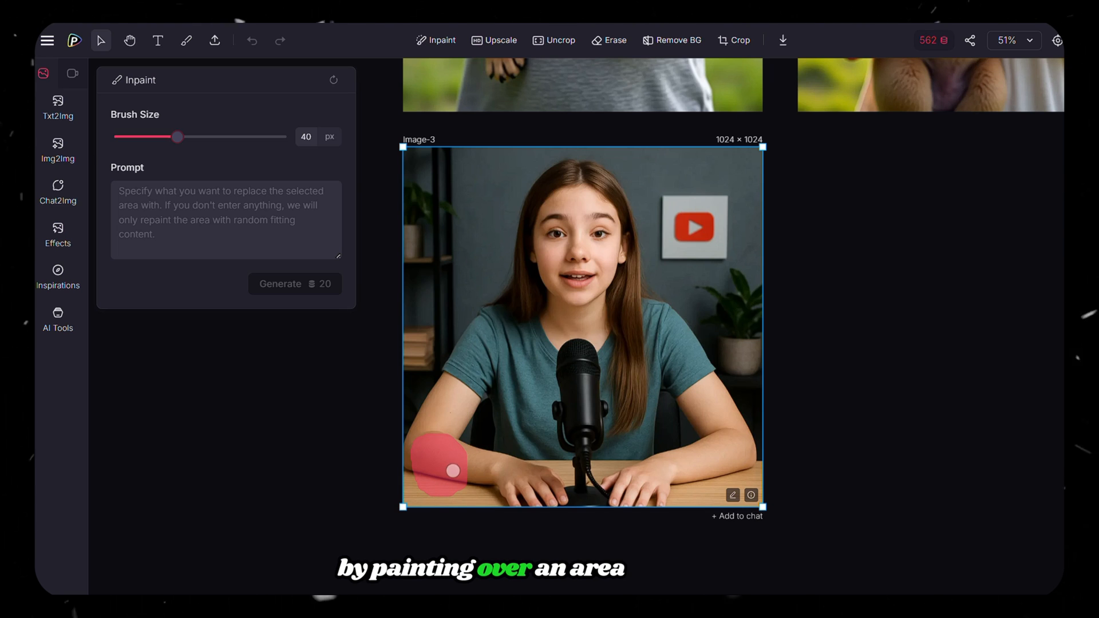
{"action": "type", "text": "a small flower pot"}
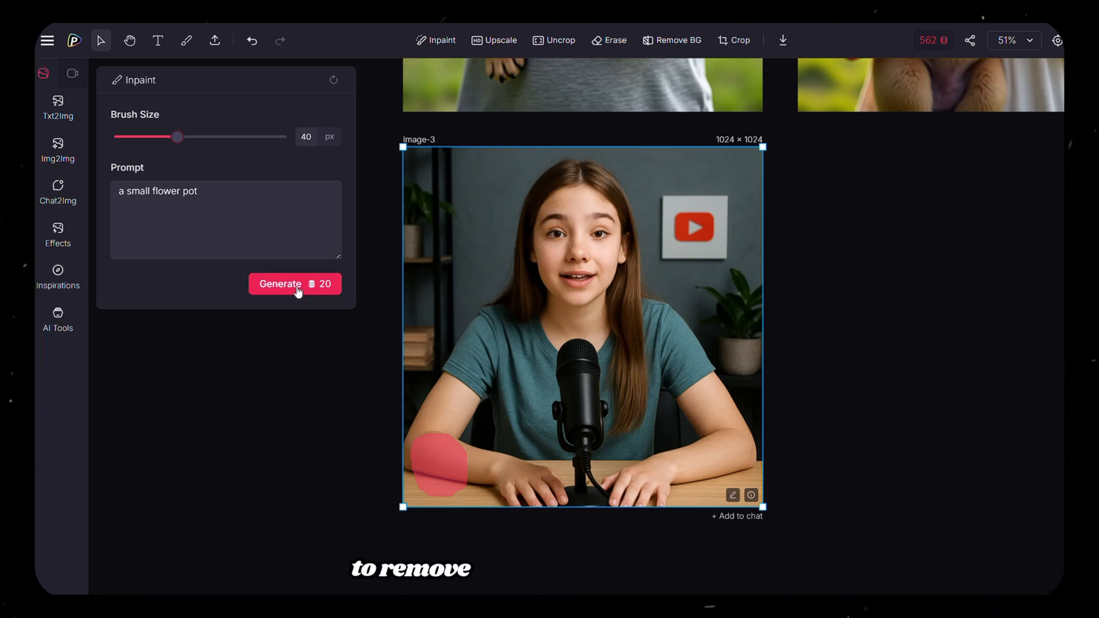
{"action": "left_click", "coordinate": [294, 284]}
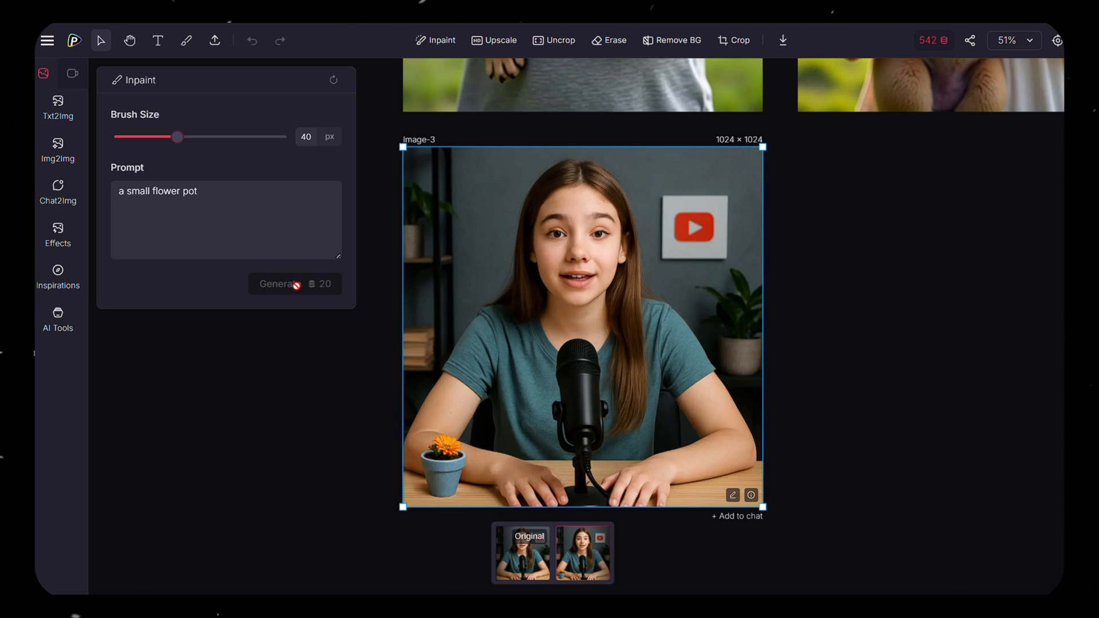
{"action": "mouse_move", "coordinate": [492, 49]}
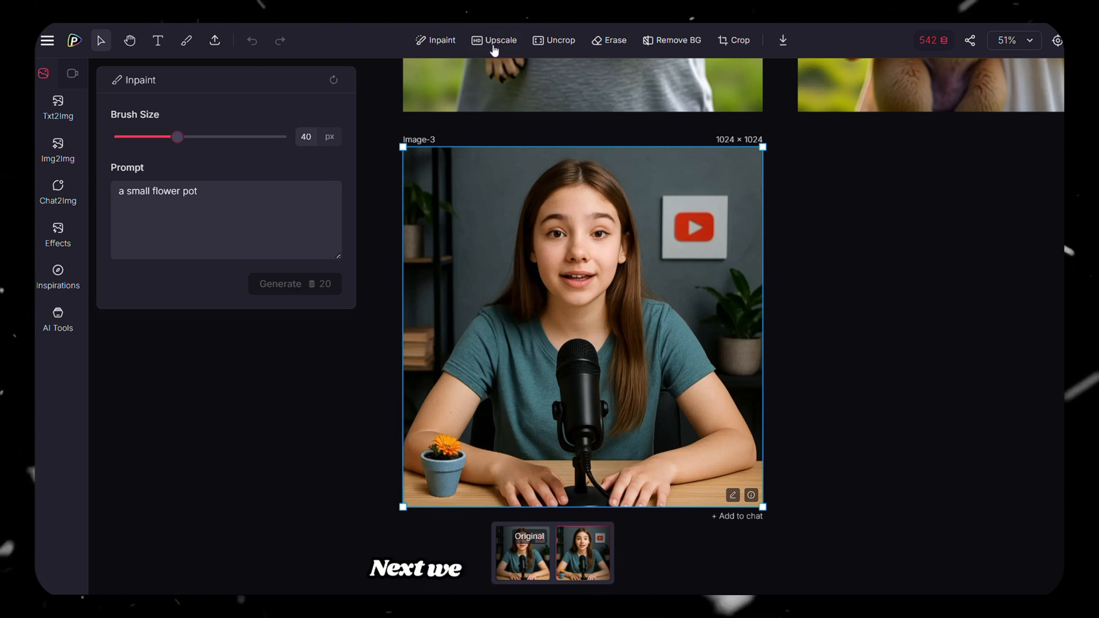
- Try an 8X upscale, then uncrop the YouTuber image to a 16:9 widescreen frame
{"action": "left_click", "coordinate": [494, 41]}
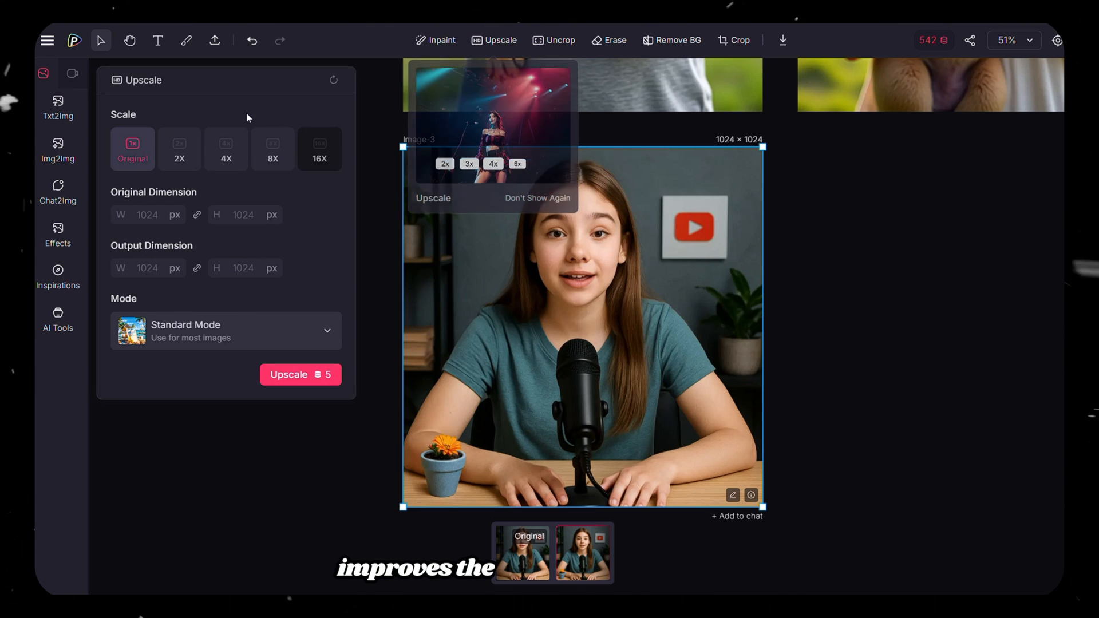
{"action": "left_click", "coordinate": [273, 149]}
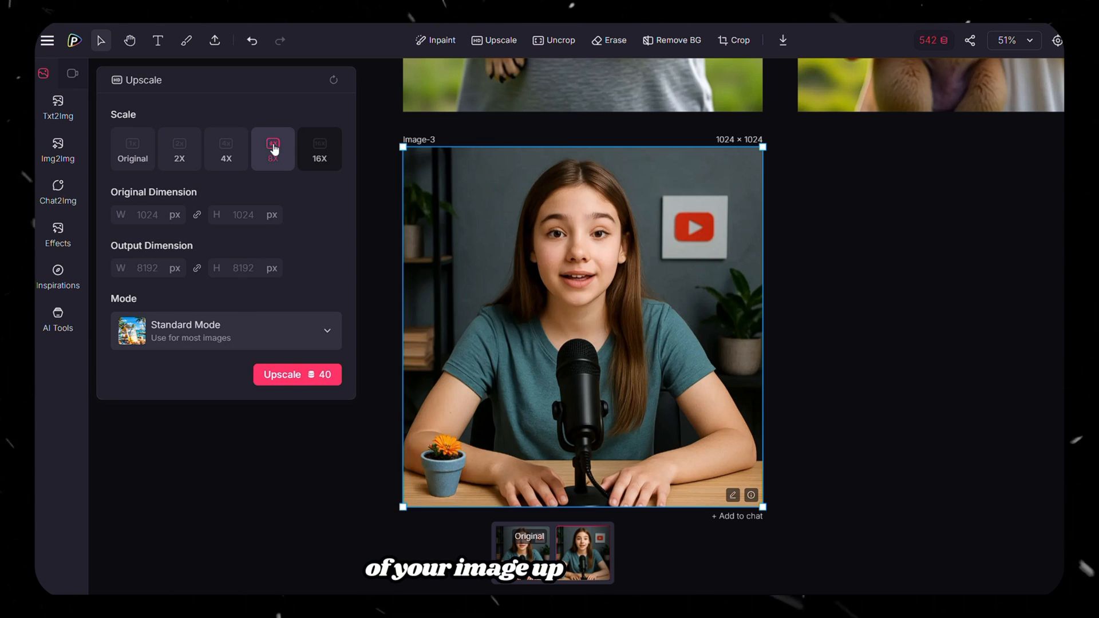
{"action": "left_click", "coordinate": [560, 40]}
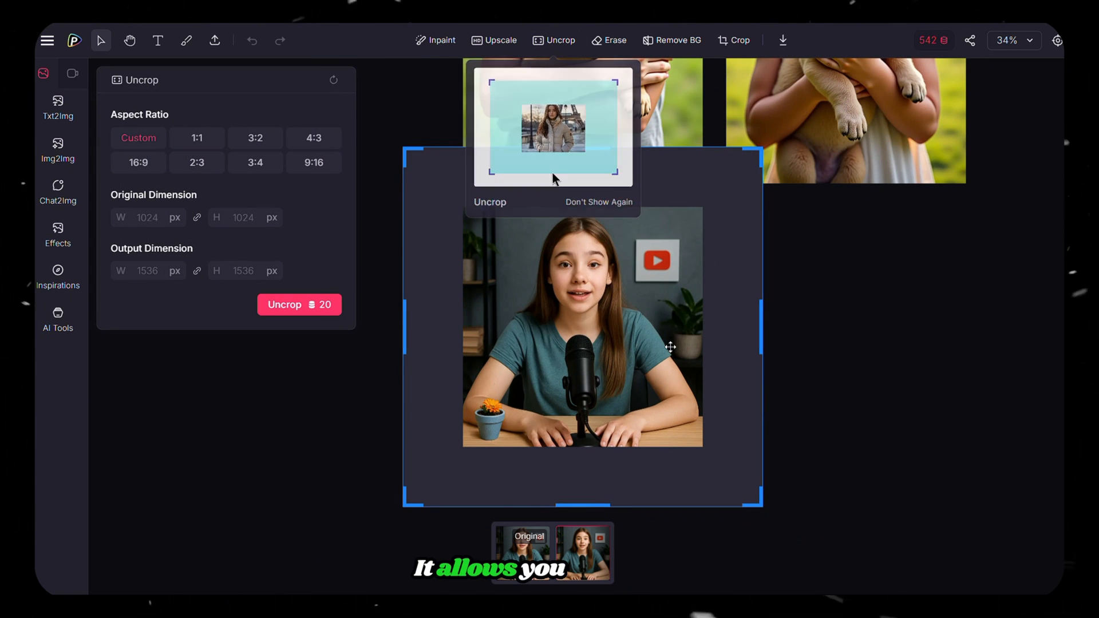
{"action": "left_click", "coordinate": [138, 162]}
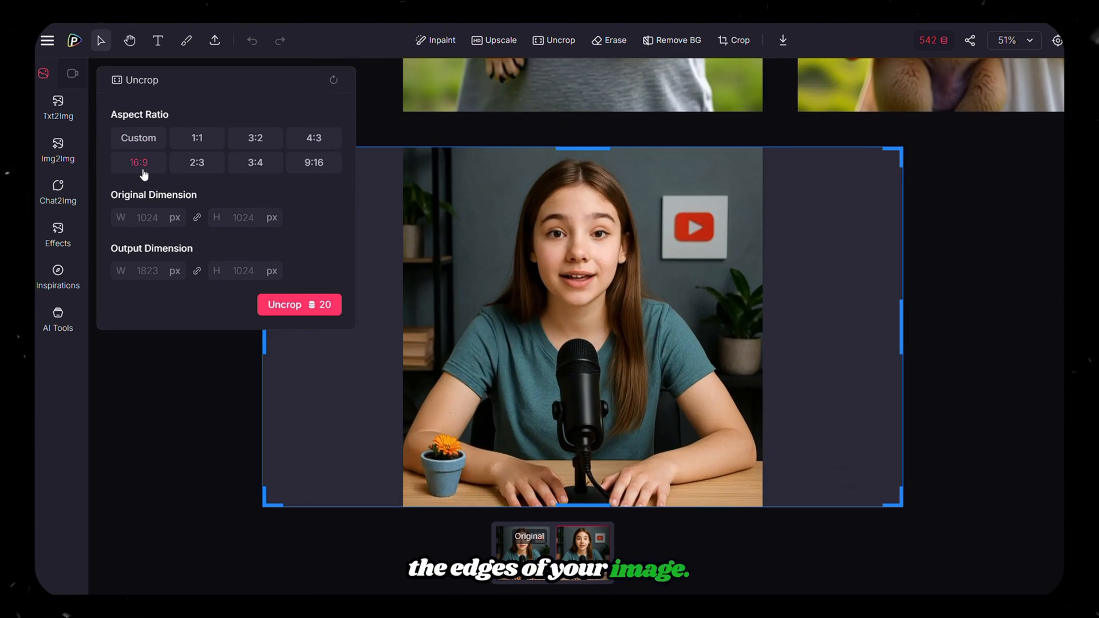
{"action": "left_click", "coordinate": [299, 305]}
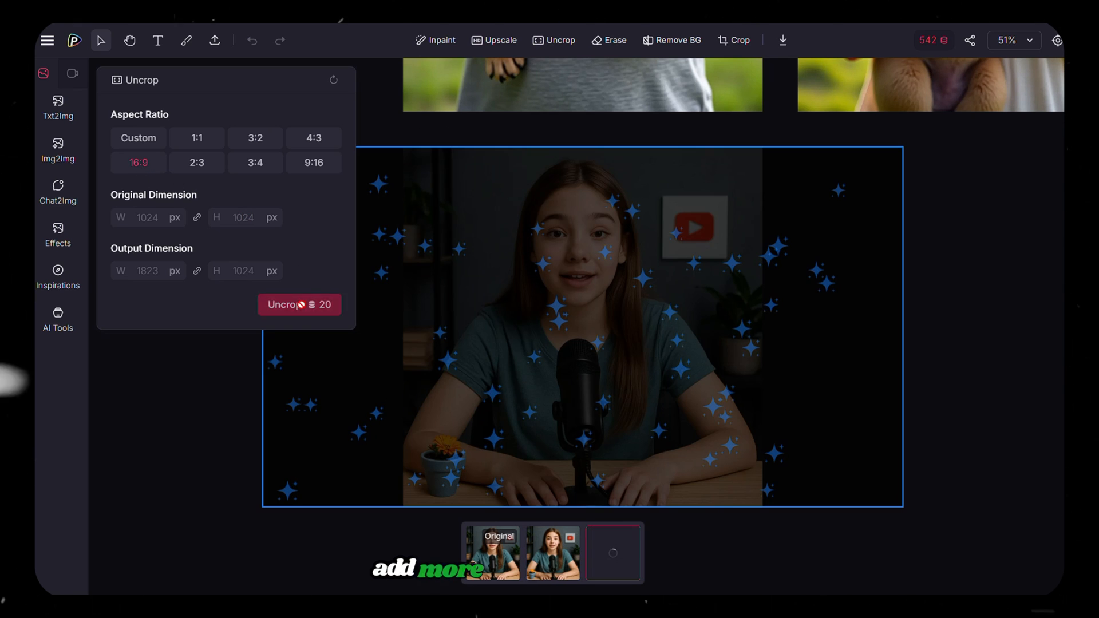
{"action": "left_click", "coordinate": [299, 304]}
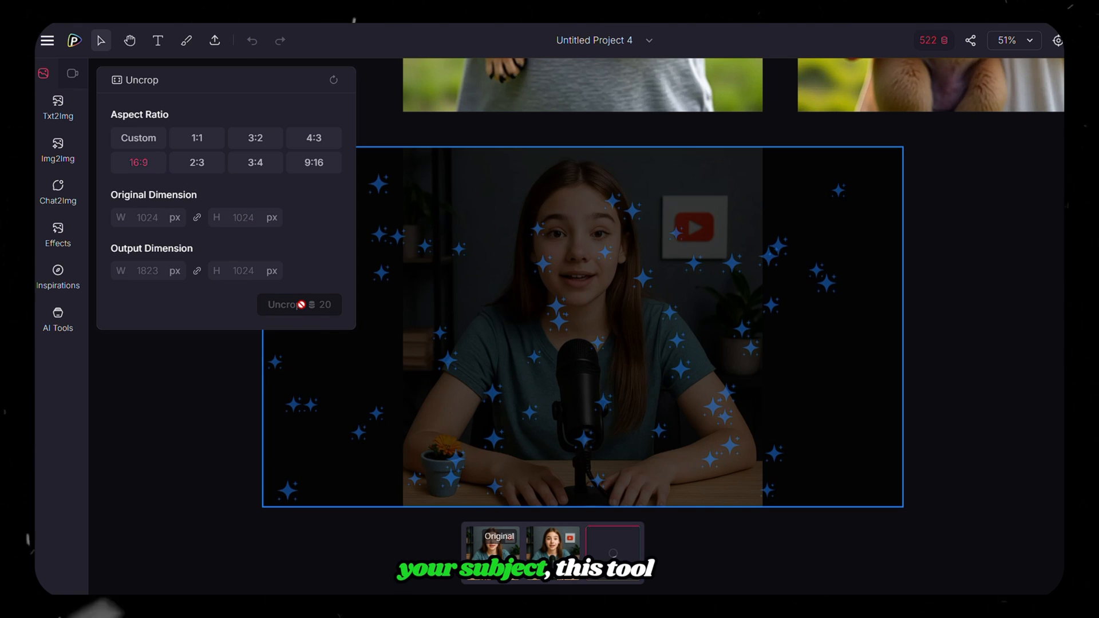
{"action": "left_click", "coordinate": [288, 304]}
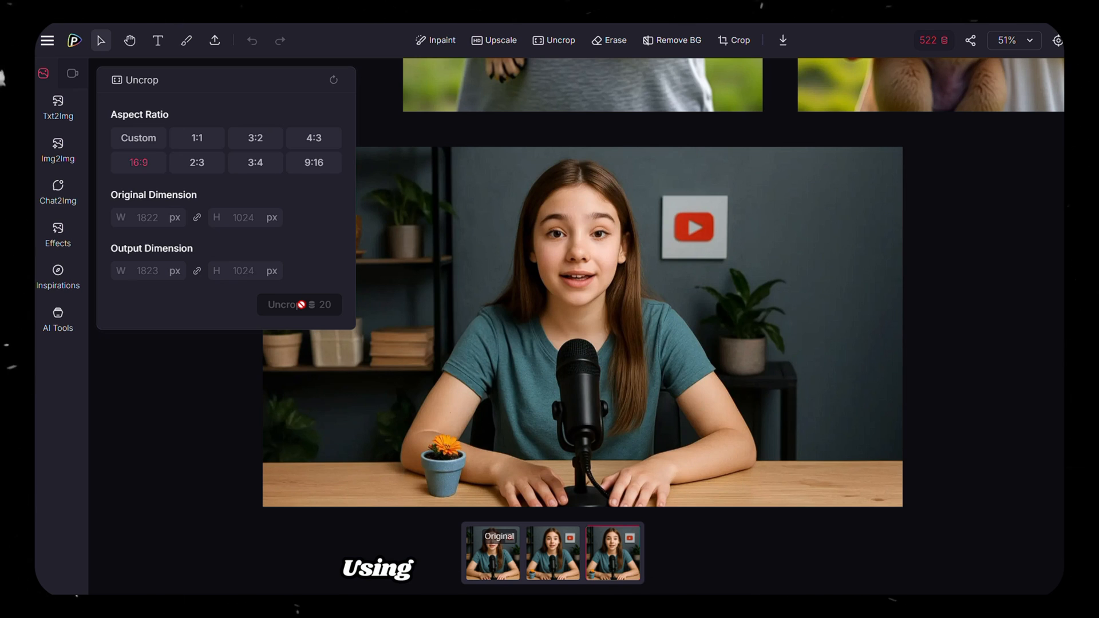
{"action": "mouse_move", "coordinate": [671, 41]}
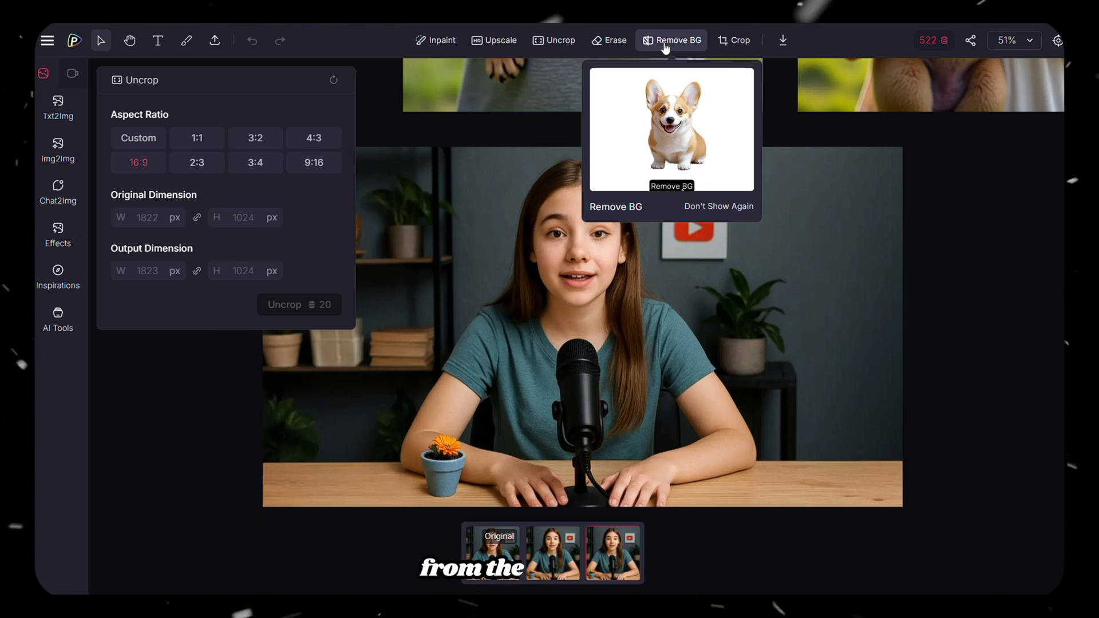
- Erase the small orange-flowered pot from the table with the object eraser, leaving a clean desk
{"action": "left_click", "coordinate": [610, 40]}
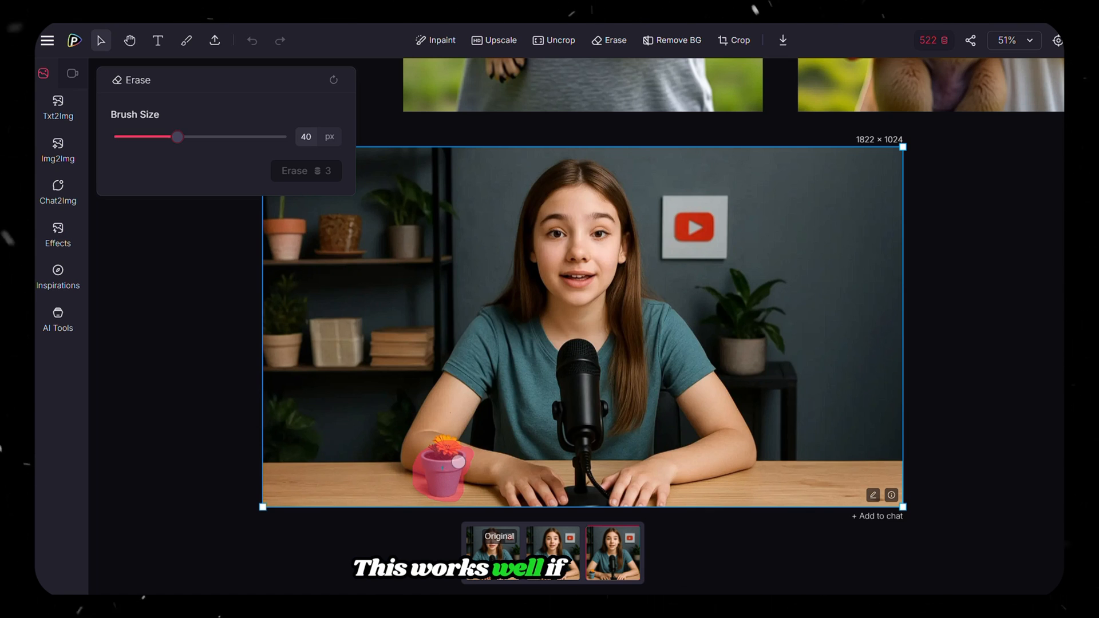
{"action": "left_click", "coordinate": [294, 171]}
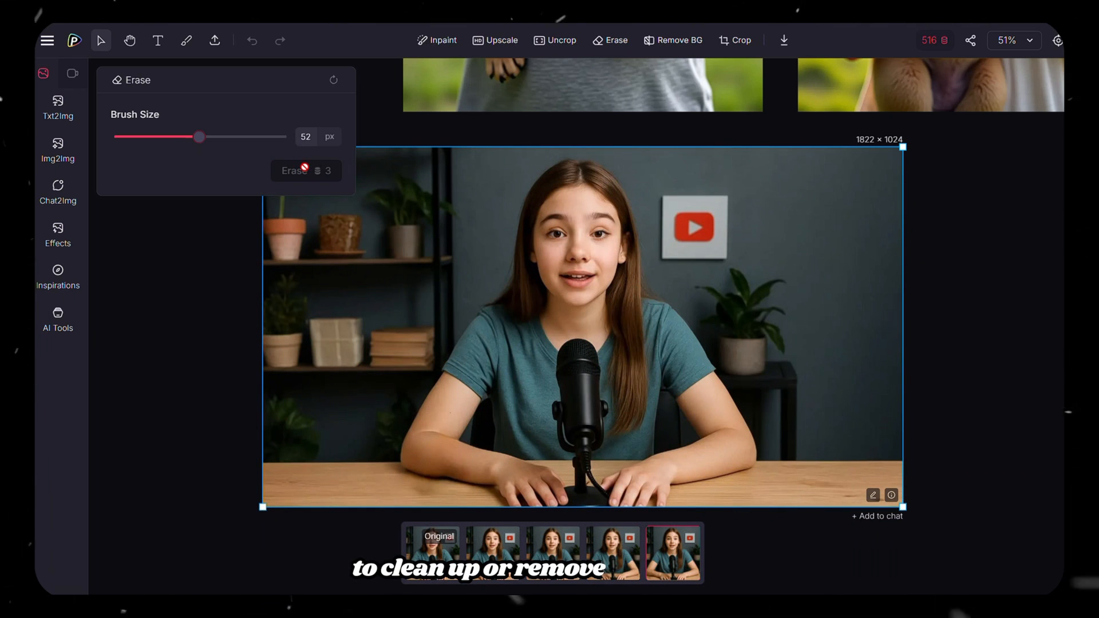
{"action": "left_click", "coordinate": [735, 40]}
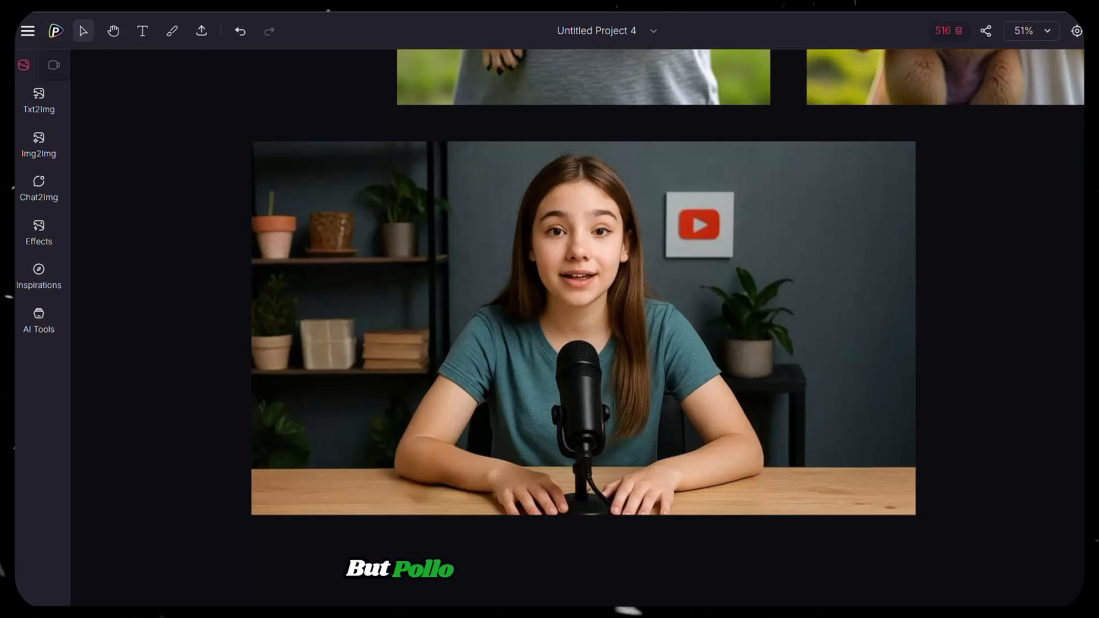
- Create a Kling 2.1 Master image-to-video of the 18-year-old YouTuber girl waving behind her table
{"action": "right_click", "coordinate": [582, 326]}
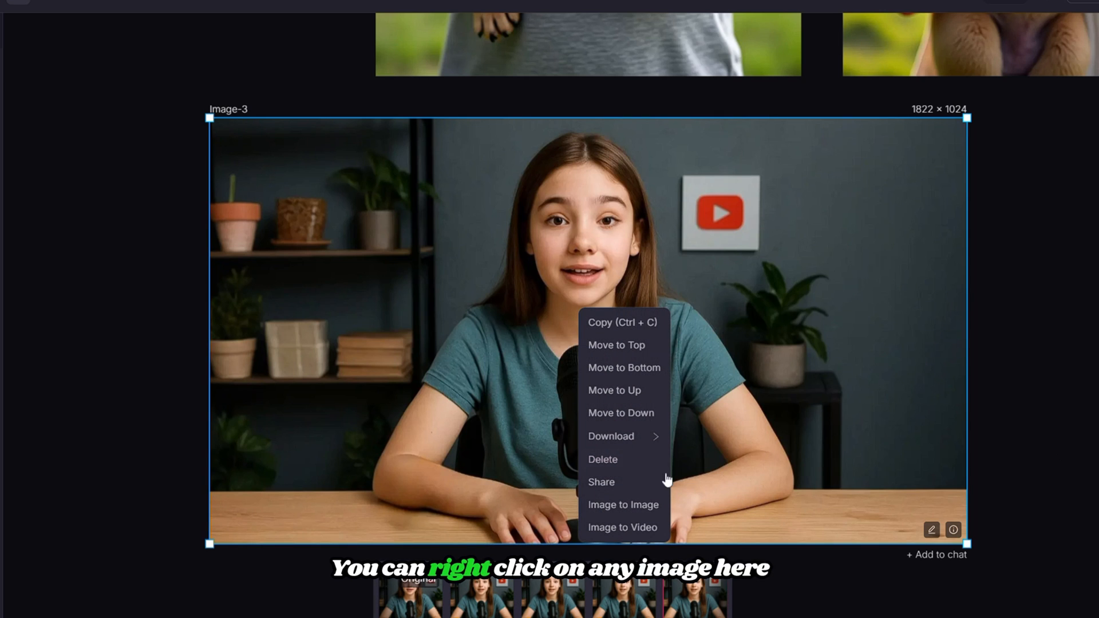
{"action": "left_click", "coordinate": [620, 527]}
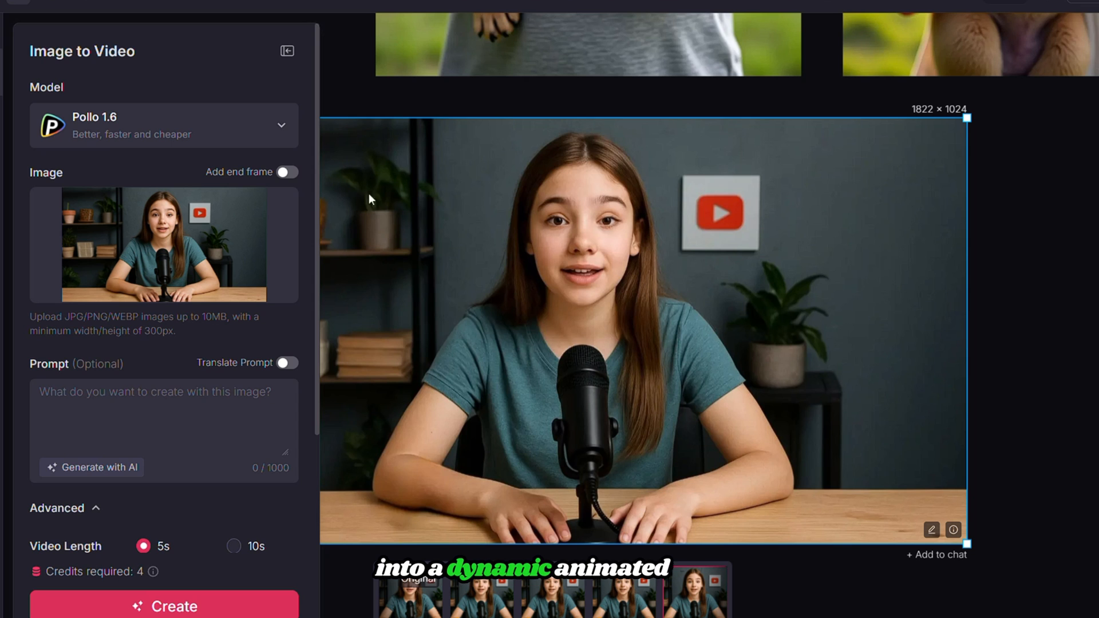
{"action": "left_click", "coordinate": [164, 124]}
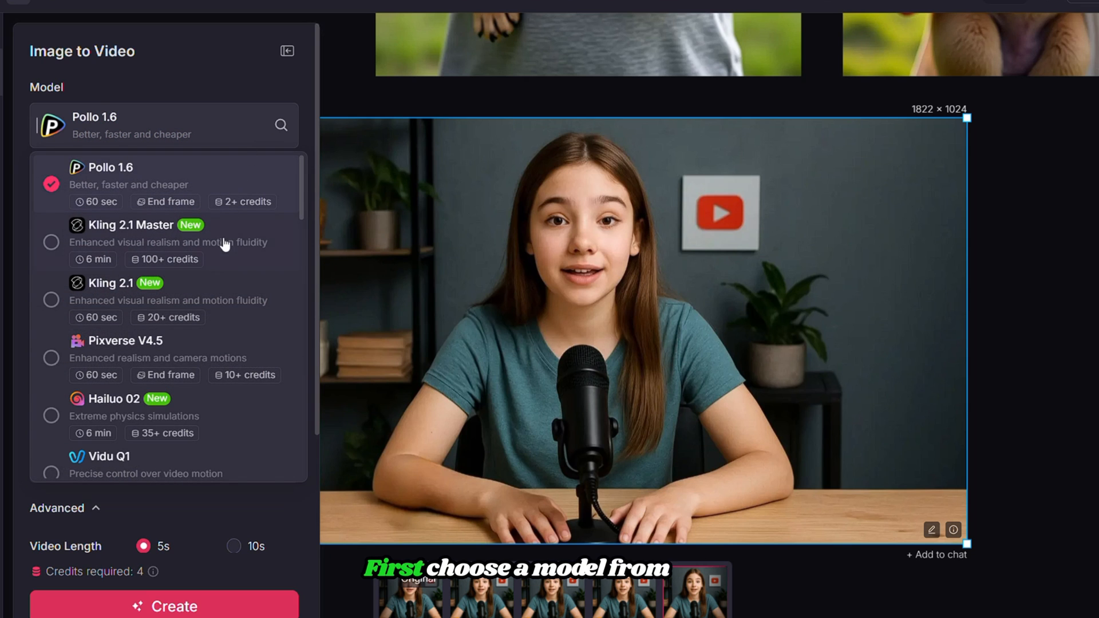
{"action": "scroll", "scroll_direction": "down", "scroll_amount": 3}
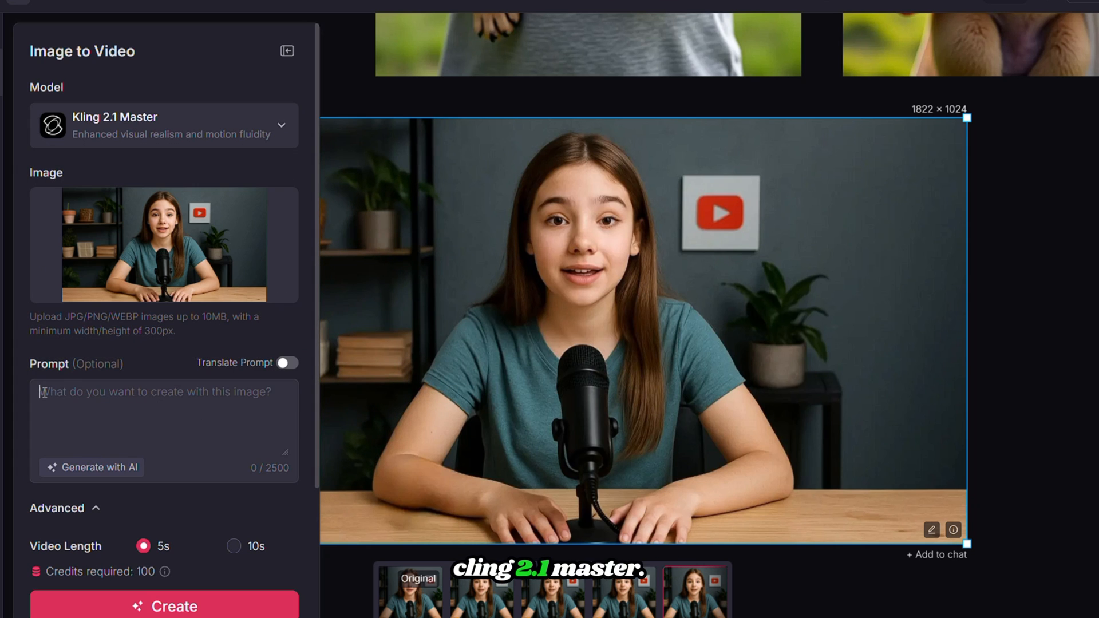
{"action": "type", "text": "Realistic 18-year-old girl YouTuber in a studio, upper body visible, behind a table with a mic, smiling, waving one hand to the camera."}
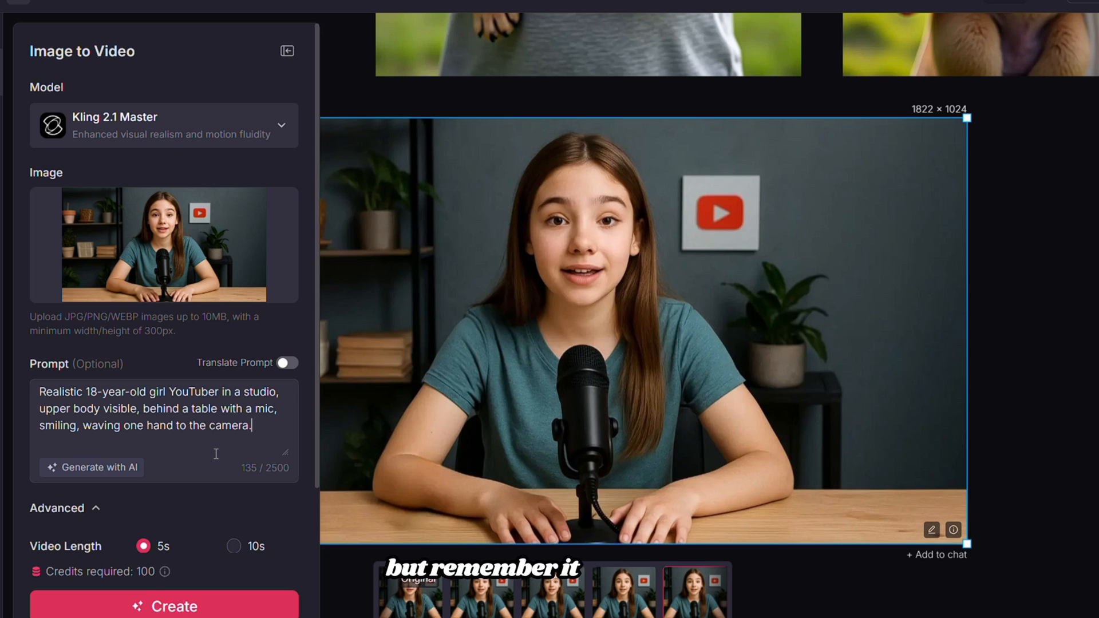
{"action": "scroll", "scroll_direction": "down", "scroll_amount": 3}
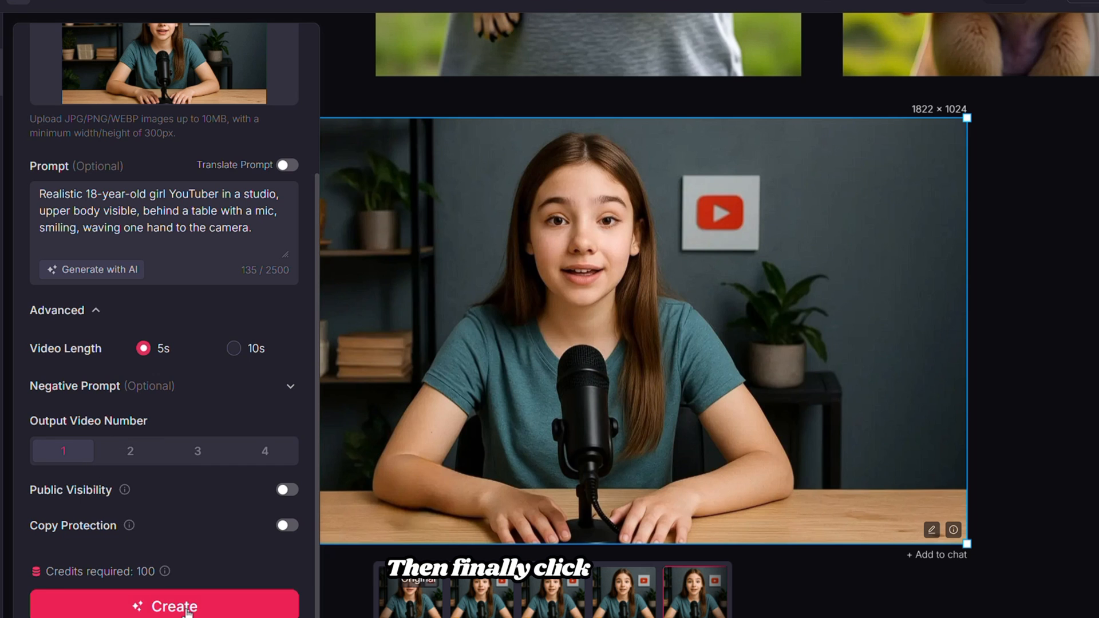
{"action": "left_click", "coordinate": [163, 607]}
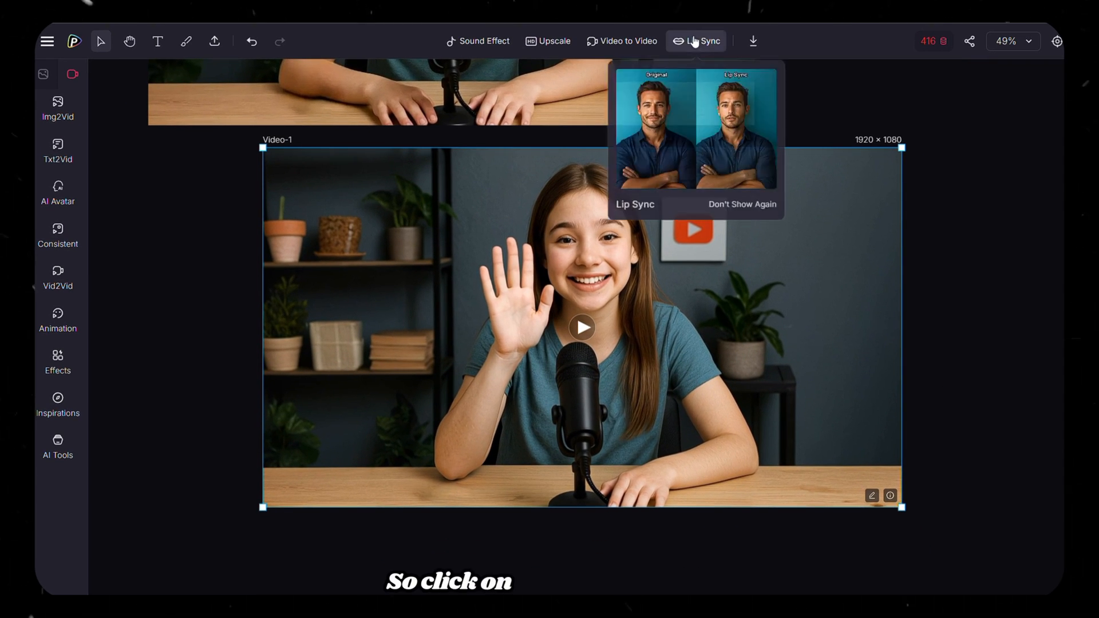
- Lip-sync the waving video to a text-to-speech spoken welcome greeting
{"action": "left_click", "coordinate": [695, 42]}
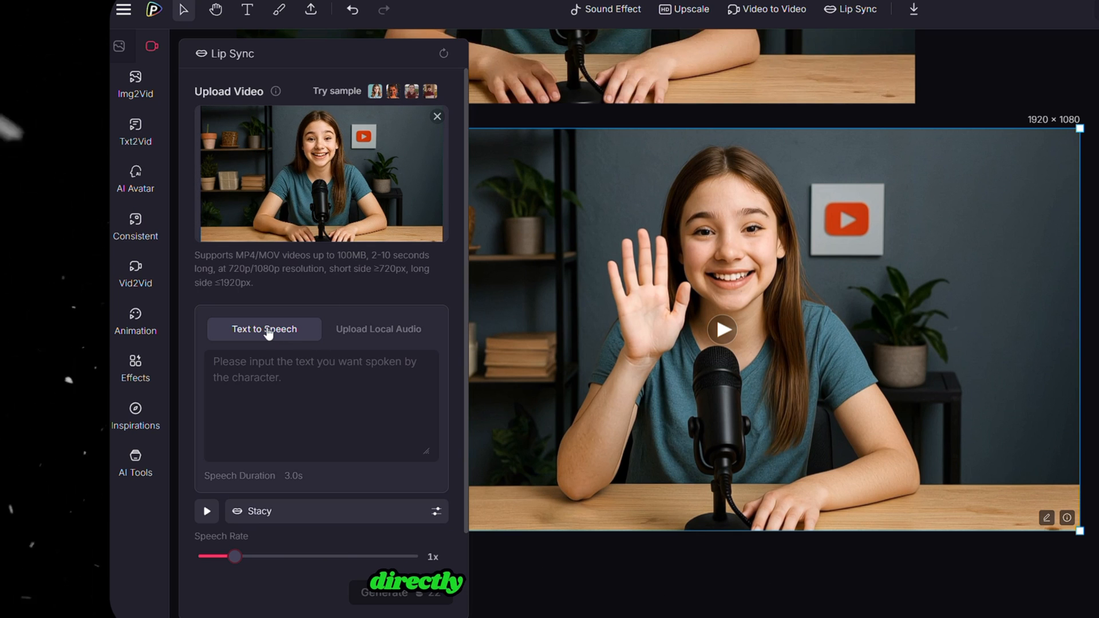
{"action": "left_click", "coordinate": [378, 328]}
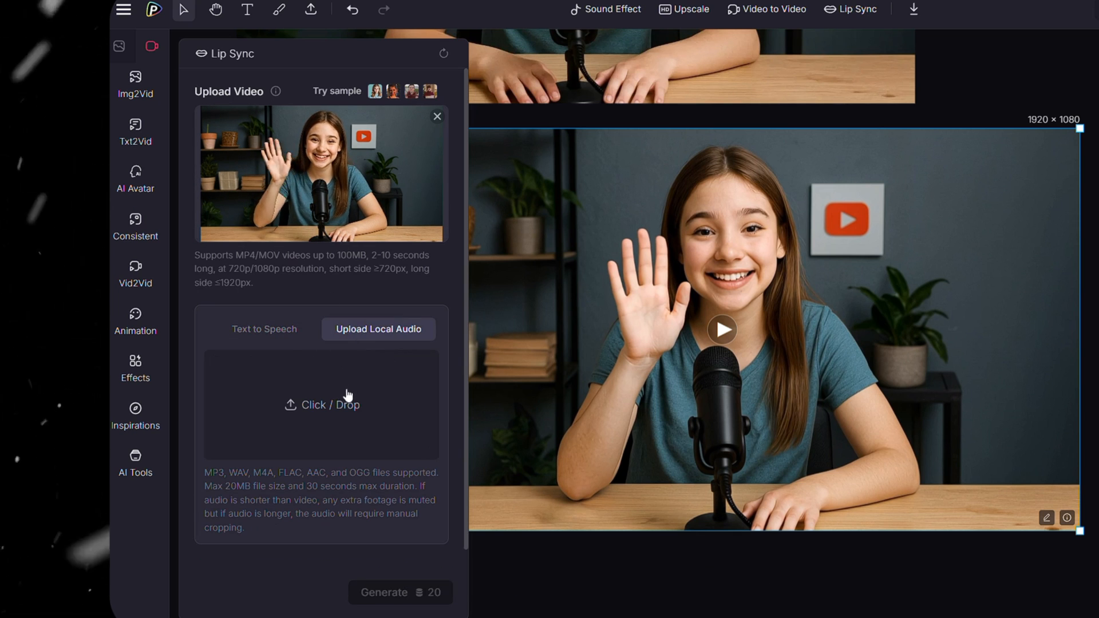
{"action": "left_click", "coordinate": [264, 329]}
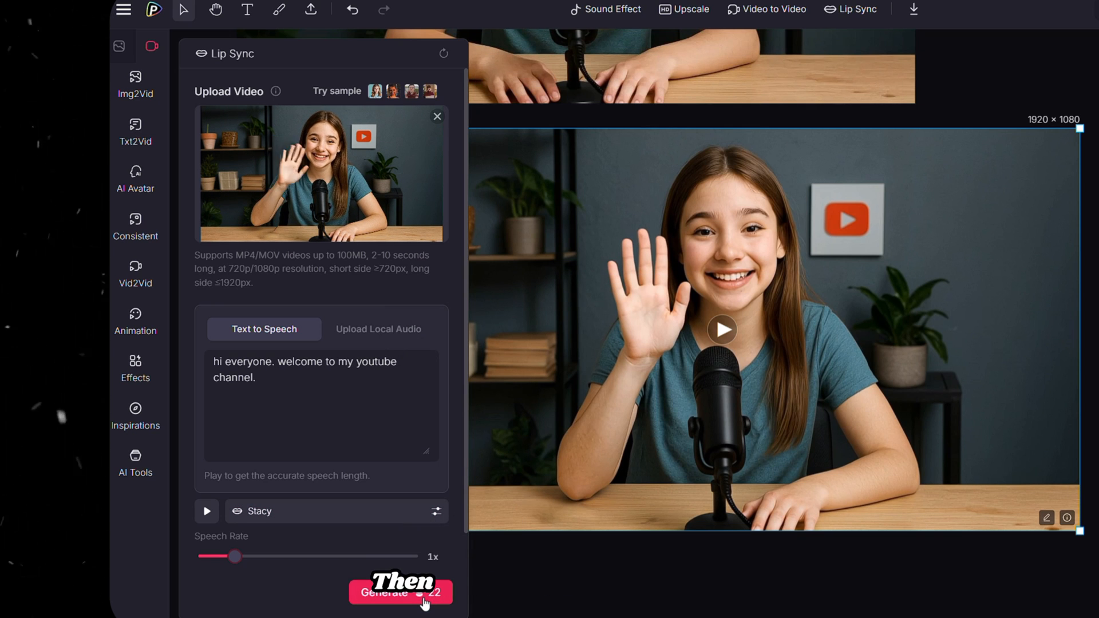
{"action": "left_click", "coordinate": [400, 593]}
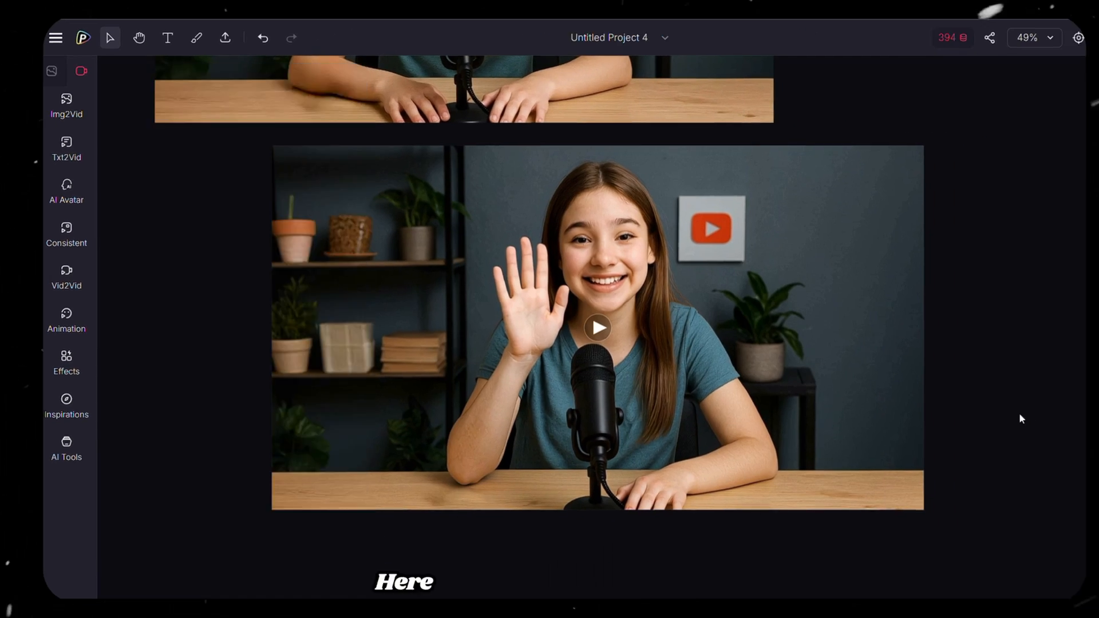
- Select the finished lip-synced waving video on the canvas
{"action": "left_click", "coordinate": [597, 328]}
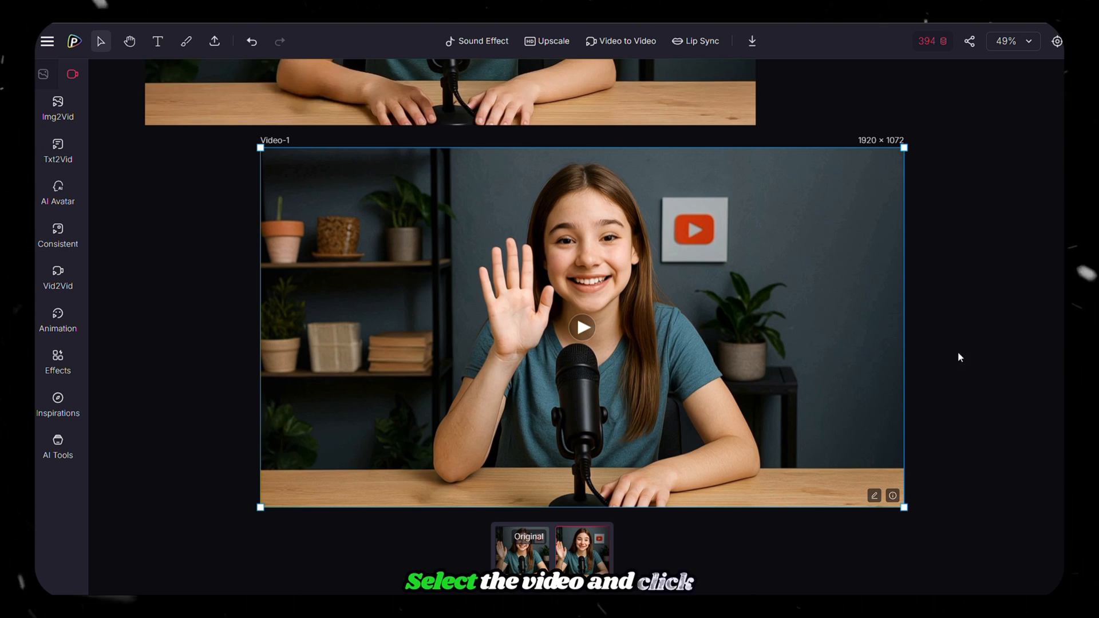
- Choose the Disney Pixar v3 style from the video-to-video style gallery
{"action": "left_click", "coordinate": [625, 42]}
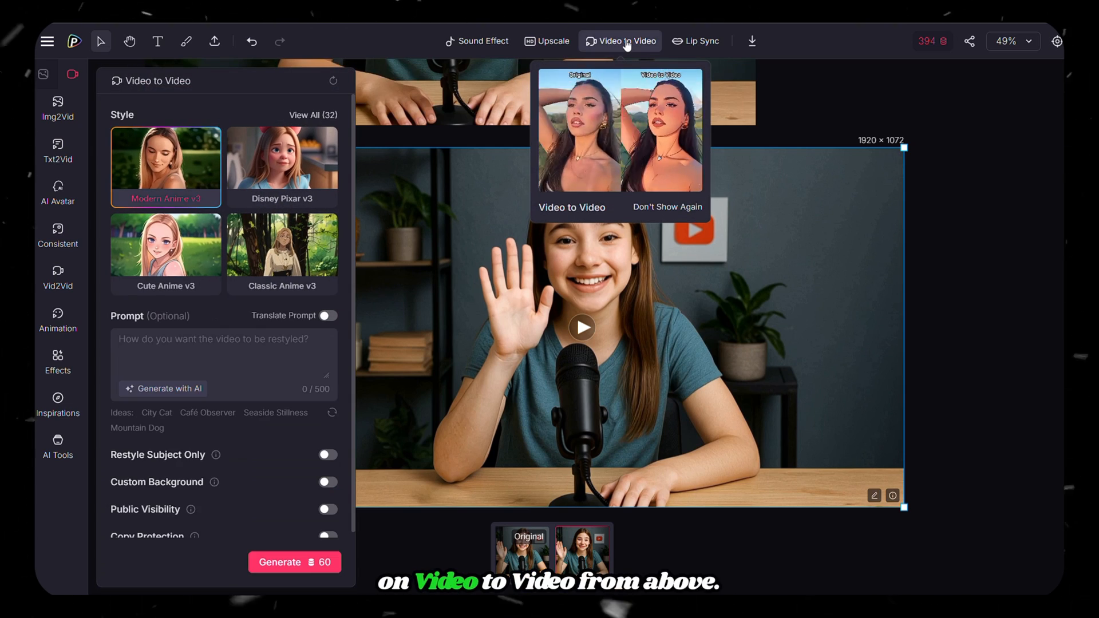
{"action": "left_click", "coordinate": [313, 114]}
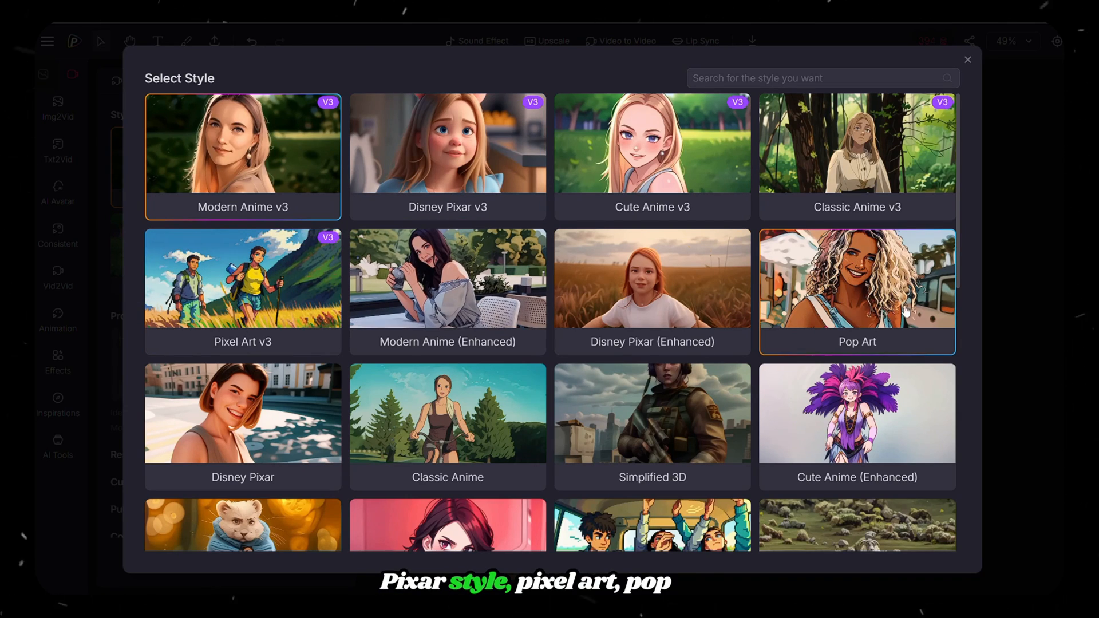
{"action": "scroll", "scroll_direction": "down", "scroll_amount": 3}
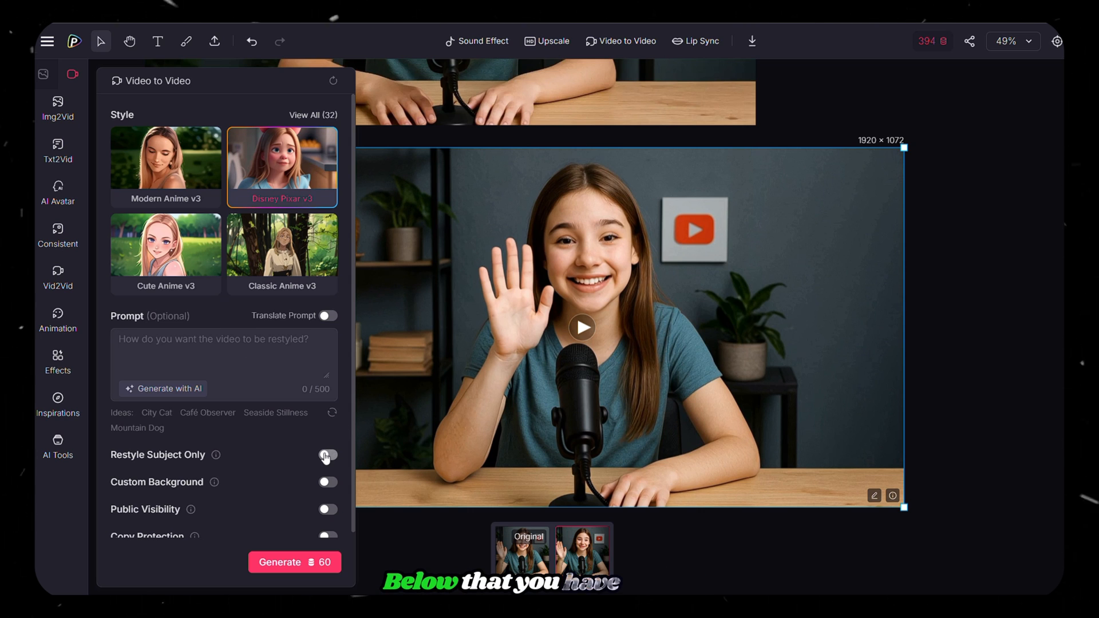
{"action": "left_click", "coordinate": [328, 454]}
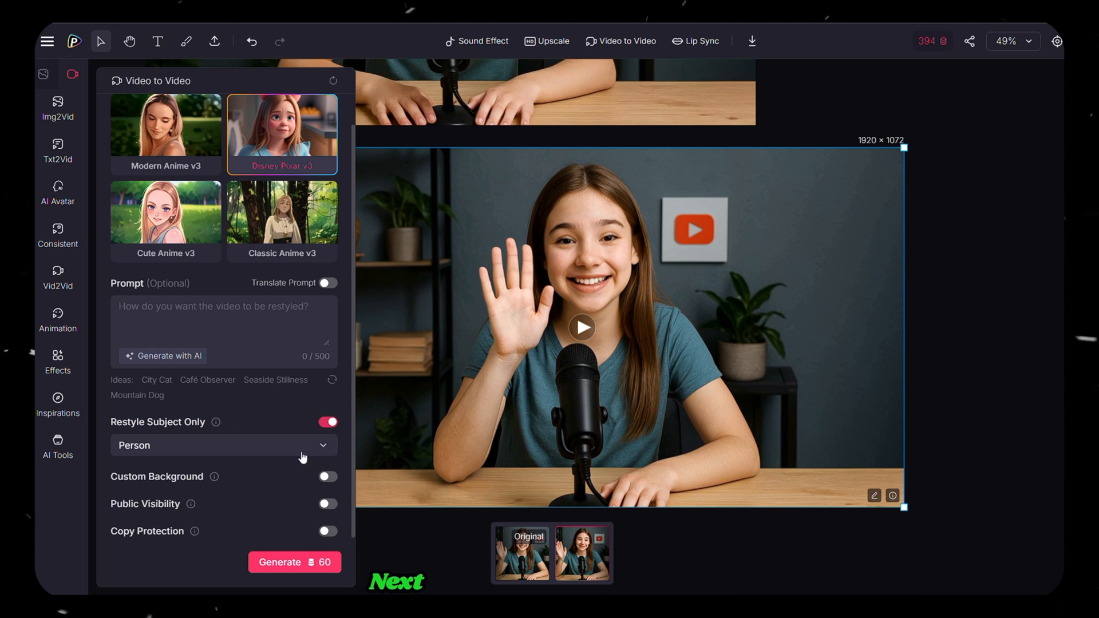
- Generate the restyle with only the person changed and Custom Background left off
{"action": "left_click", "coordinate": [328, 476]}
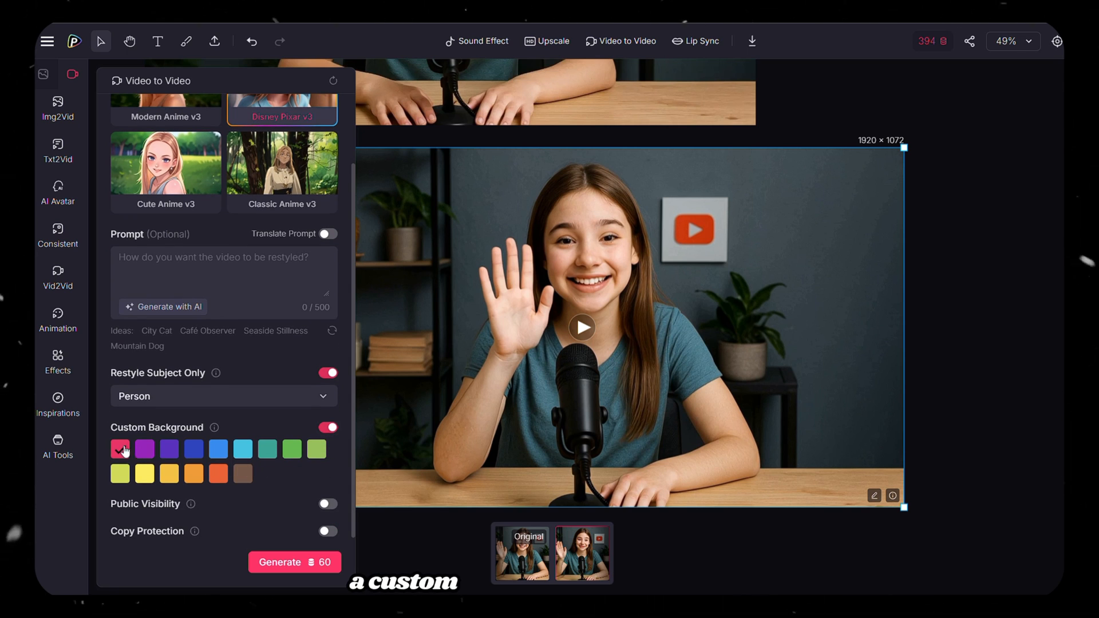
{"action": "left_click", "coordinate": [328, 427]}
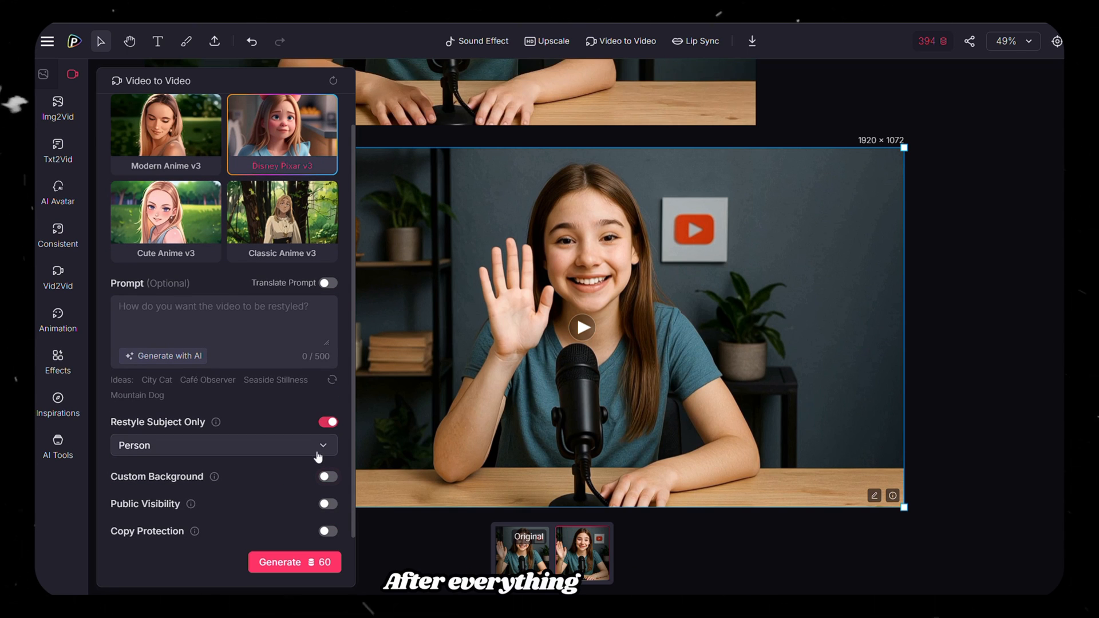
{"action": "left_click", "coordinate": [294, 561]}
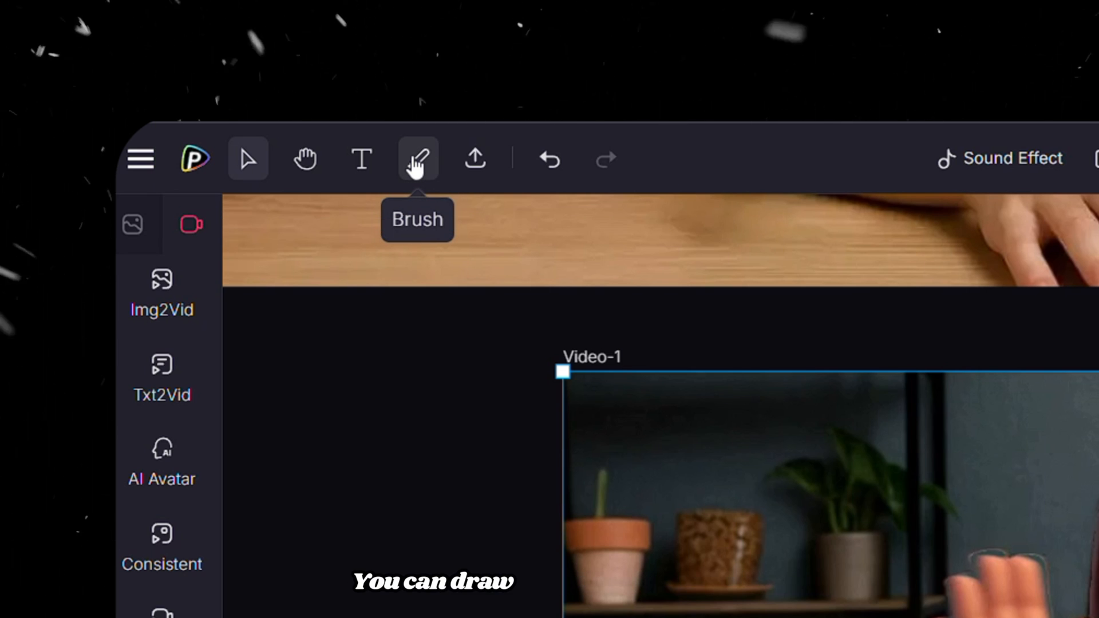
{"action": "mouse_move", "coordinate": [360, 158]}
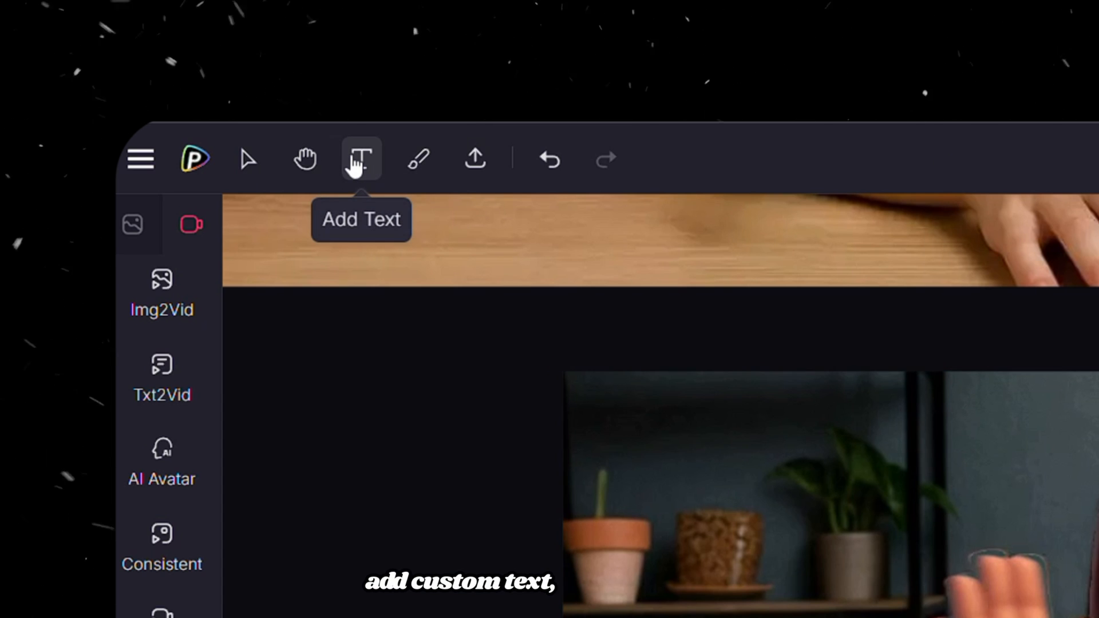
{"action": "mouse_move", "coordinate": [475, 159]}
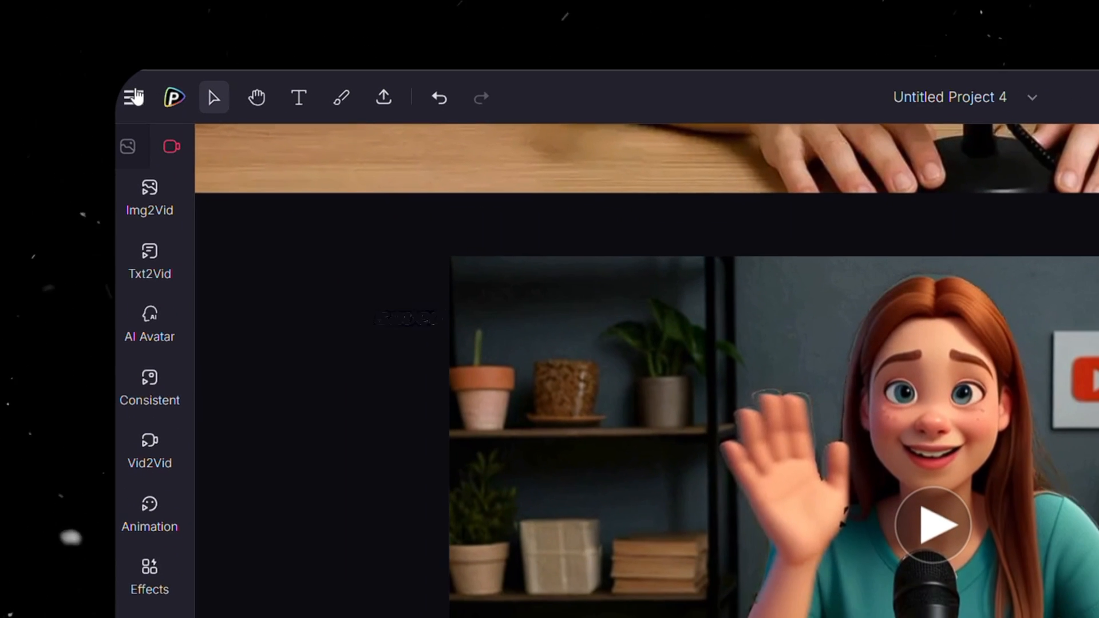
- Leave the canvas via the main navigation to the Video Effects gallery
{"action": "left_click", "coordinate": [133, 96]}
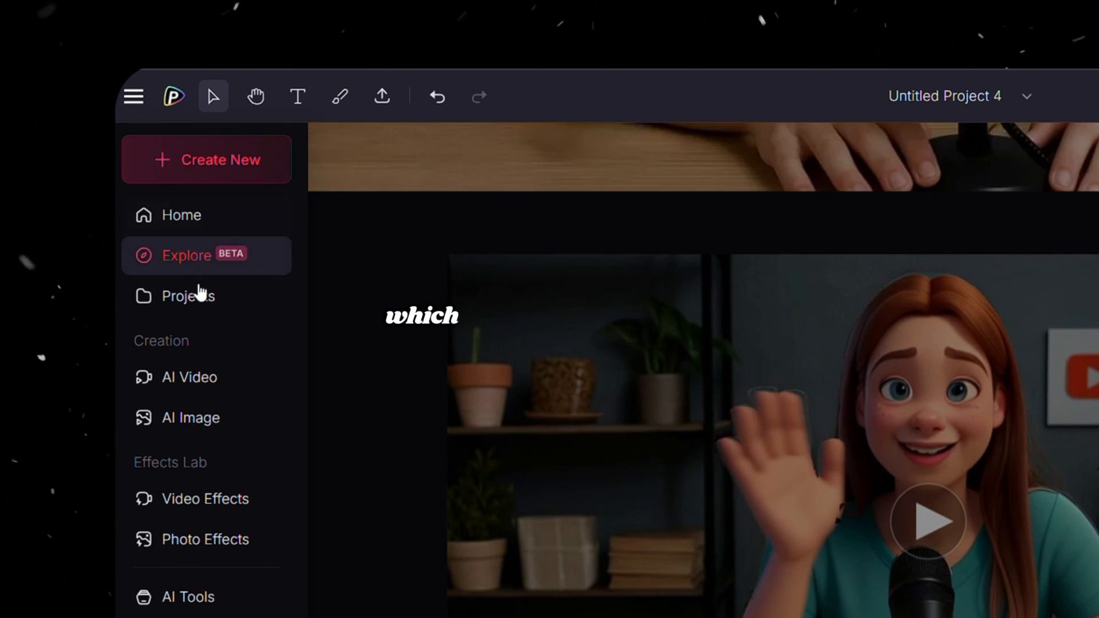
{"action": "mouse_move", "coordinate": [188, 296]}
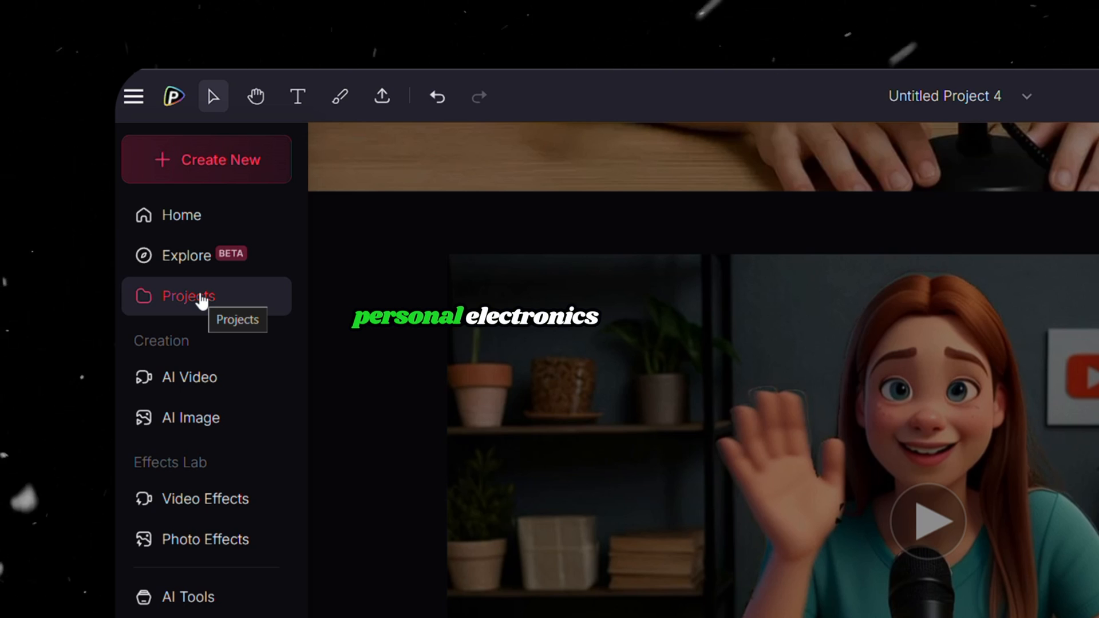
{"action": "left_click", "coordinate": [188, 295]}
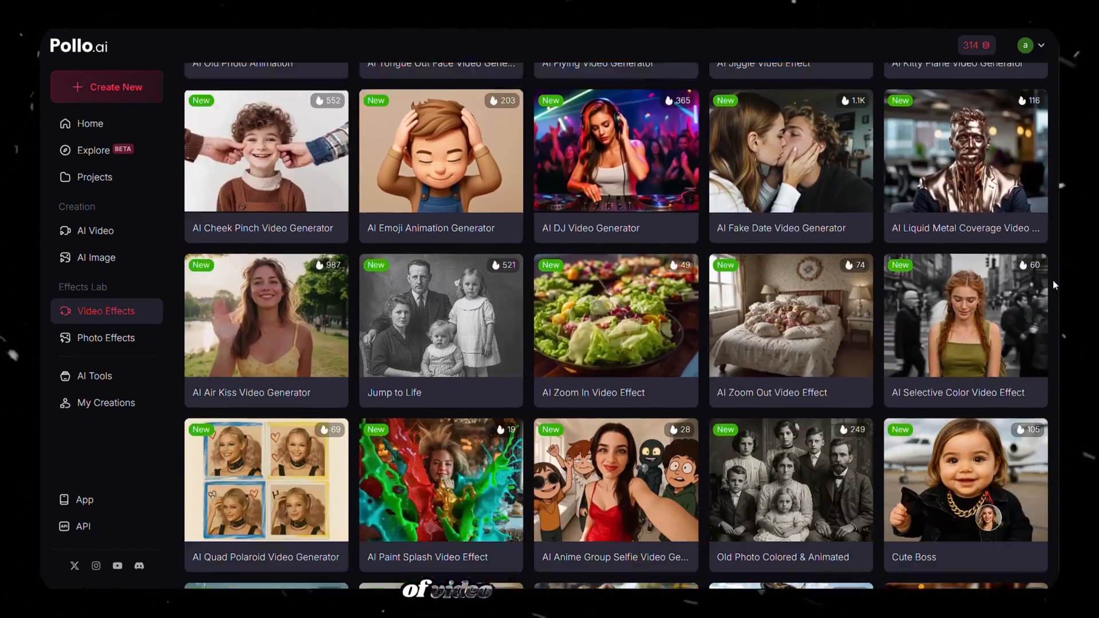
- Create an AI Muscle Generator video from the seated man's photo with Track 02 background music
{"action": "scroll", "scroll_direction": "up", "scroll_amount": 3}
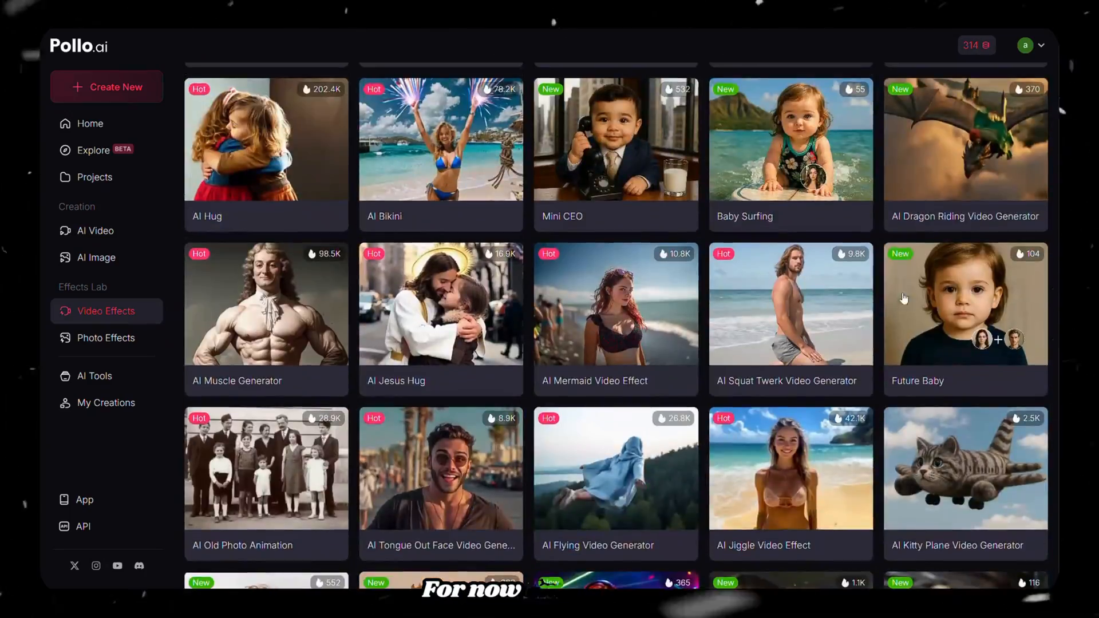
{"action": "mouse_move", "coordinate": [267, 301]}
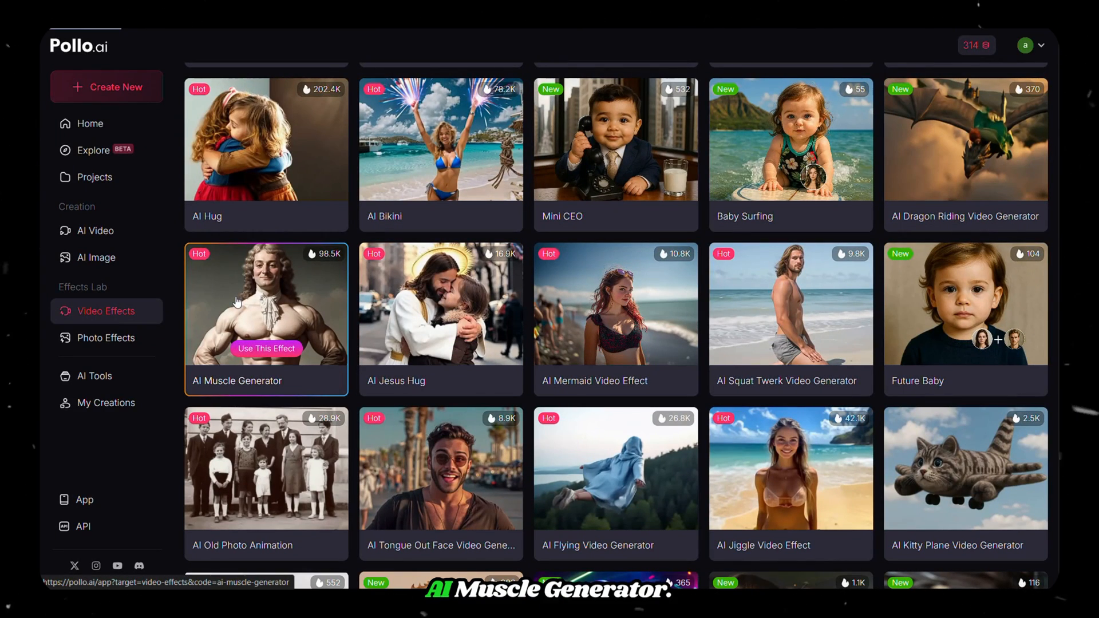
{"action": "left_click", "coordinate": [265, 348]}
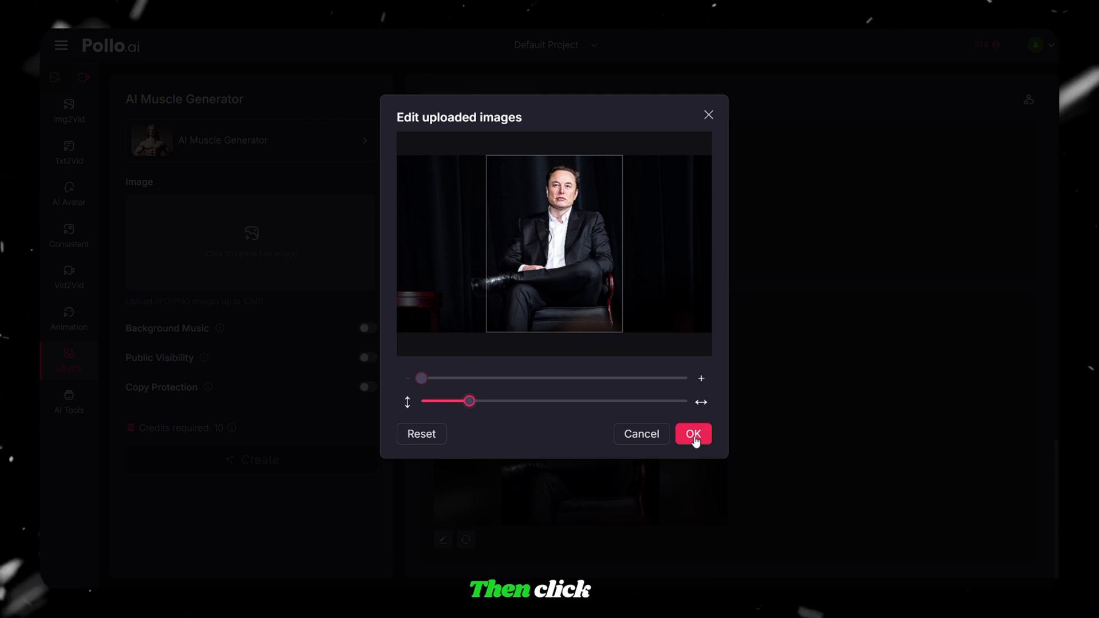
{"action": "left_click", "coordinate": [693, 434]}
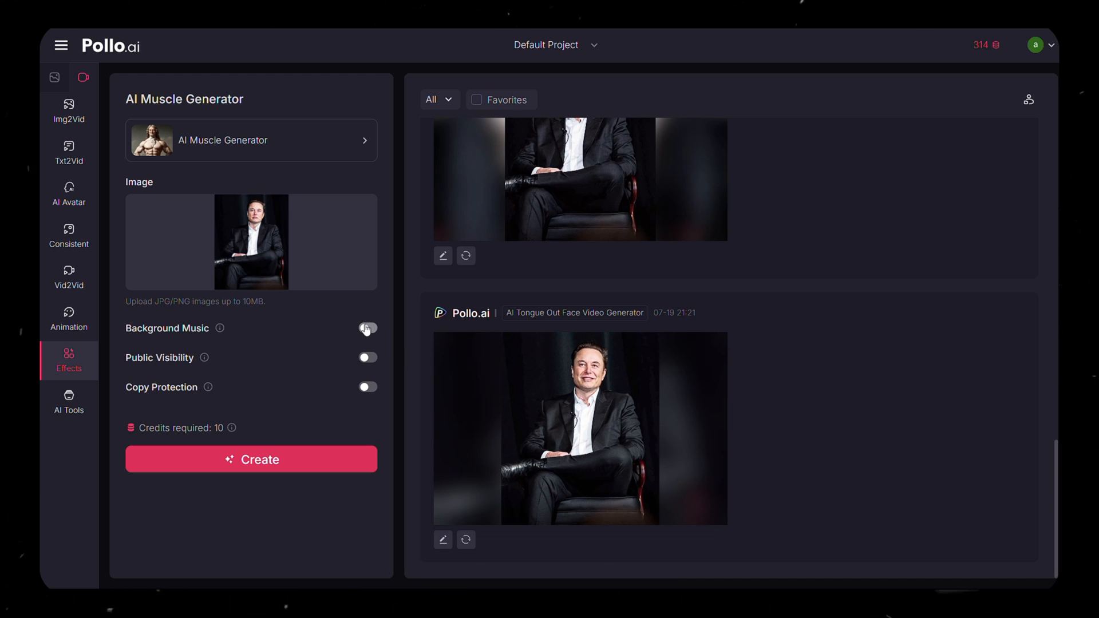
{"action": "left_click", "coordinate": [367, 329]}
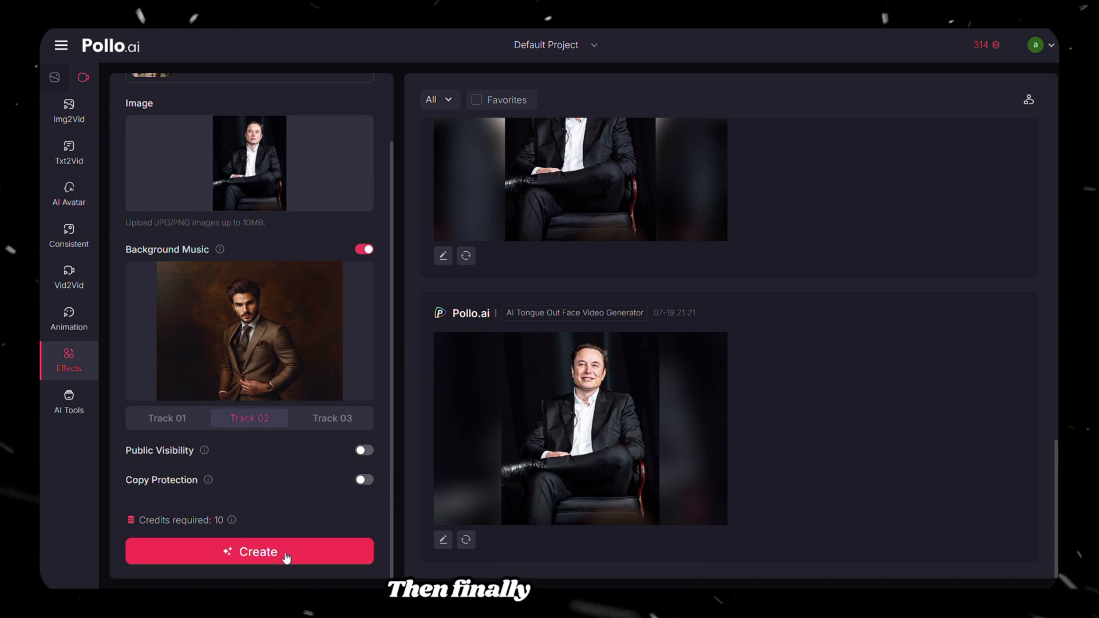
{"action": "left_click", "coordinate": [249, 552]}
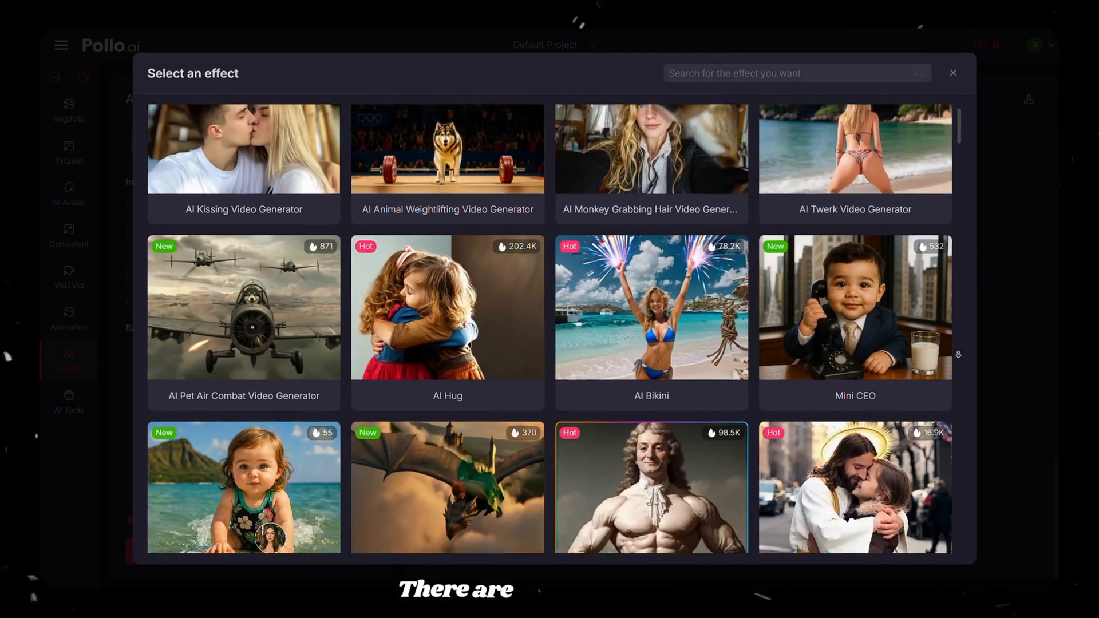
- Browse down the Select an effect list toward AI Face Punch Video Generator
{"action": "scroll", "scroll_direction": "down", "scroll_amount": 3}
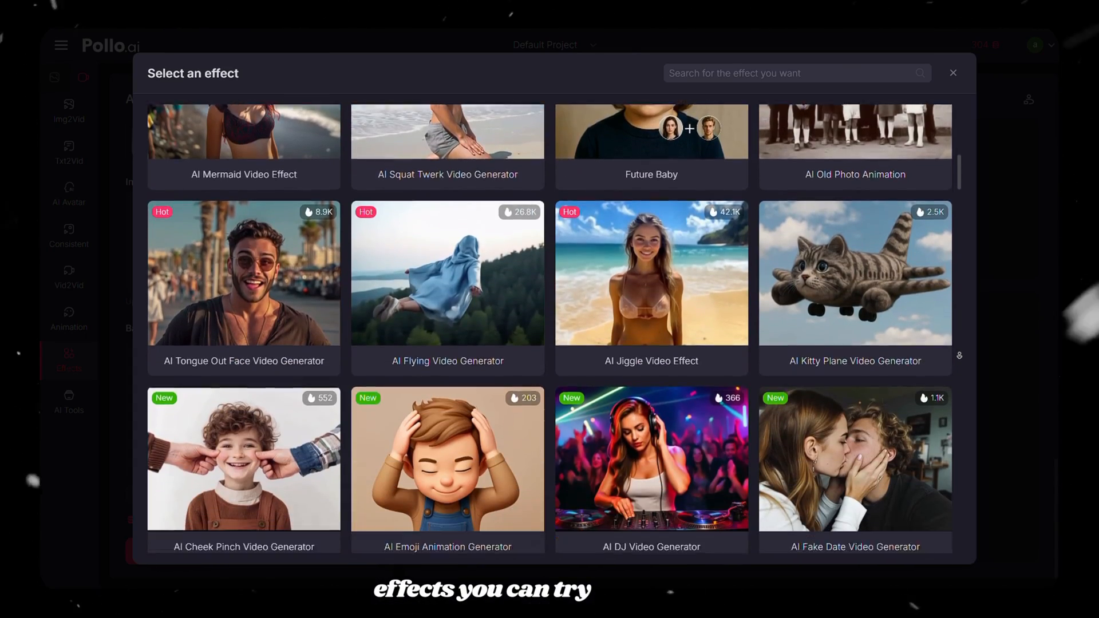
{"action": "scroll", "scroll_direction": "down", "scroll_amount": 3}
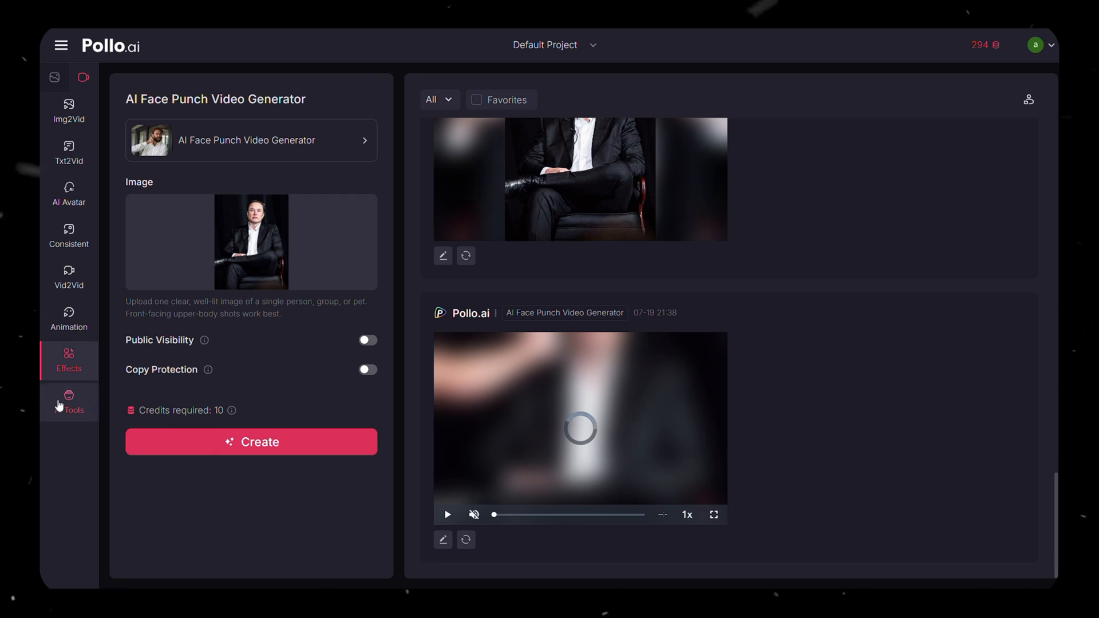
- Browse the AI Tools collection's video tools, then its image tools
{"action": "left_click", "coordinate": [68, 399]}
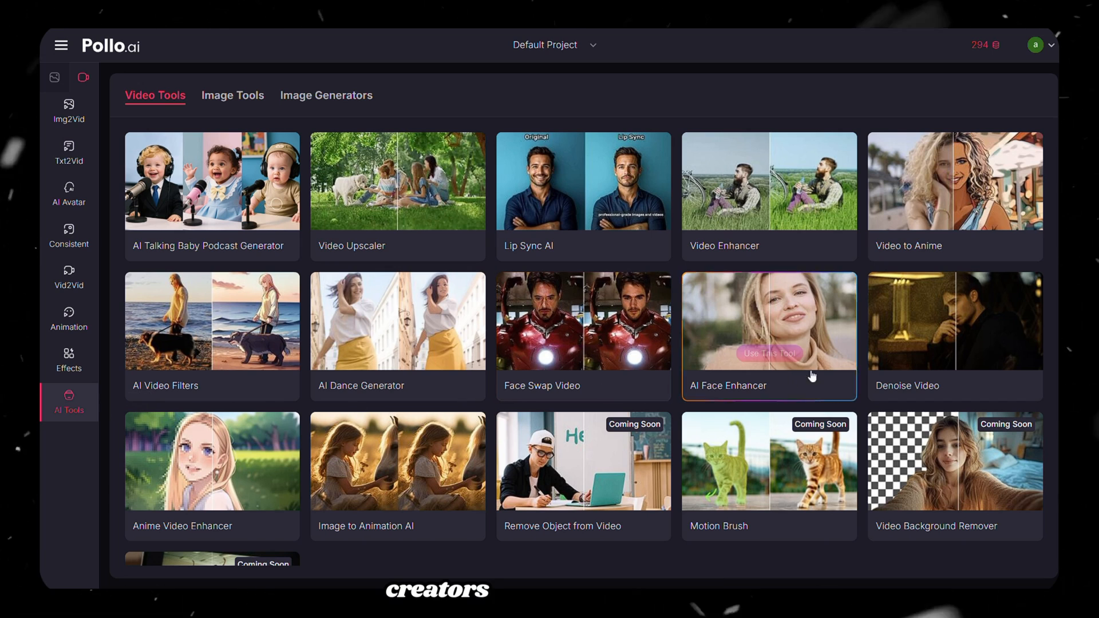
{"action": "mouse_move", "coordinate": [69, 411]}
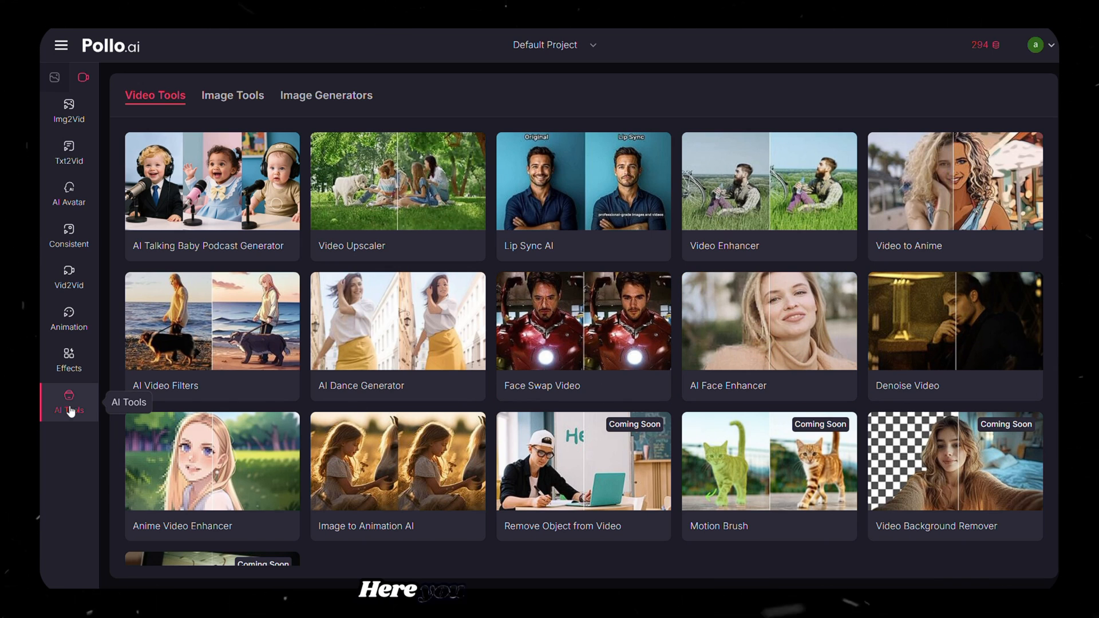
{"action": "mouse_move", "coordinate": [599, 188]}
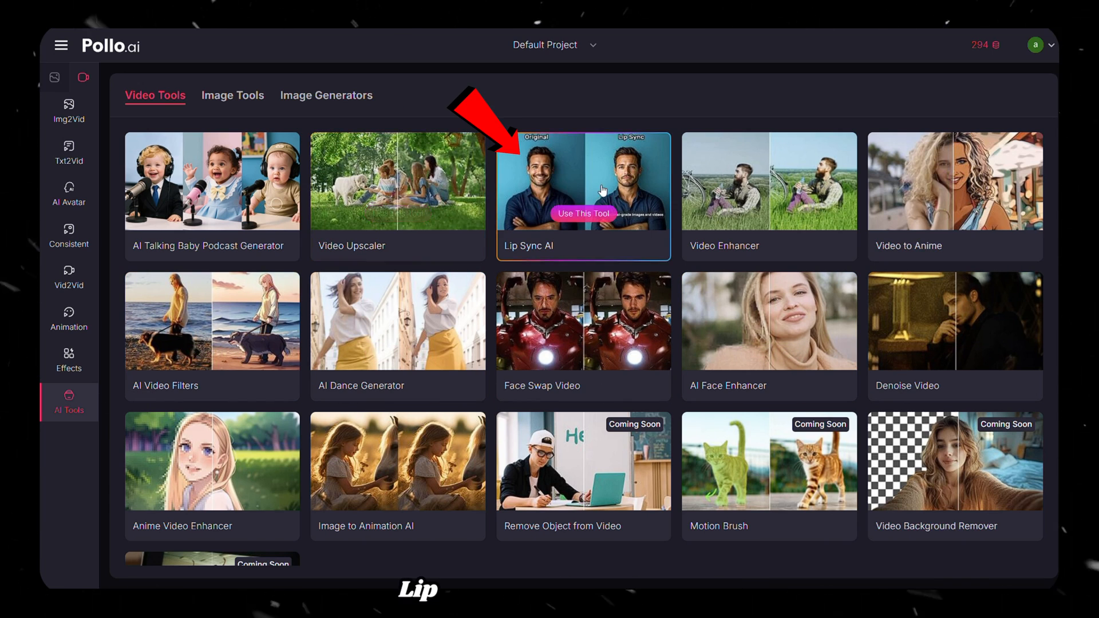
{"action": "mouse_move", "coordinate": [768, 189]}
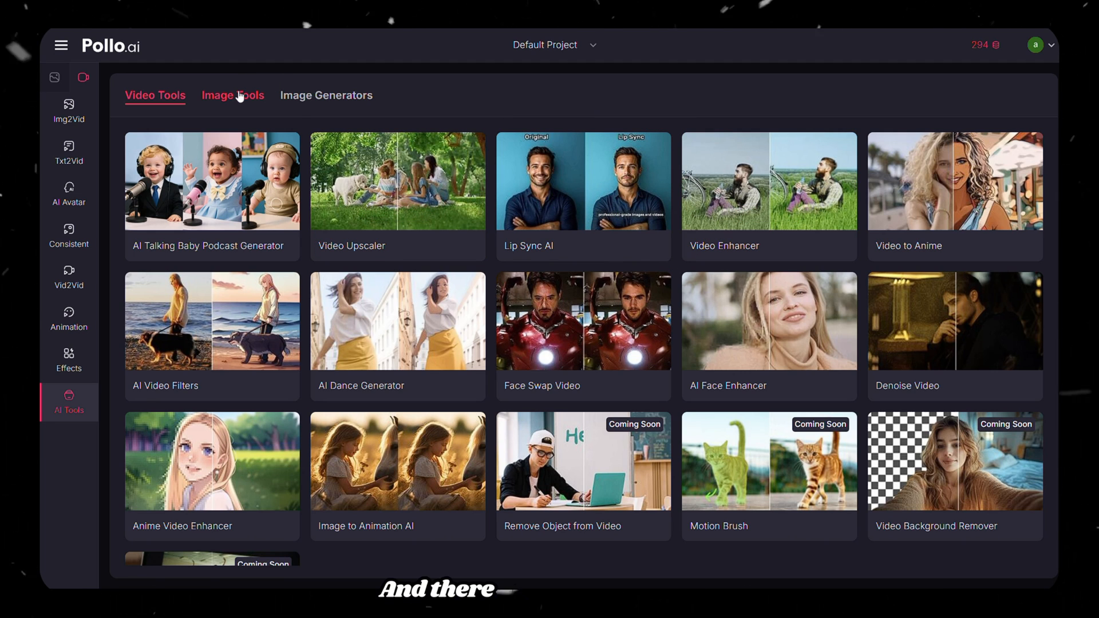
{"action": "left_click", "coordinate": [232, 95]}
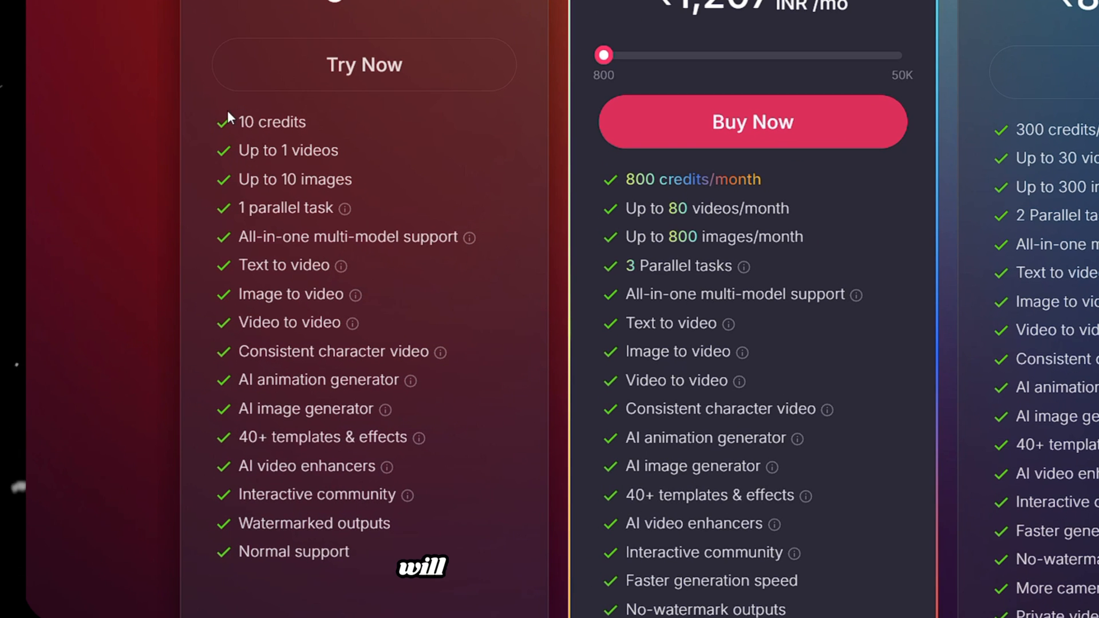
- Pick out the free plan's 'Up to 1 videos' limit against the paid monthly tiers
{"action": "double_click", "coordinate": [272, 121]}
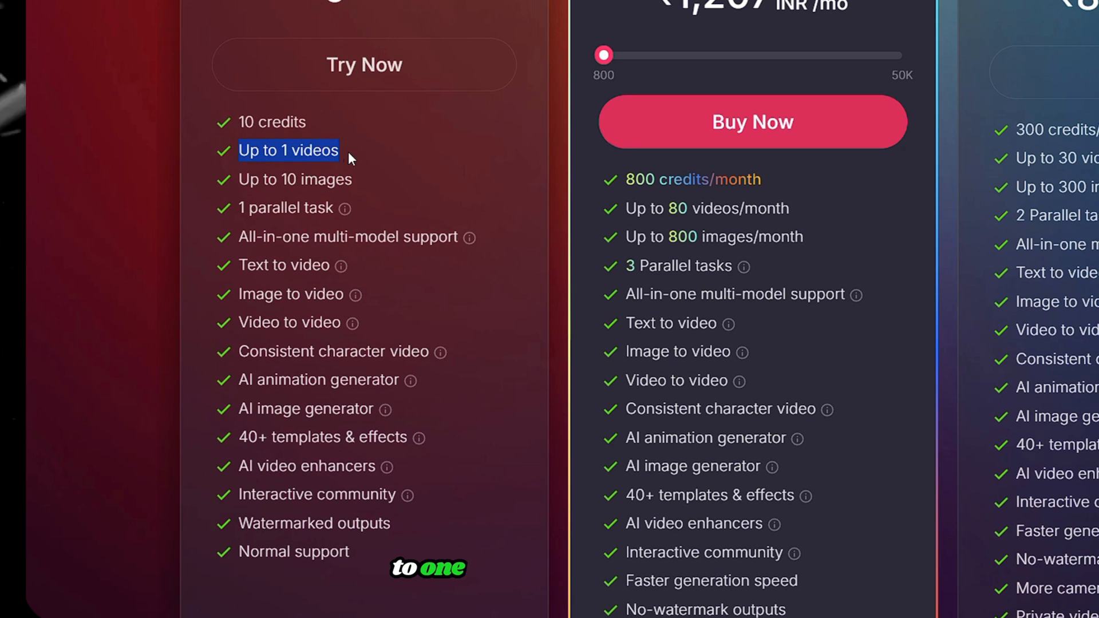
{"action": "mouse_move", "coordinate": [344, 207]}
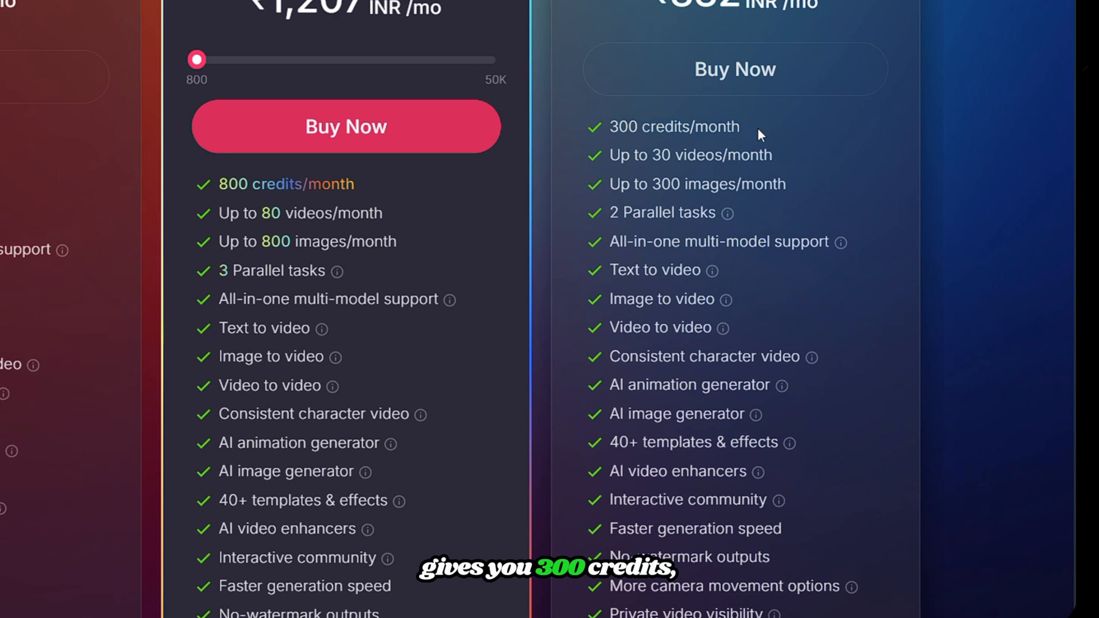
{"action": "mouse_move", "coordinate": [805, 156]}
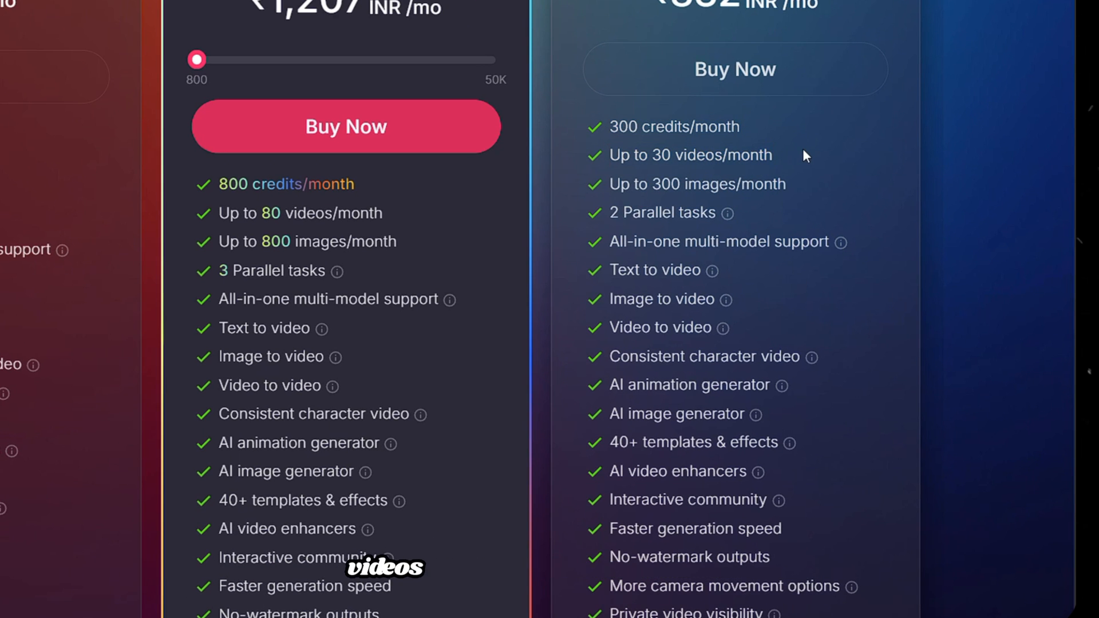
{"action": "mouse_move", "coordinate": [809, 194]}
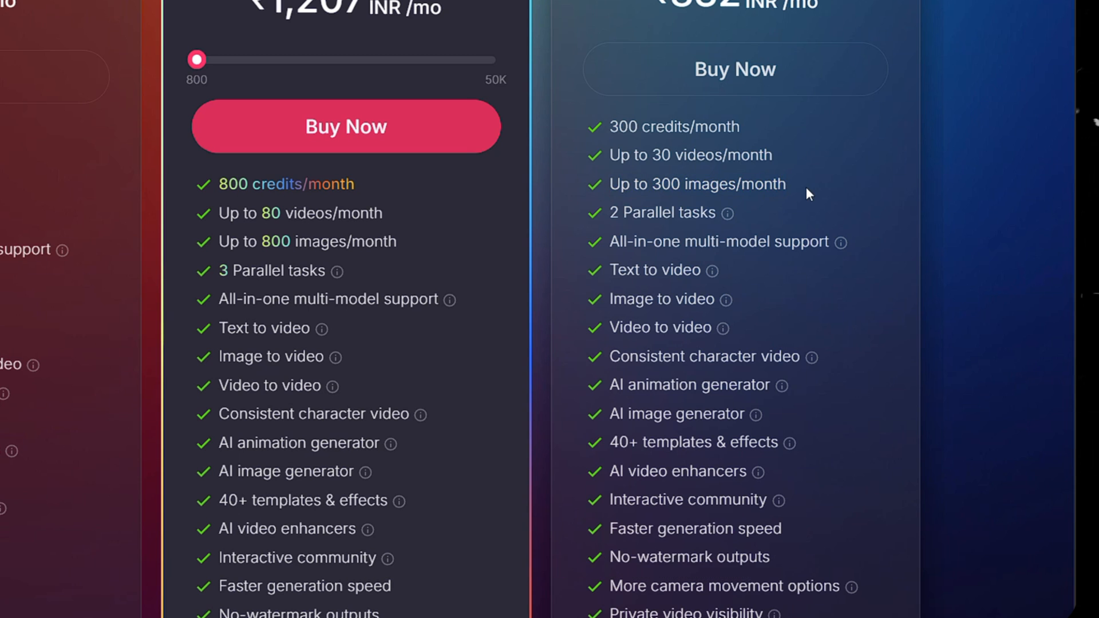